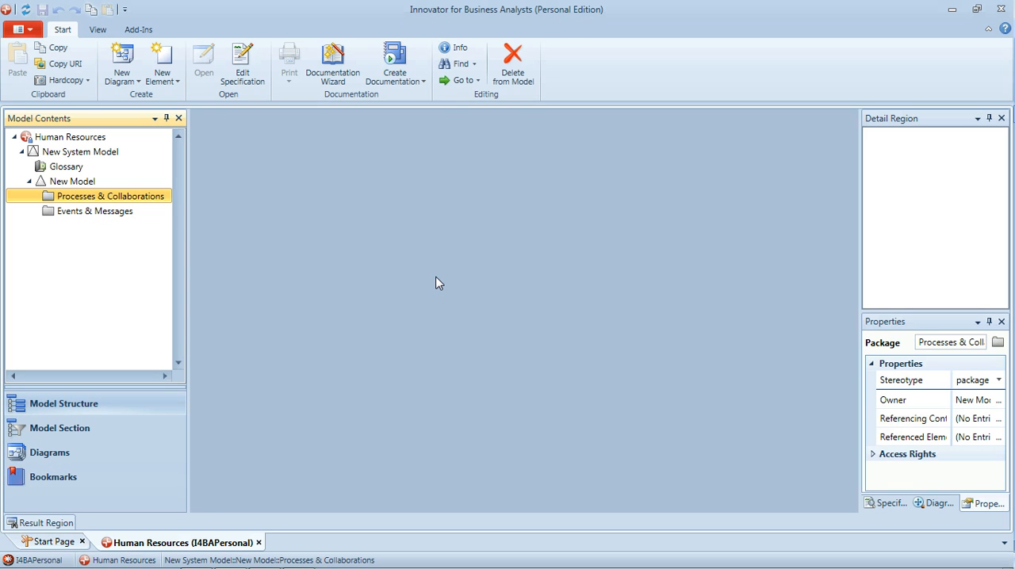
{"action": "mouse_move", "coordinate": [444, 265]}
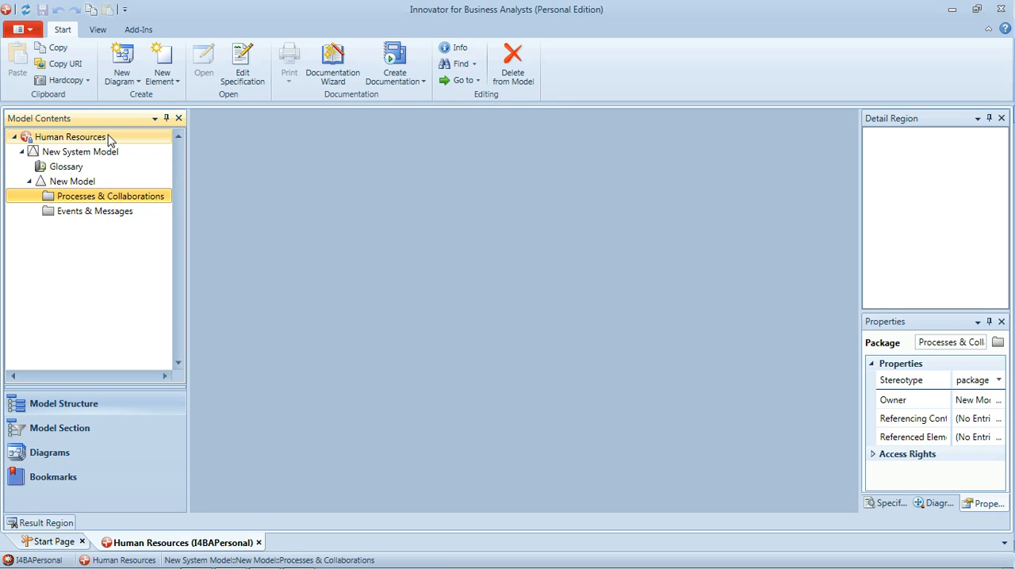
{"action": "mouse_move", "coordinate": [111, 196]}
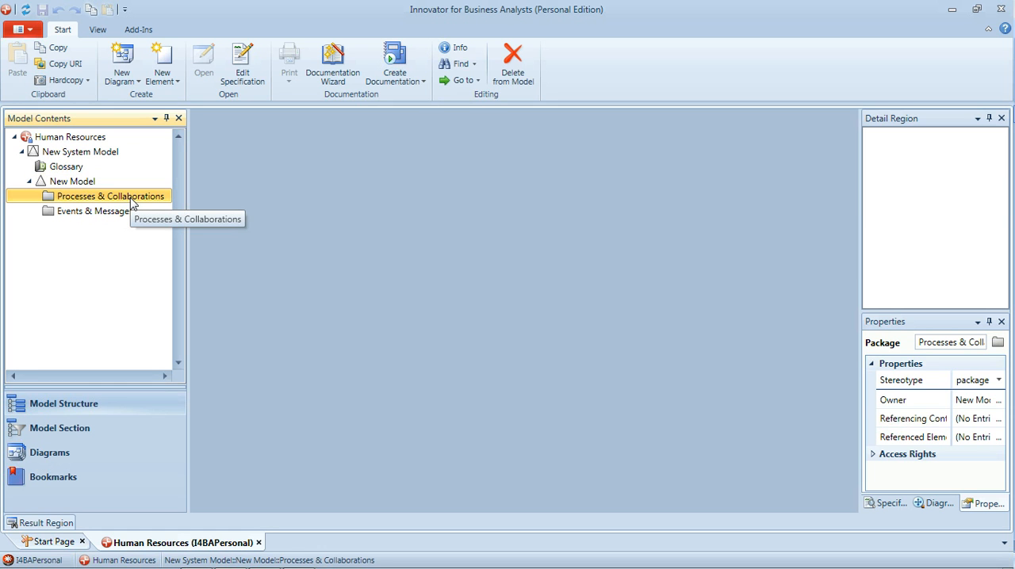
{"action": "mouse_move", "coordinate": [69, 204]}
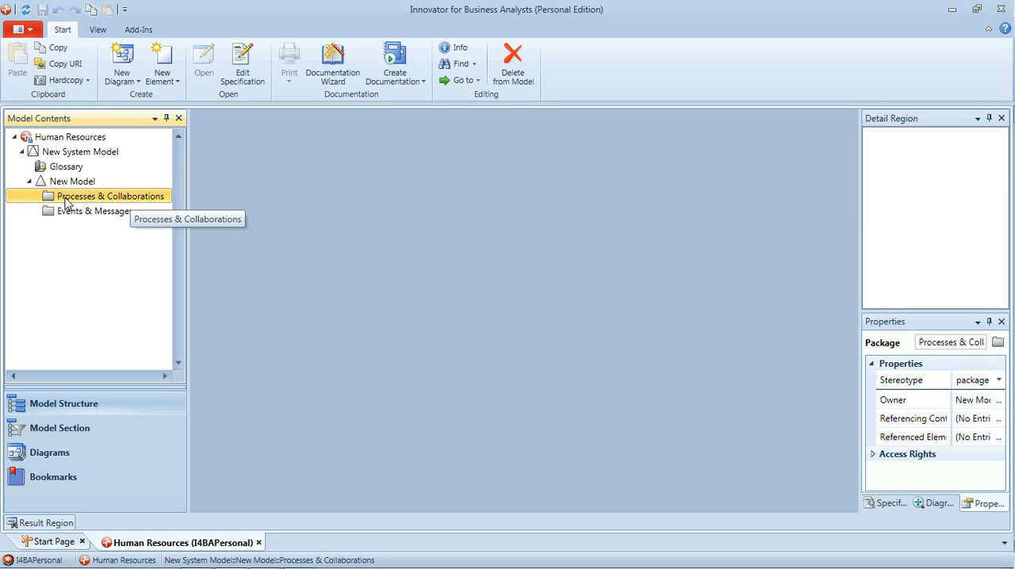
{"action": "mouse_move", "coordinate": [121, 63]}
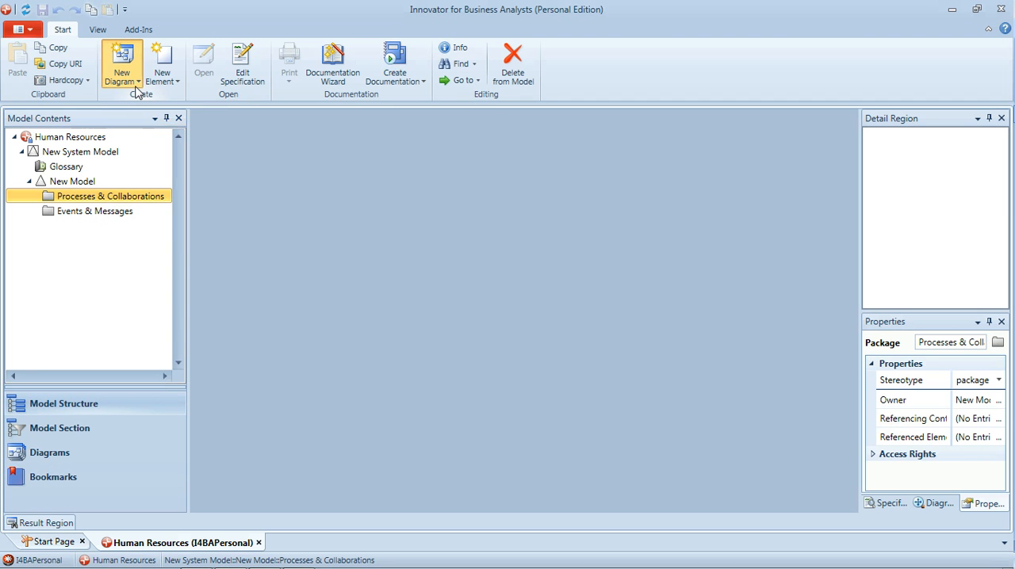
- Create a new BPMN diagram named 'Apply for Job'
{"action": "left_click", "coordinate": [121, 63]}
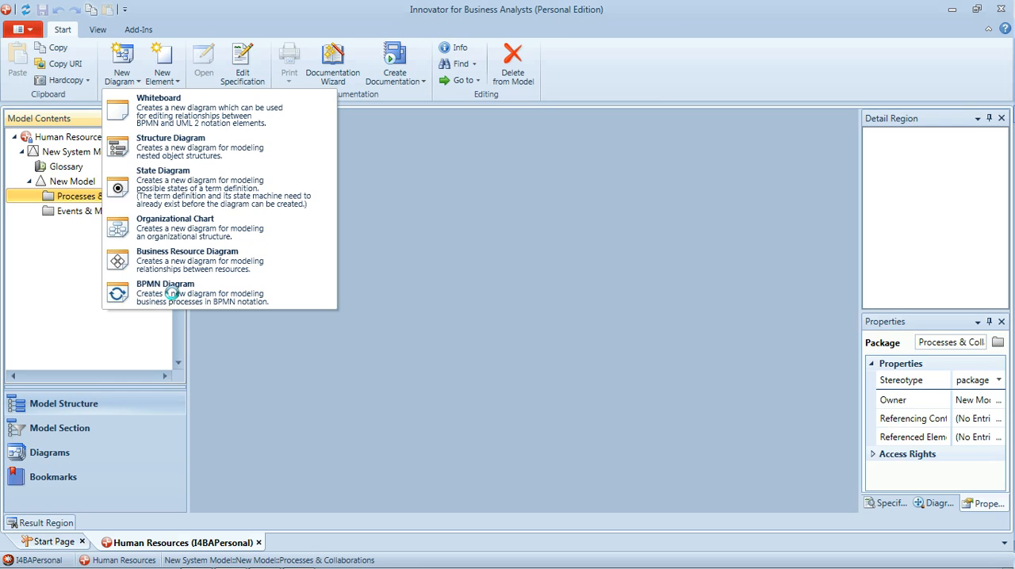
{"action": "left_click", "coordinate": [165, 293]}
{"action": "type", "text": "A"}
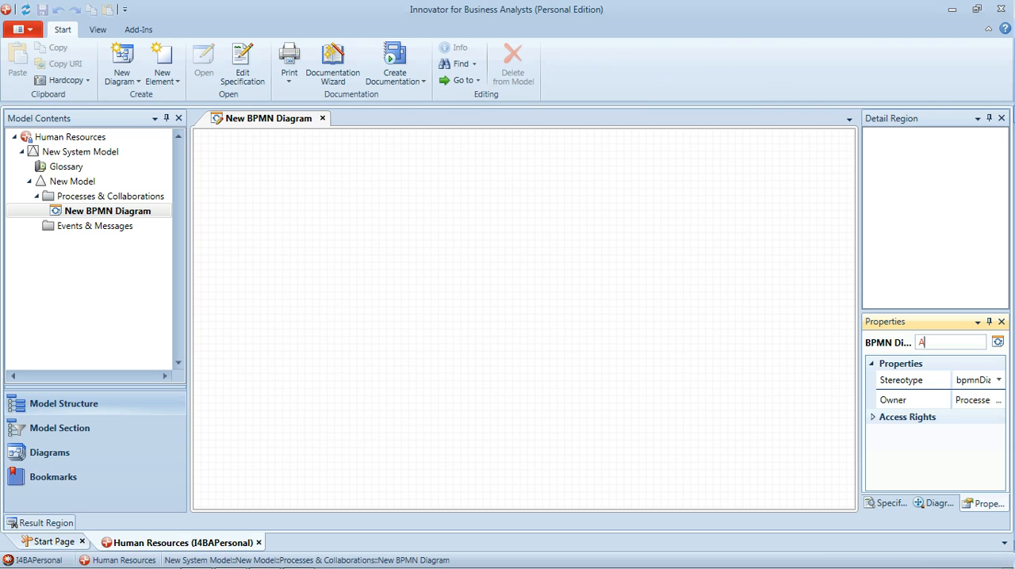
{"action": "type", "text": "pply for Job"}
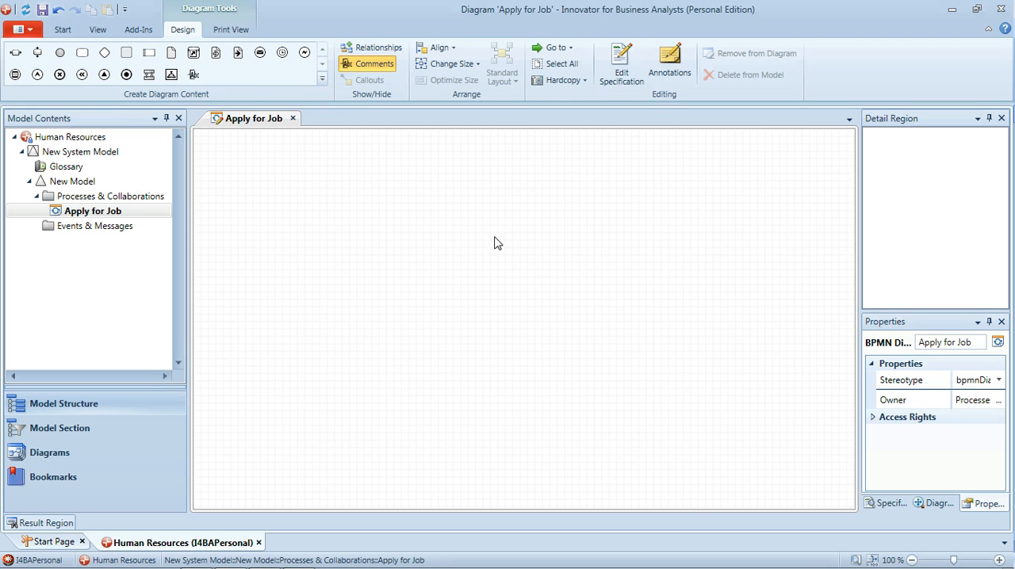
{"action": "mouse_move", "coordinate": [256, 94]}
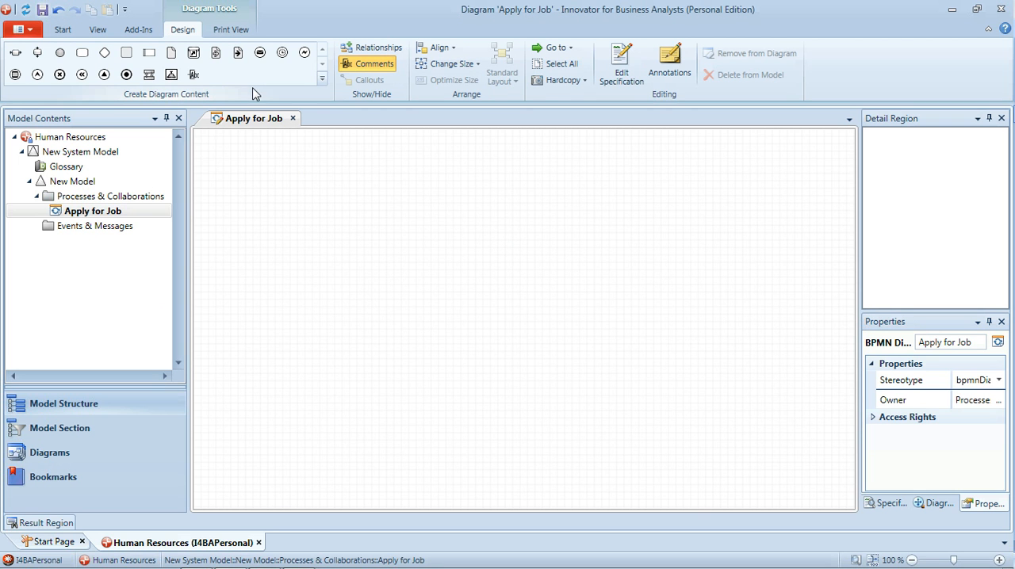
{"action": "mouse_move", "coordinate": [14, 53]}
{"action": "type", "text": "Appl"}
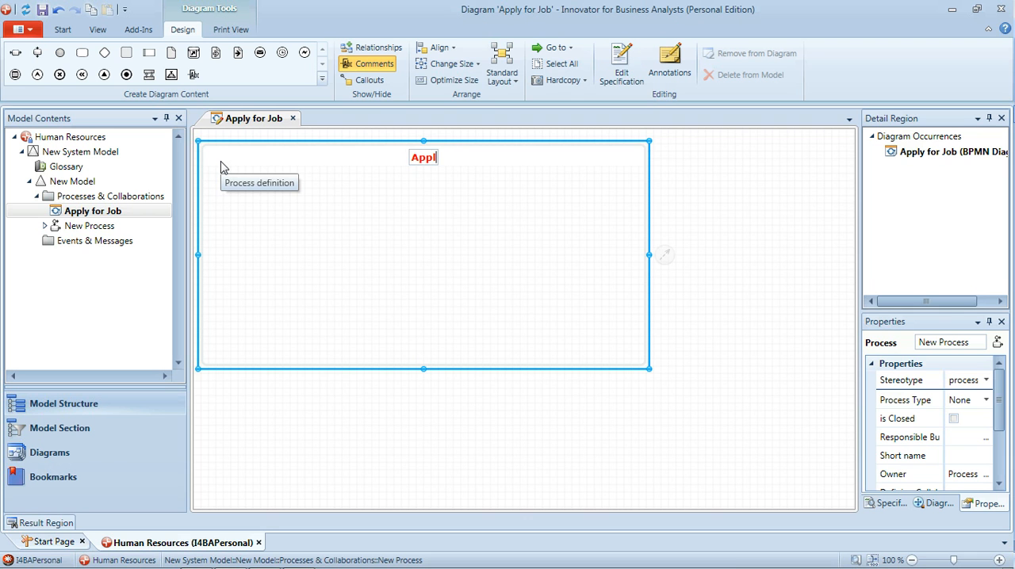
- Name the process definition 'Apply for Job' and widen its box to the right
{"action": "type", "text": "y for Job"}
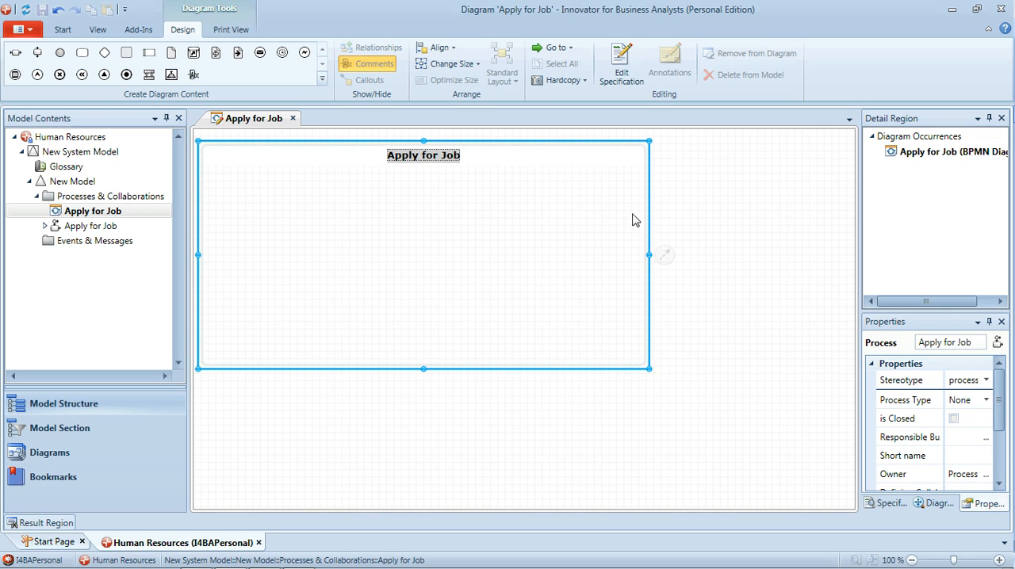
{"action": "left_click_drag", "start_coordinate": [648, 255], "coordinate": [849, 254]}
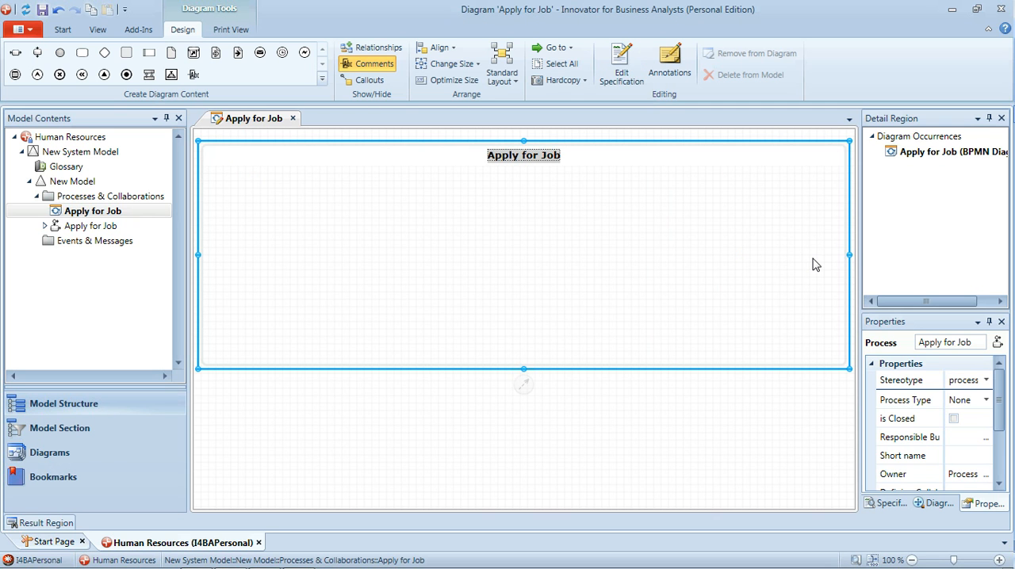
{"action": "mouse_move", "coordinate": [545, 280]}
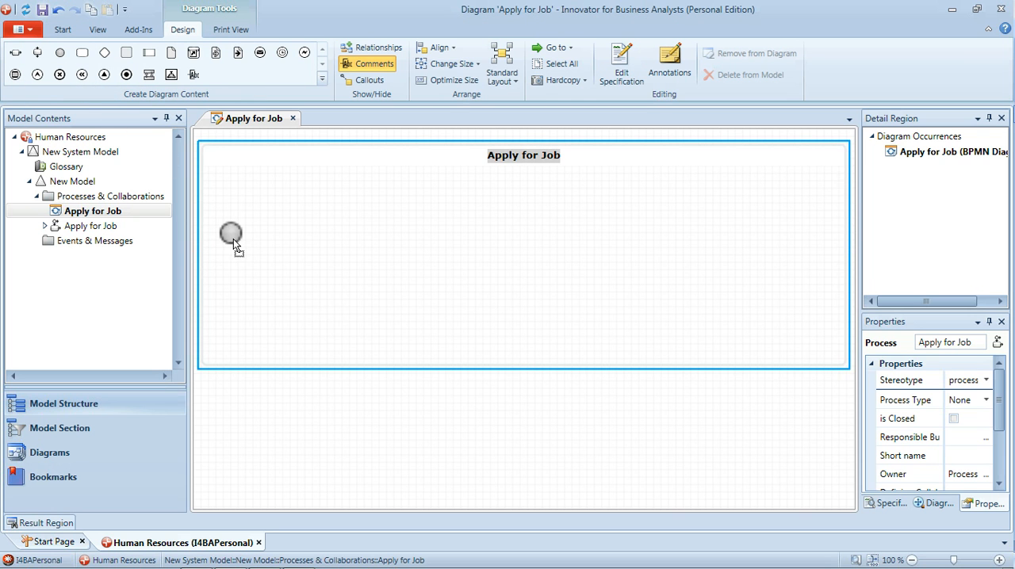
- Place a start event followed by connected tasks 'Create Application' and 'Submit Application'
{"action": "left_click", "coordinate": [230, 238]}
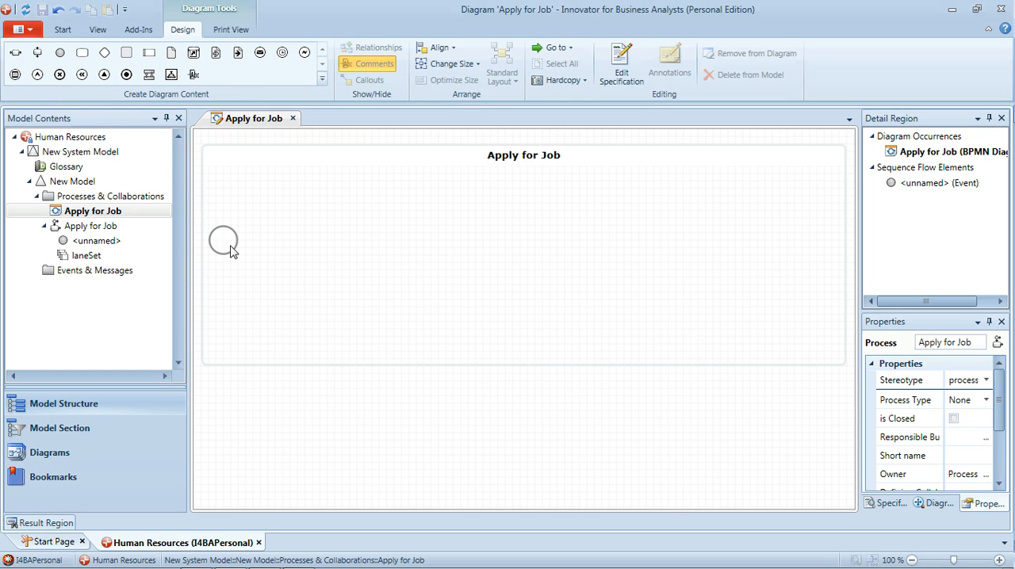
{"action": "left_click", "coordinate": [223, 240]}
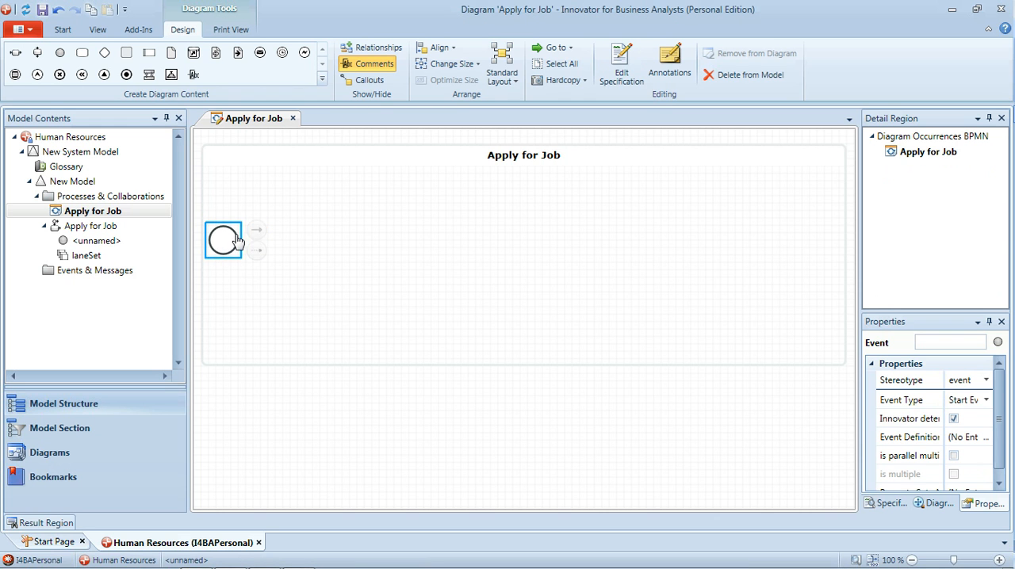
{"action": "mouse_move", "coordinate": [256, 230]}
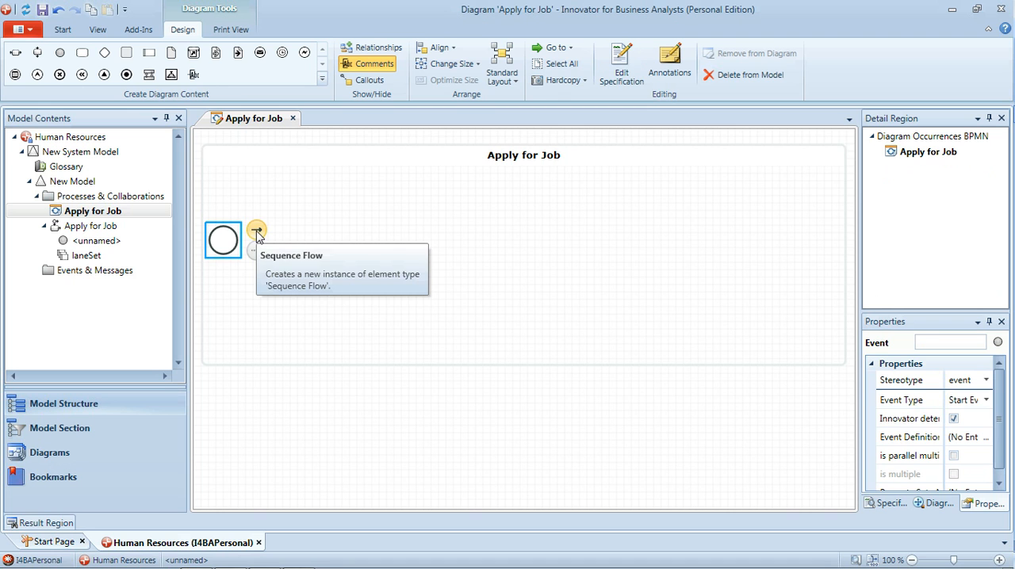
{"action": "mouse_move", "coordinate": [277, 246]}
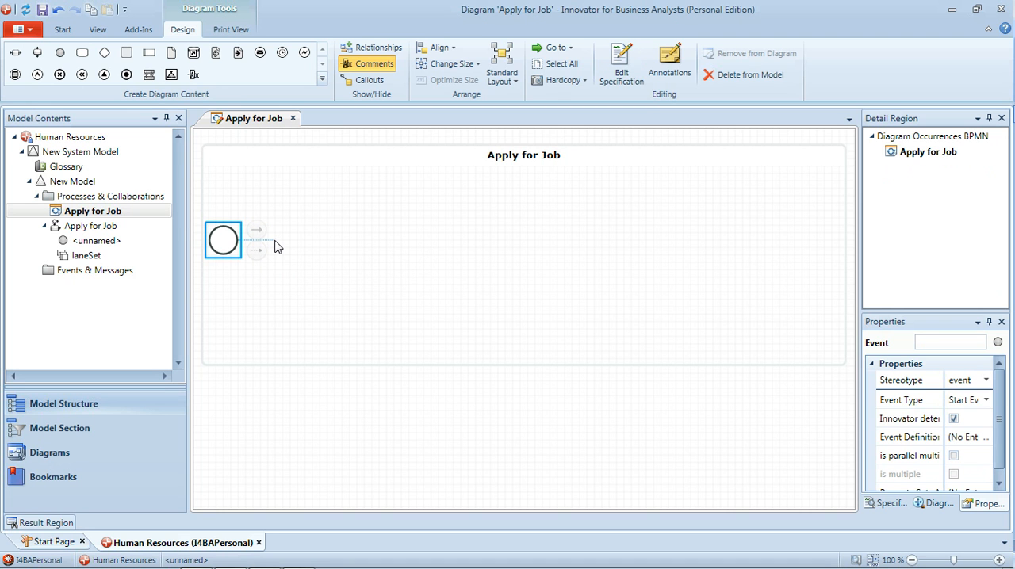
{"action": "left_click", "coordinate": [257, 229]}
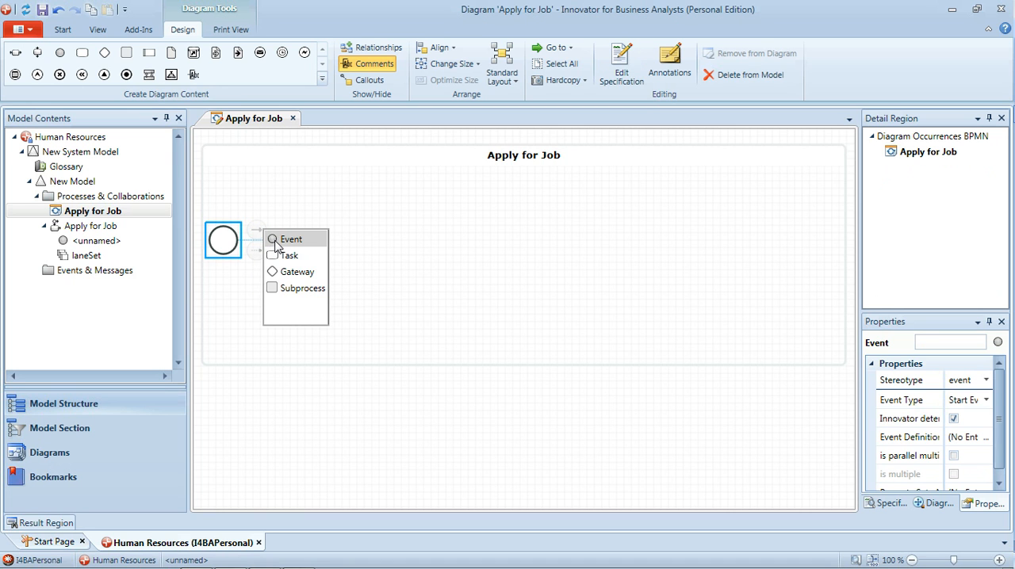
{"action": "mouse_move", "coordinate": [292, 255]}
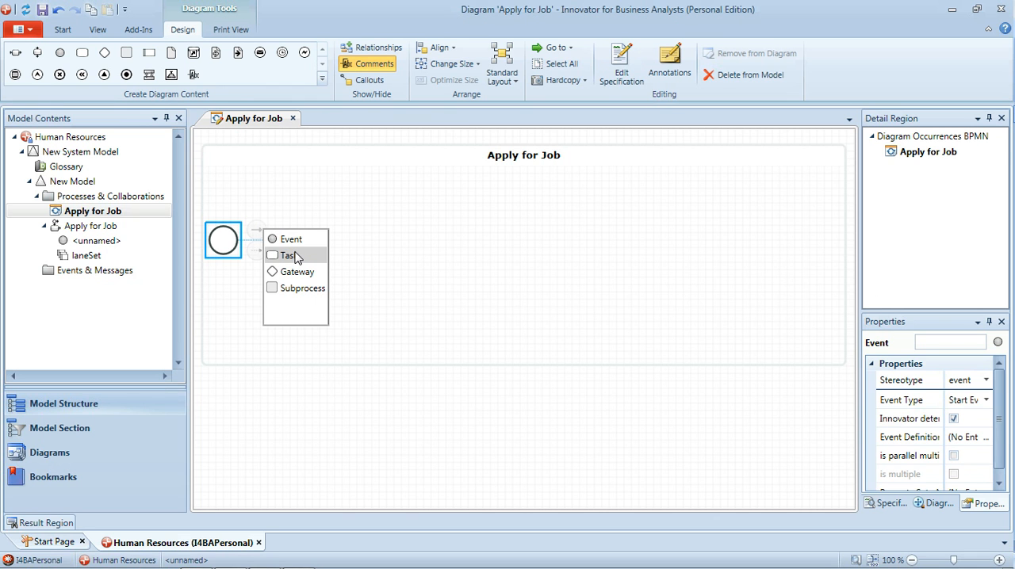
{"action": "left_click", "coordinate": [289, 255]}
{"action": "type", "text": "Create"}
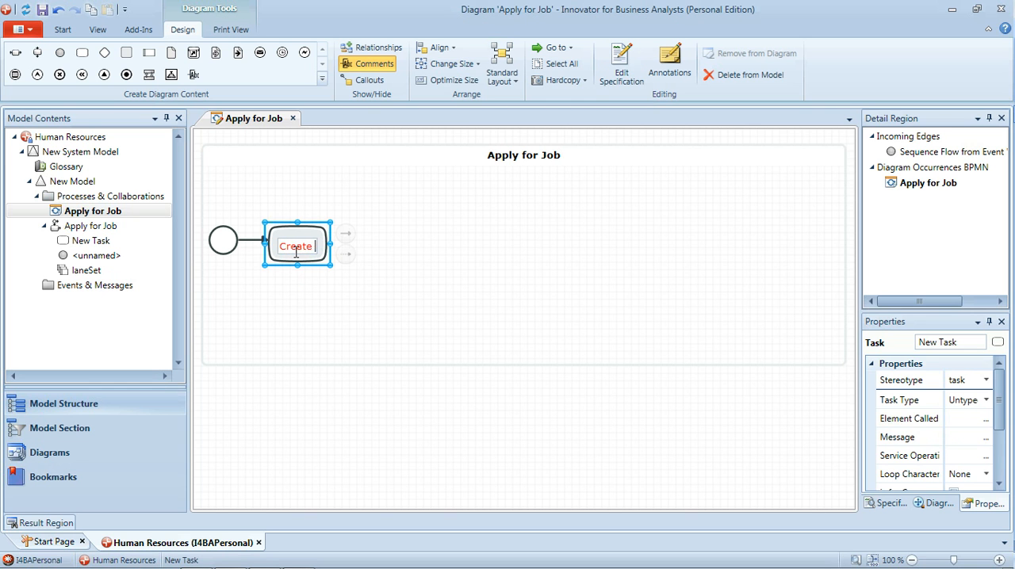
{"action": "type", "text": "Application"}
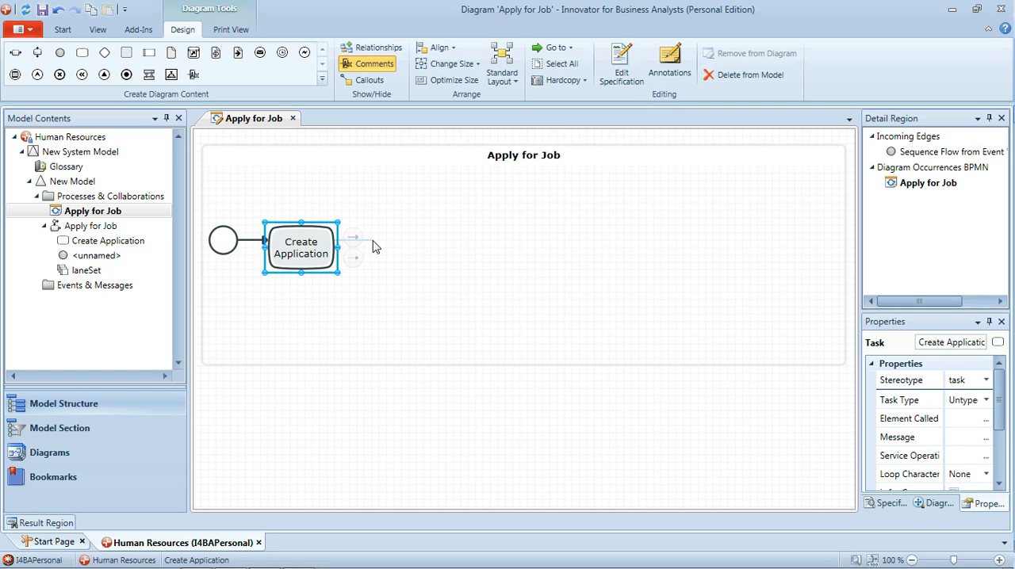
{"action": "left_click", "coordinate": [353, 238]}
{"action": "type", "text": "Submit APp"}
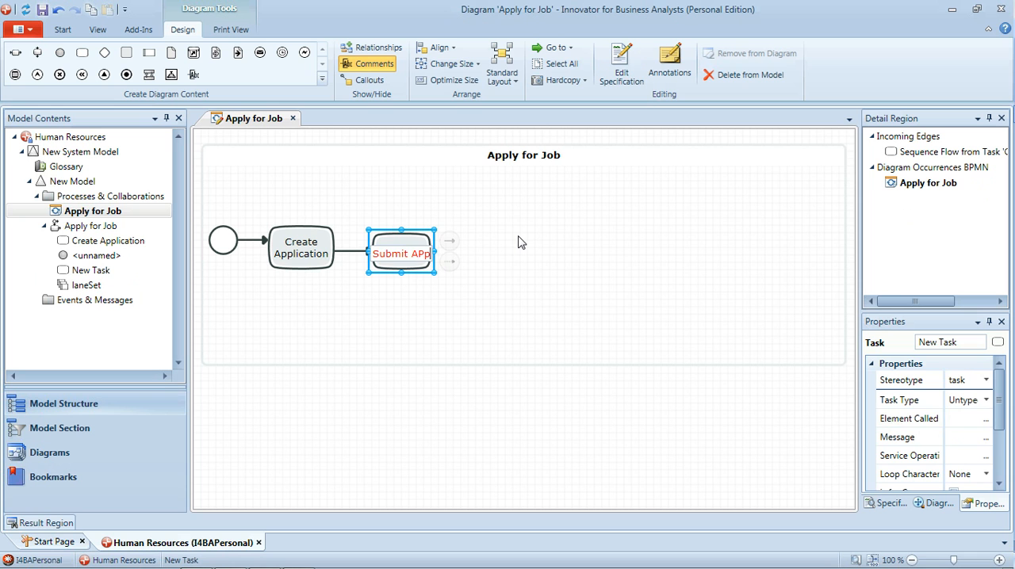
{"action": "type", "text": "lication"}
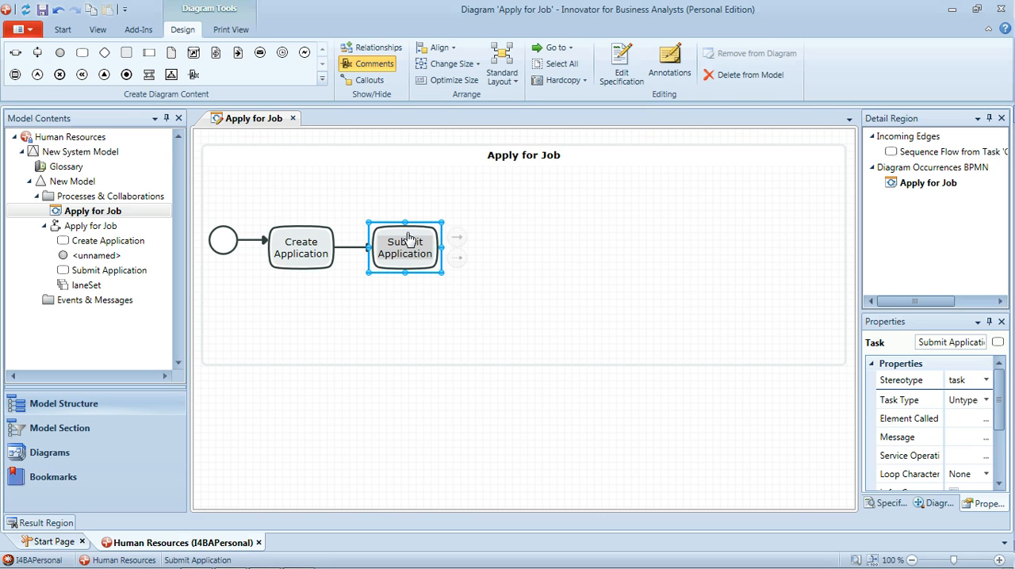
{"action": "mouse_move", "coordinate": [409, 240]}
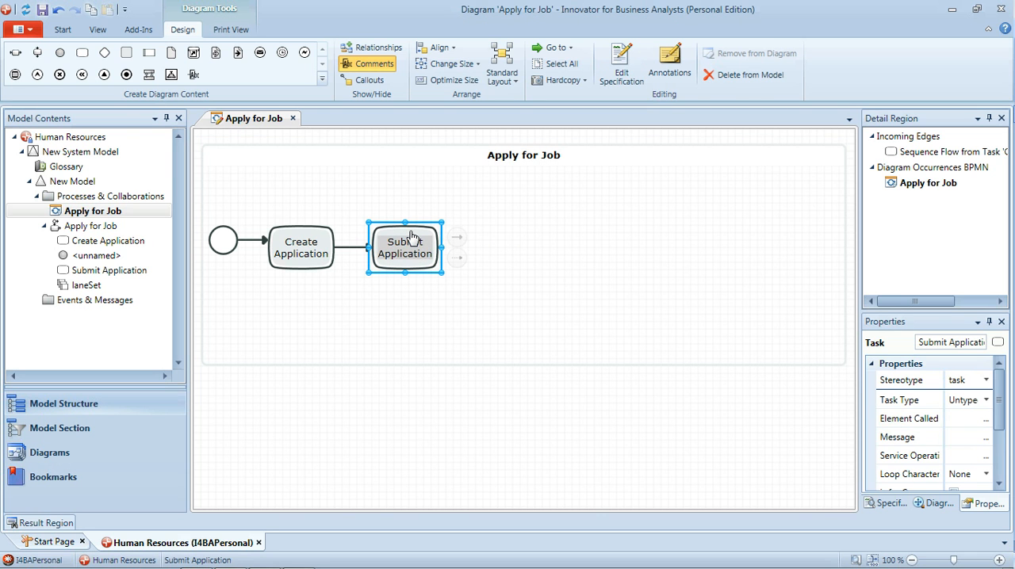
{"action": "mouse_move", "coordinate": [430, 248]}
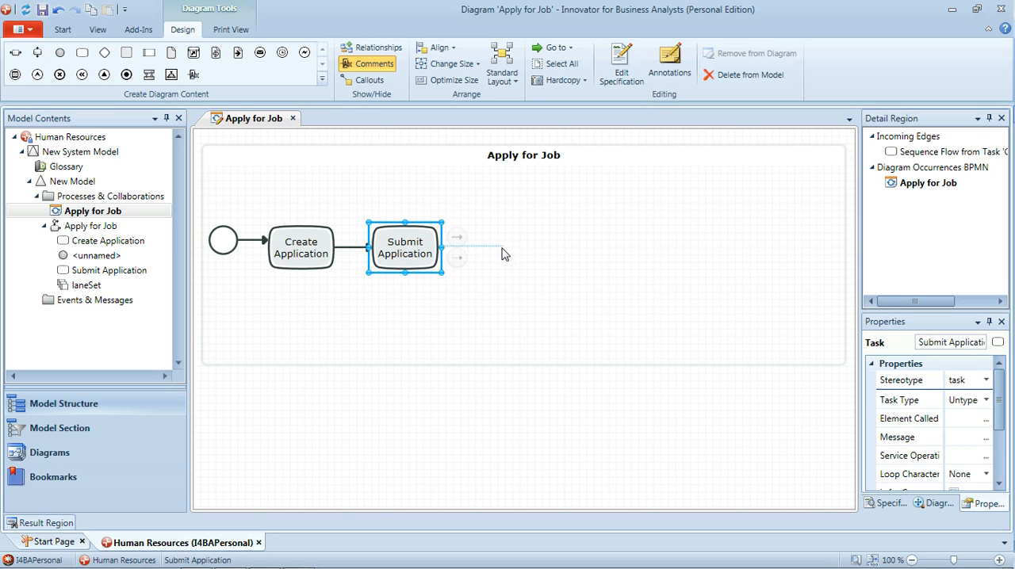
- Add connected tasks Attend Interview, Review Offer, Submit Acceptance Forms, then an end event
{"action": "left_click", "coordinate": [457, 237]}
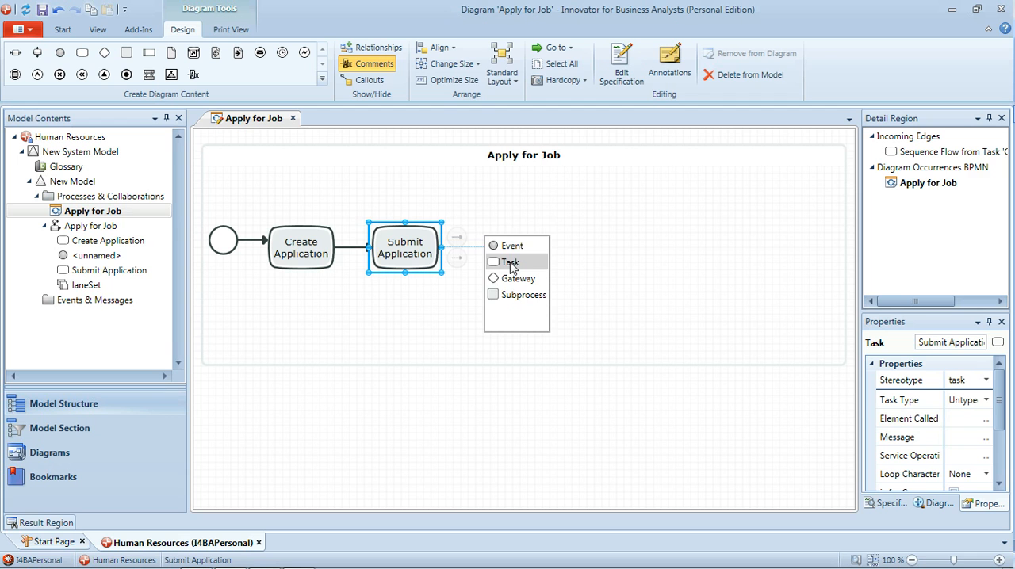
{"action": "left_click", "coordinate": [511, 262]}
{"action": "type", "text": "Attend"}
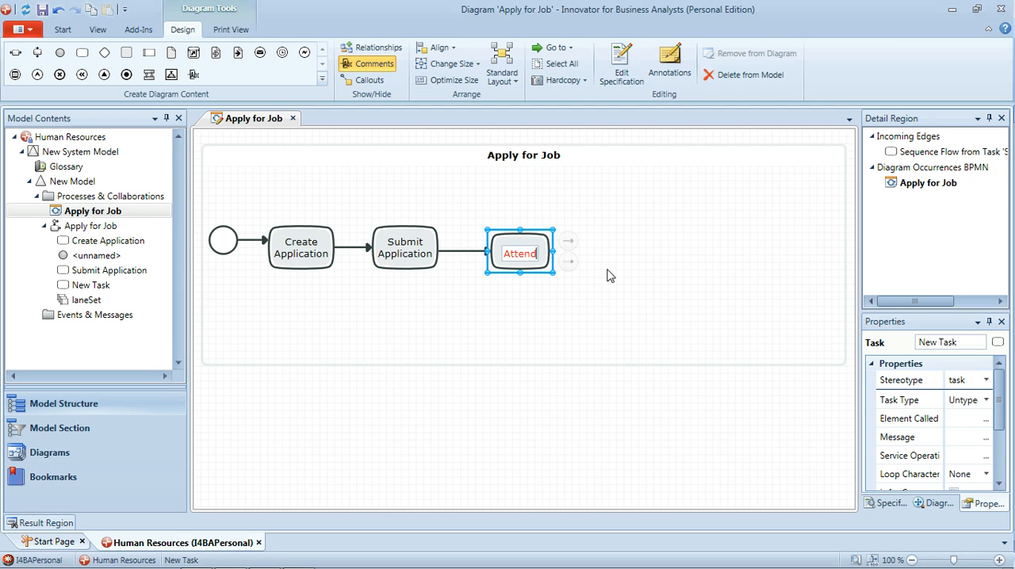
{"action": "type", "text": "Interview"}
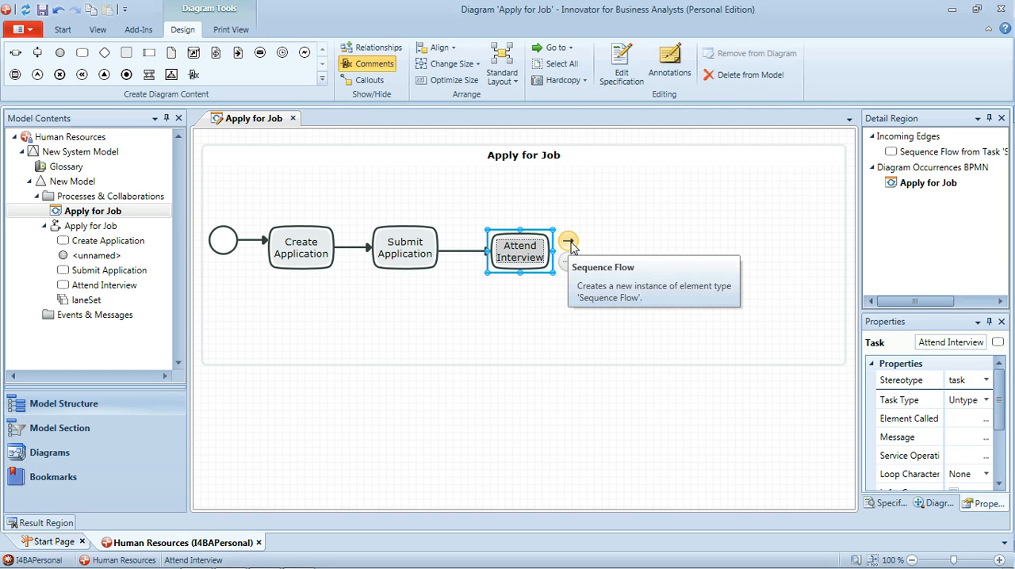
{"action": "mouse_move", "coordinate": [611, 256]}
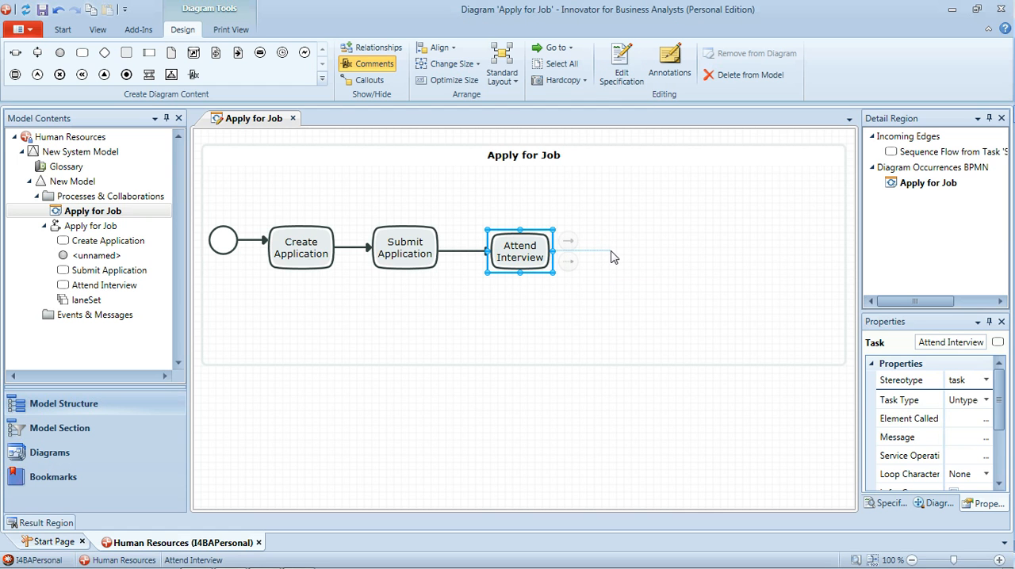
{"action": "left_click", "coordinate": [568, 242]}
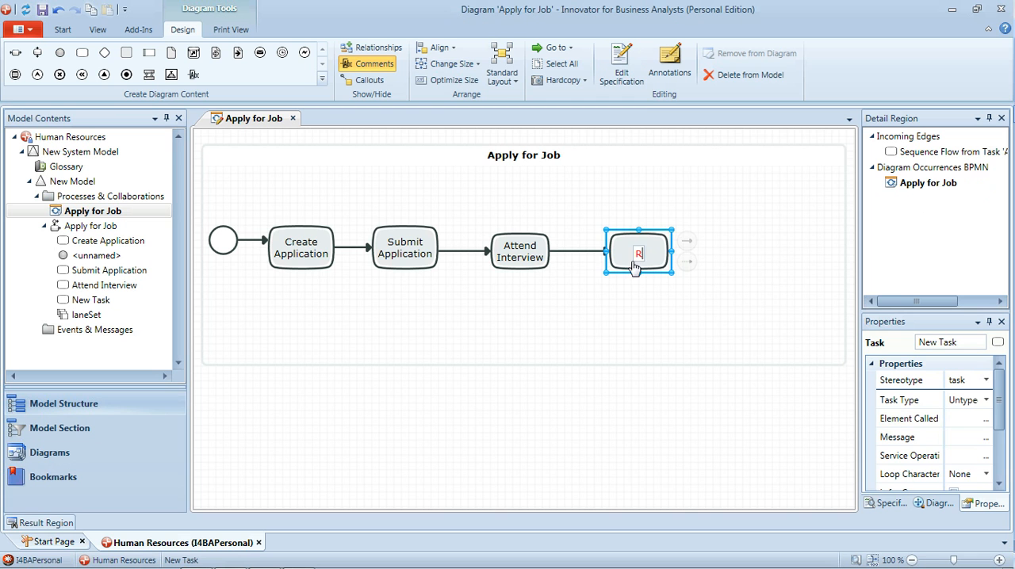
{"action": "type", "text": "Review Offer"}
{"action": "type", "text": "Su"}
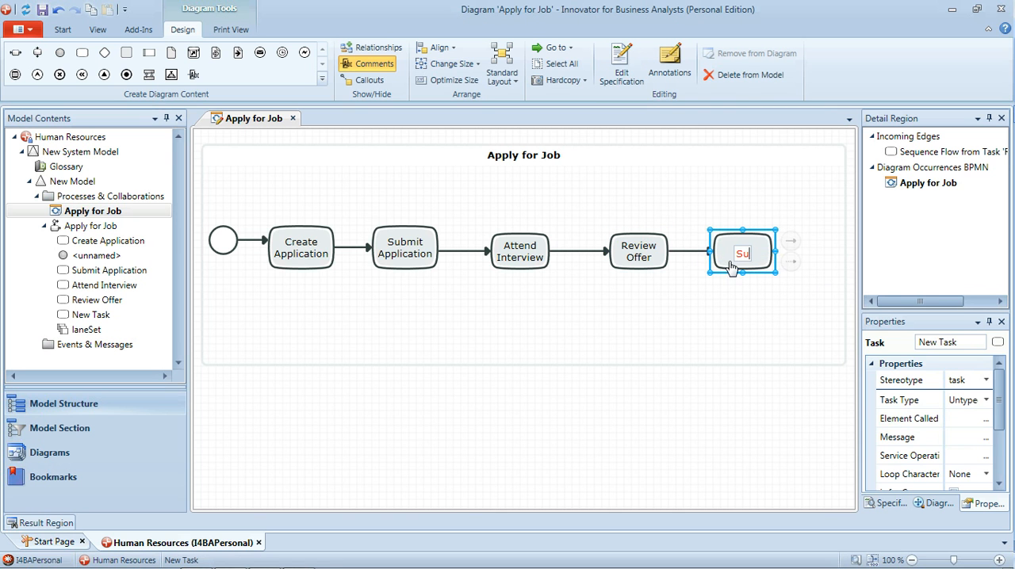
{"action": "type", "text": "bmit Acceptance Forms"}
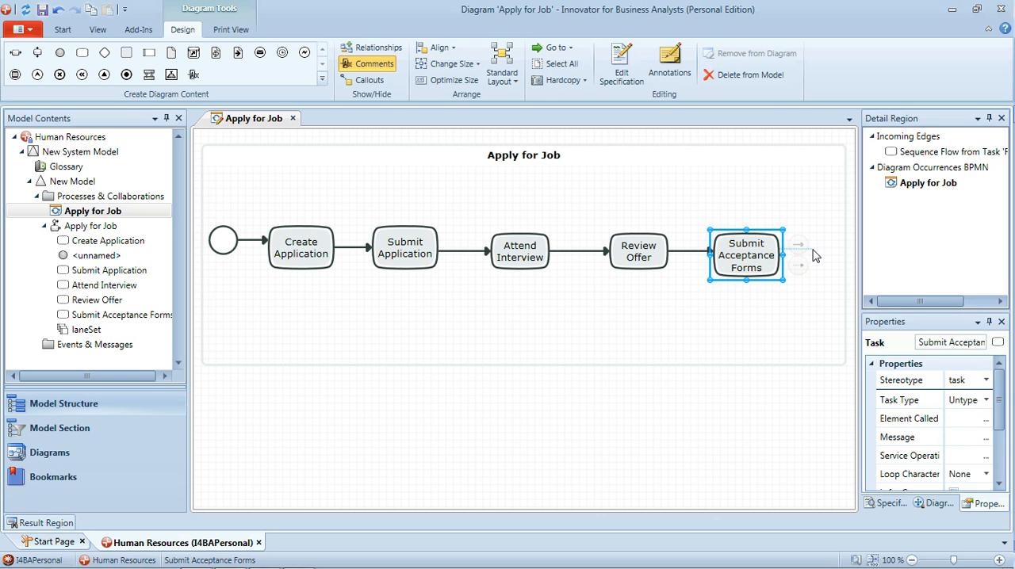
{"action": "left_click", "coordinate": [799, 244]}
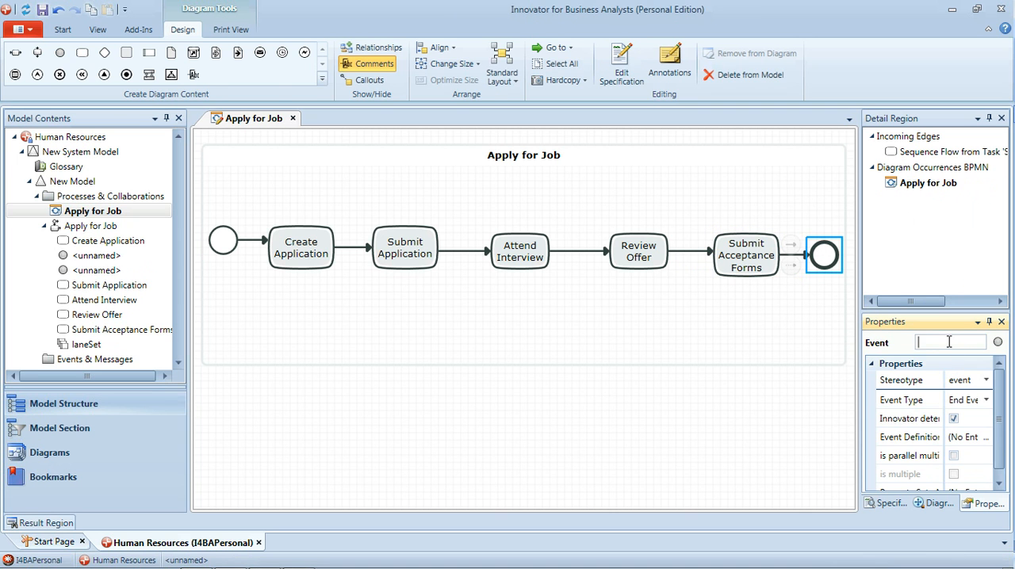
- Name the final end event 'Offer Accepted'
{"action": "type", "text": "Offer Accepted"}
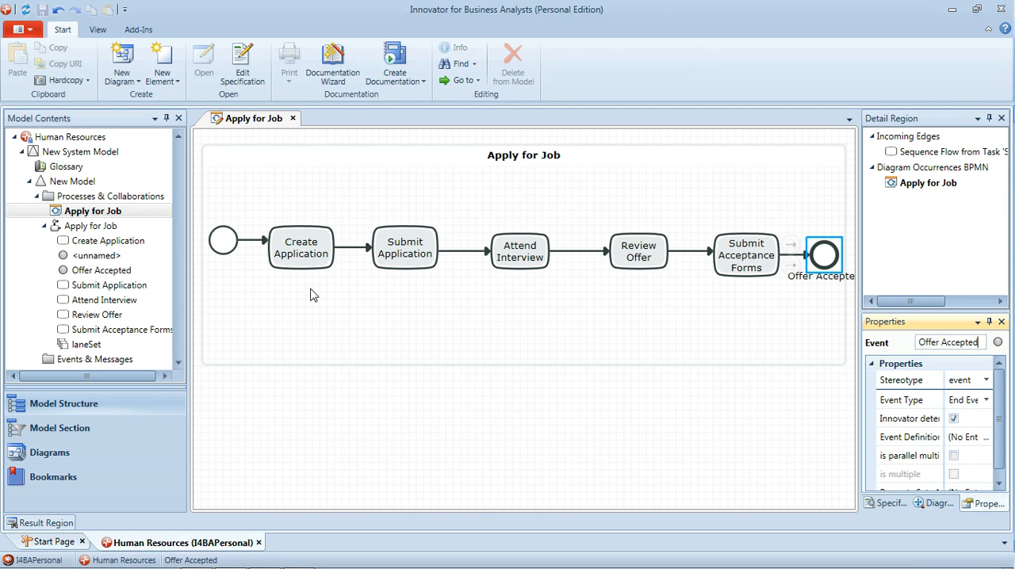
{"action": "mouse_move", "coordinate": [622, 311]}
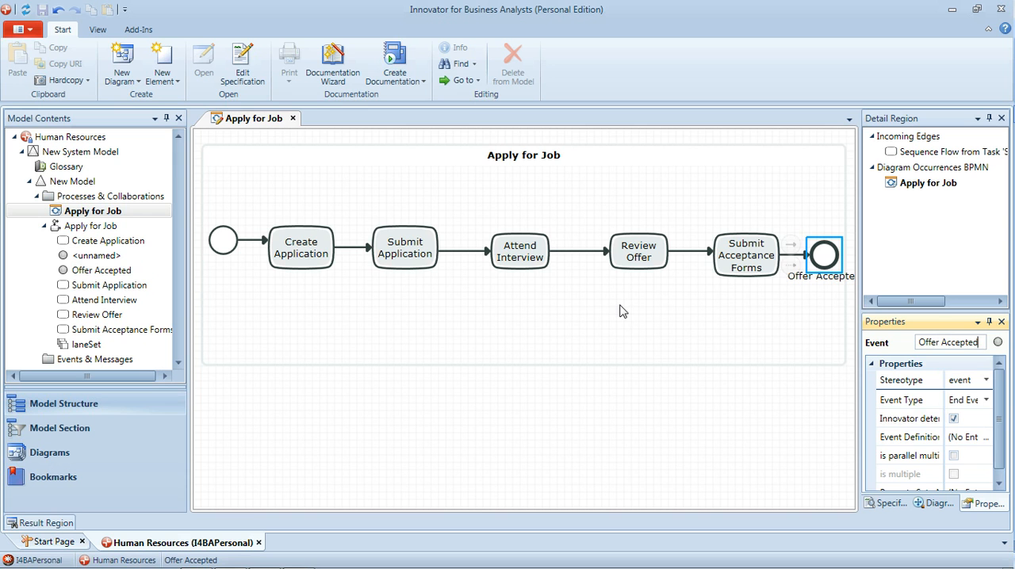
{"action": "mouse_move", "coordinate": [555, 186]}
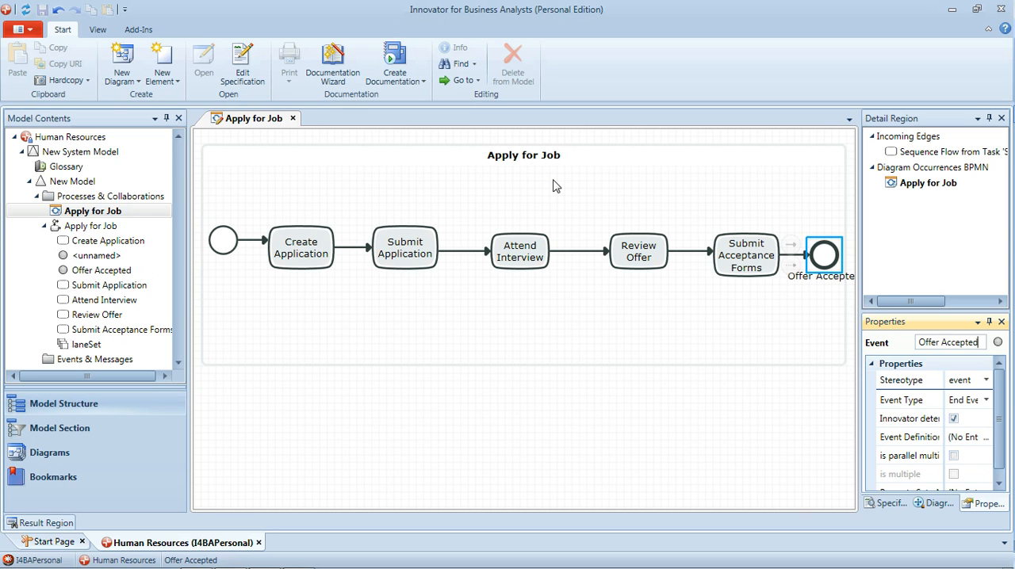
{"action": "mouse_move", "coordinate": [550, 400]}
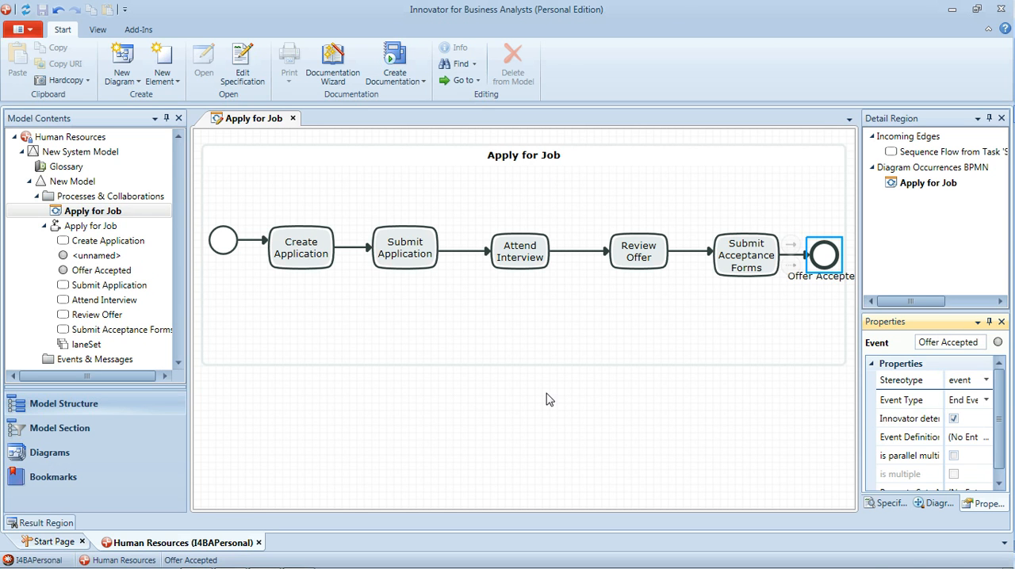
{"action": "left_click", "coordinate": [524, 328]}
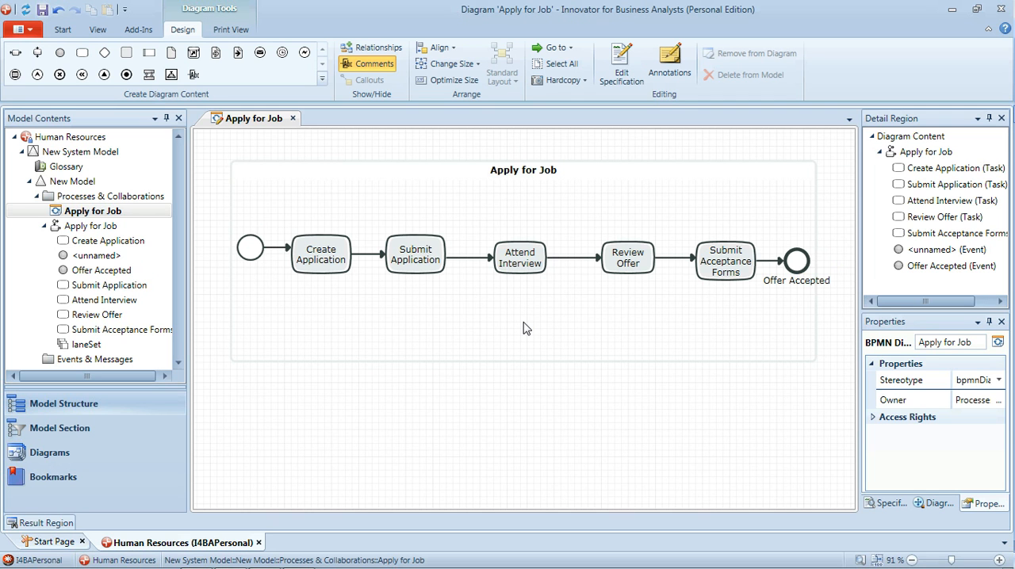
{"action": "mouse_move", "coordinate": [820, 267]}
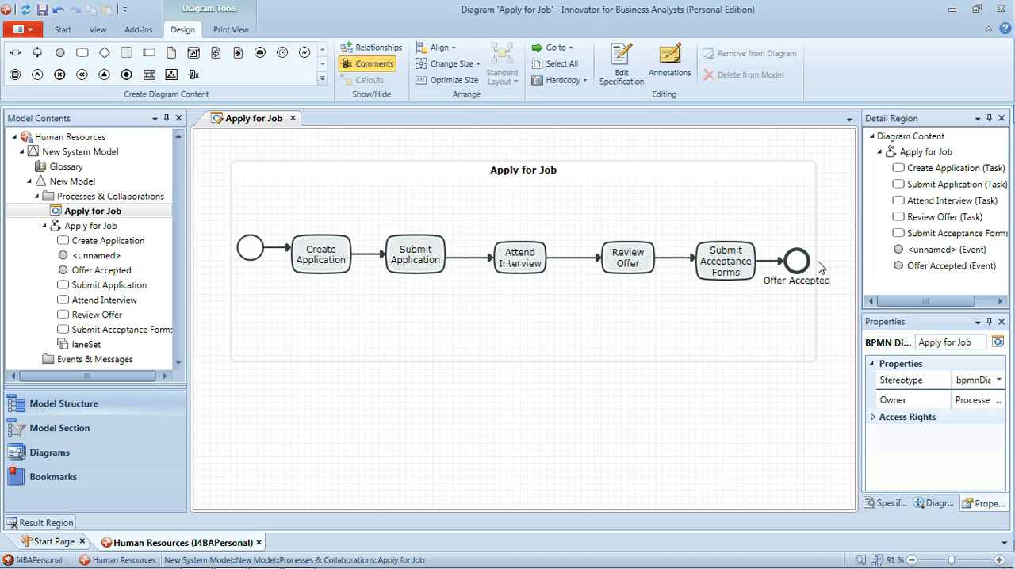
{"action": "mouse_move", "coordinate": [701, 288]}
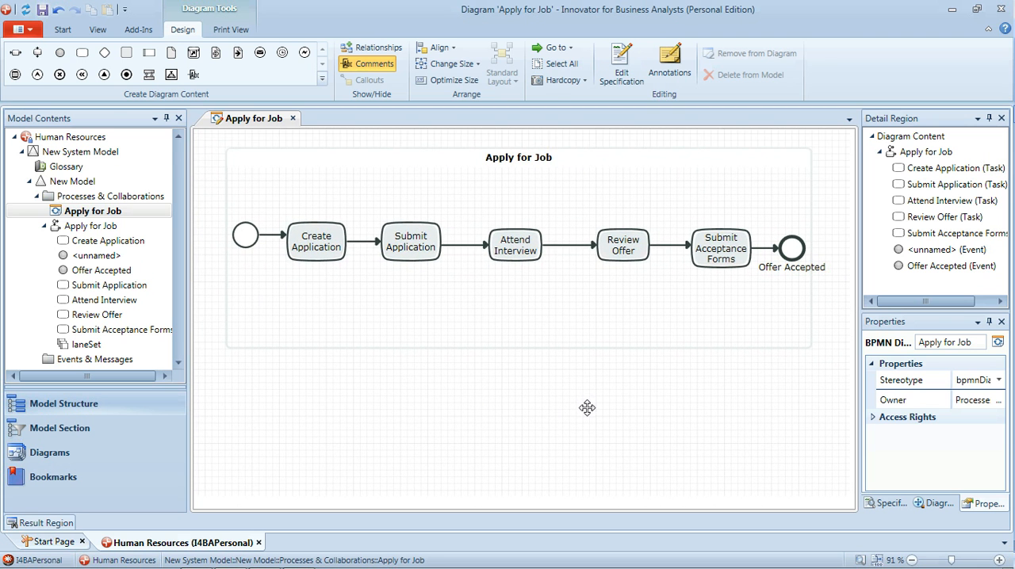
{"action": "mouse_move", "coordinate": [773, 261]}
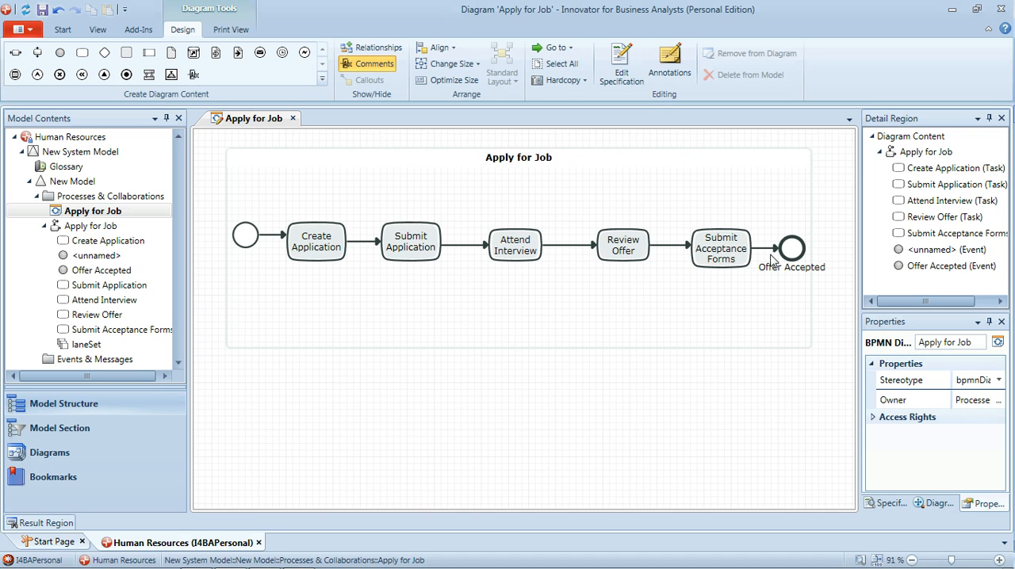
{"action": "mouse_move", "coordinate": [246, 219]}
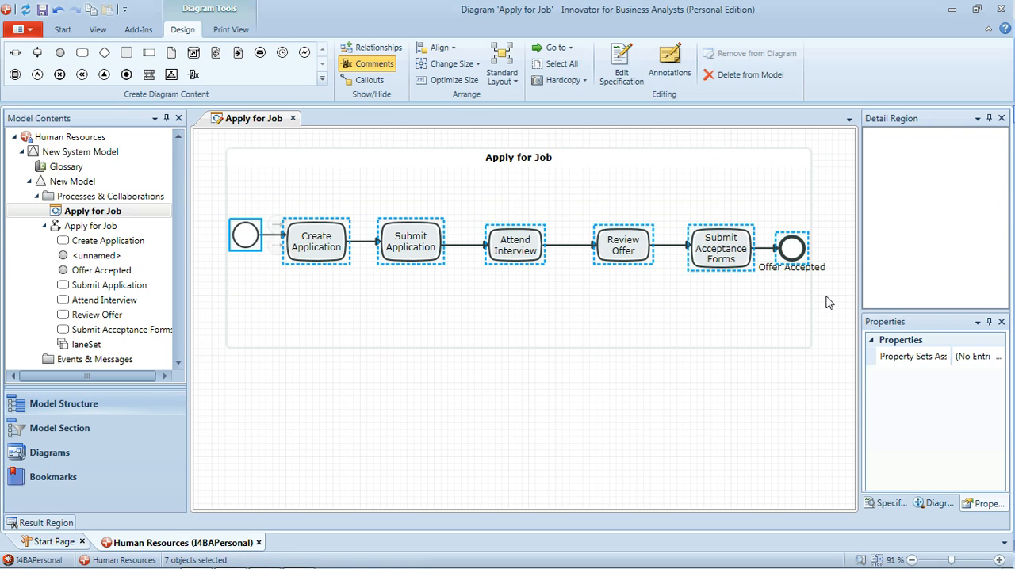
- Select all seven flow elements and align them horizontally
{"action": "left_click", "coordinate": [440, 47]}
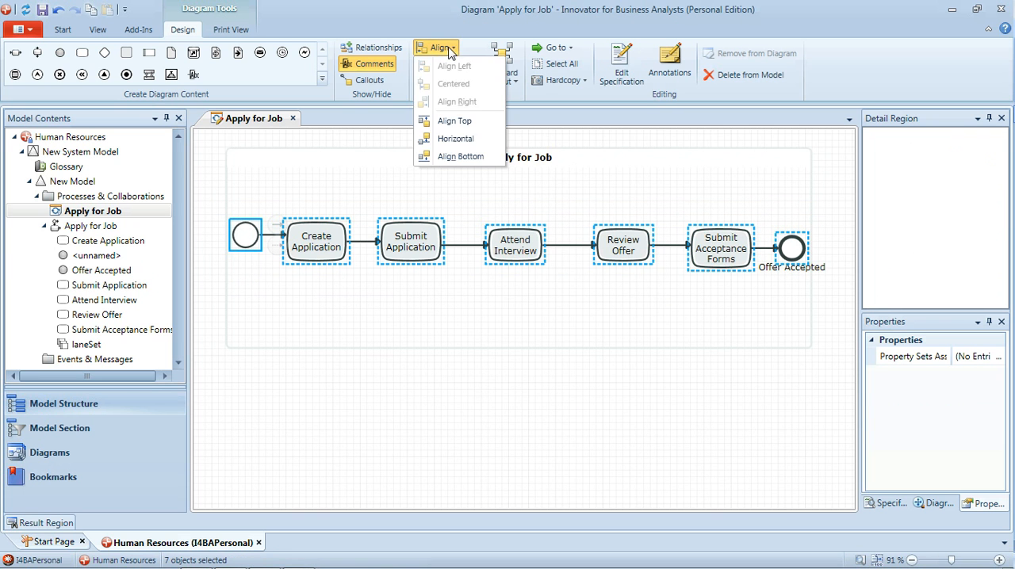
{"action": "left_click", "coordinate": [455, 139]}
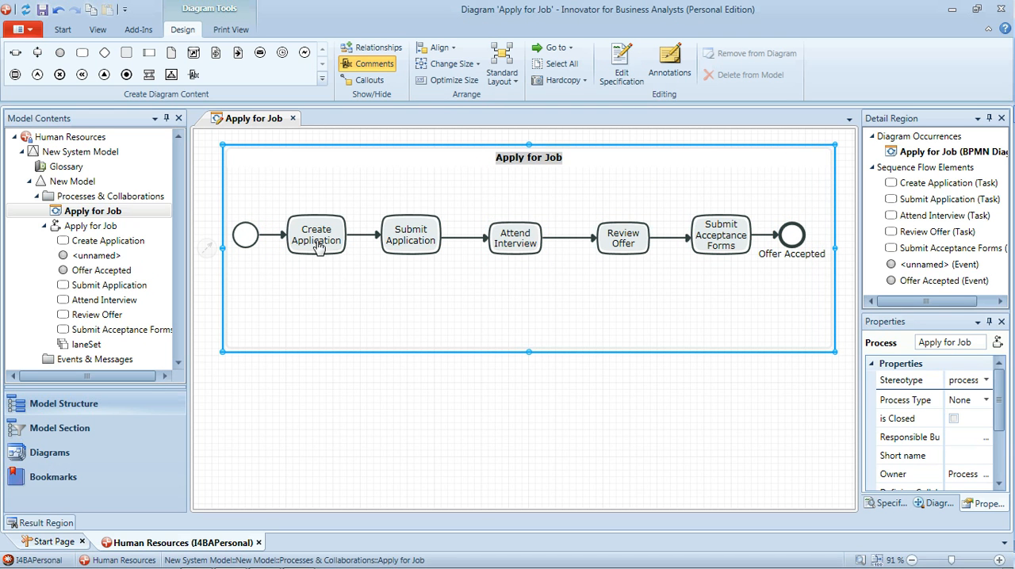
{"action": "mouse_move", "coordinate": [502, 254]}
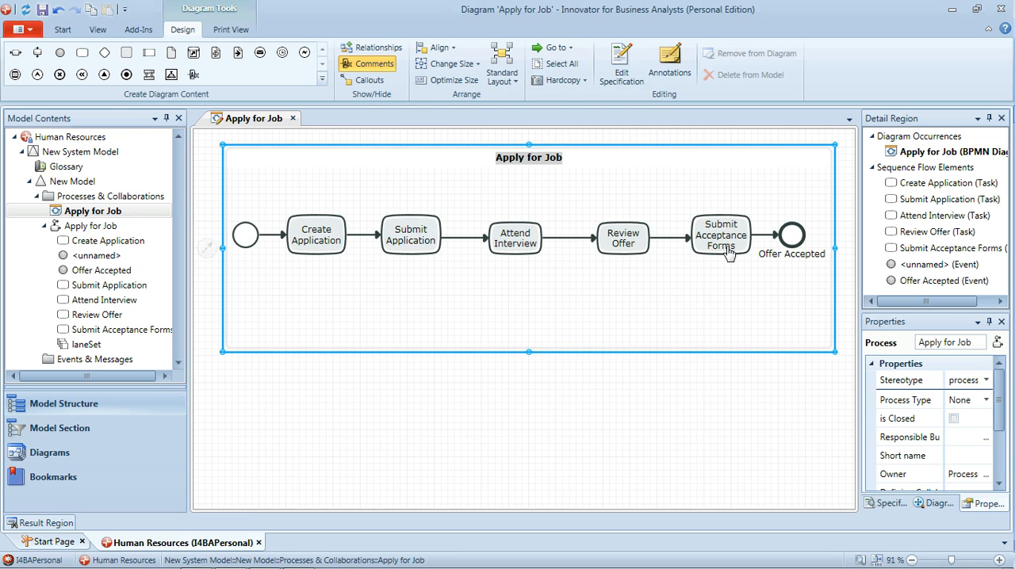
{"action": "mouse_move", "coordinate": [765, 260]}
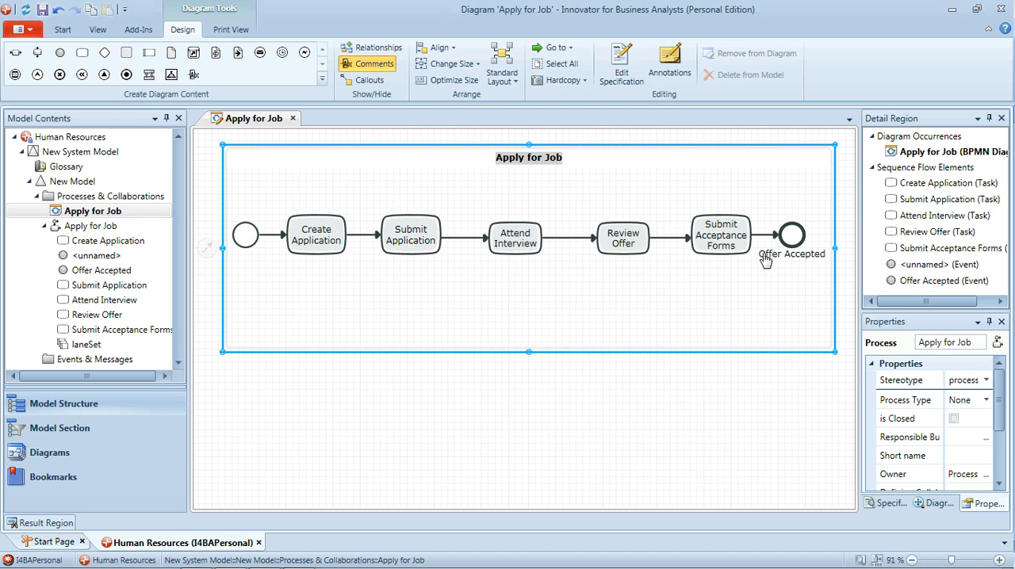
{"action": "mouse_move", "coordinate": [789, 250]}
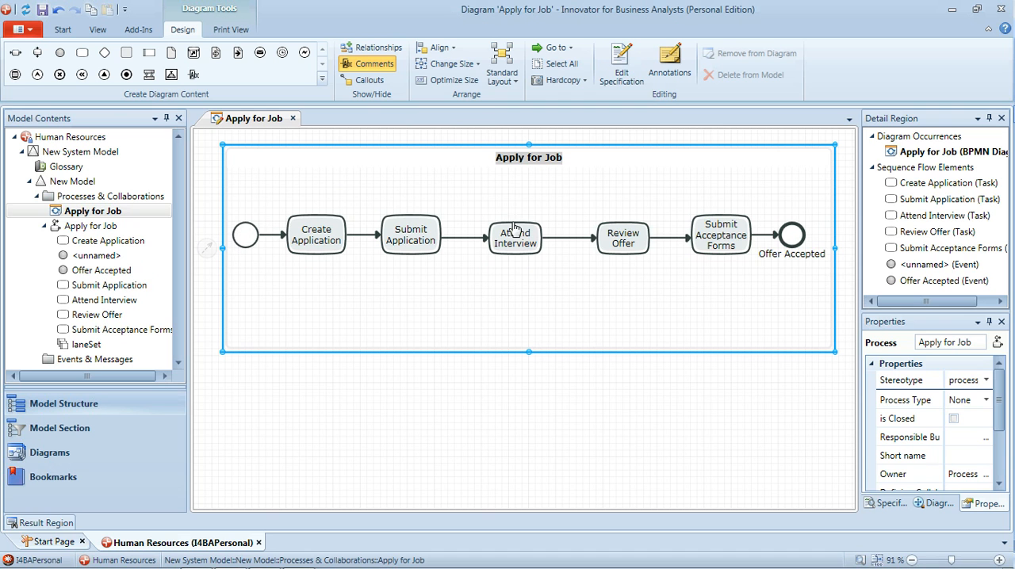
{"action": "mouse_move", "coordinate": [772, 236]}
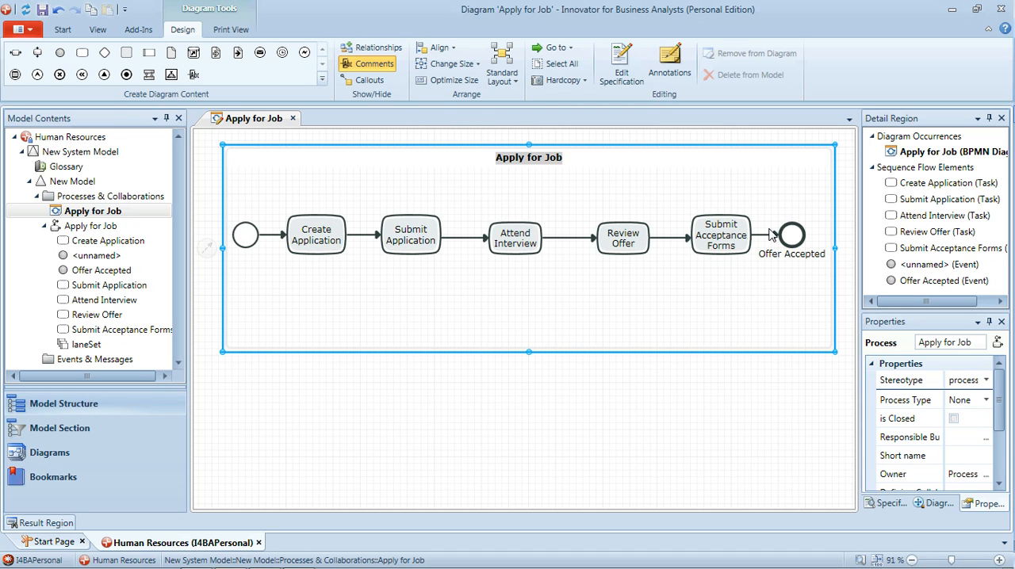
{"action": "mouse_move", "coordinate": [463, 248]}
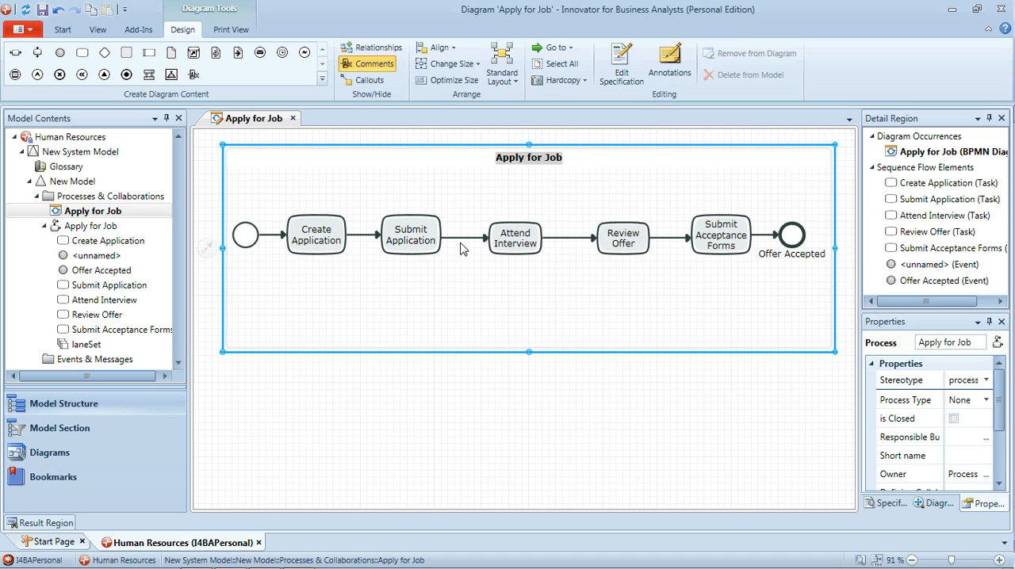
{"action": "mouse_move", "coordinate": [468, 277]}
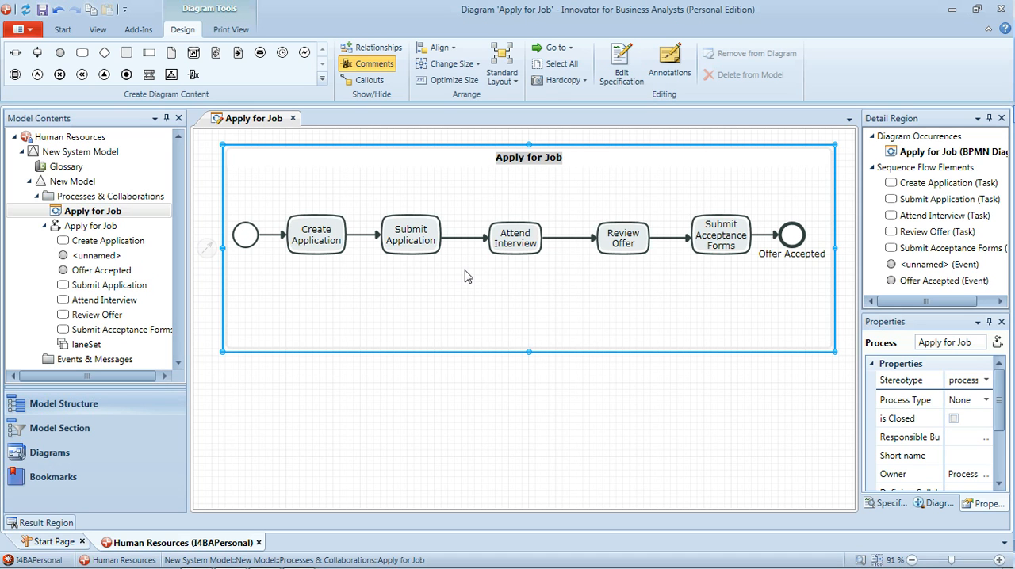
{"action": "mouse_move", "coordinate": [421, 253]}
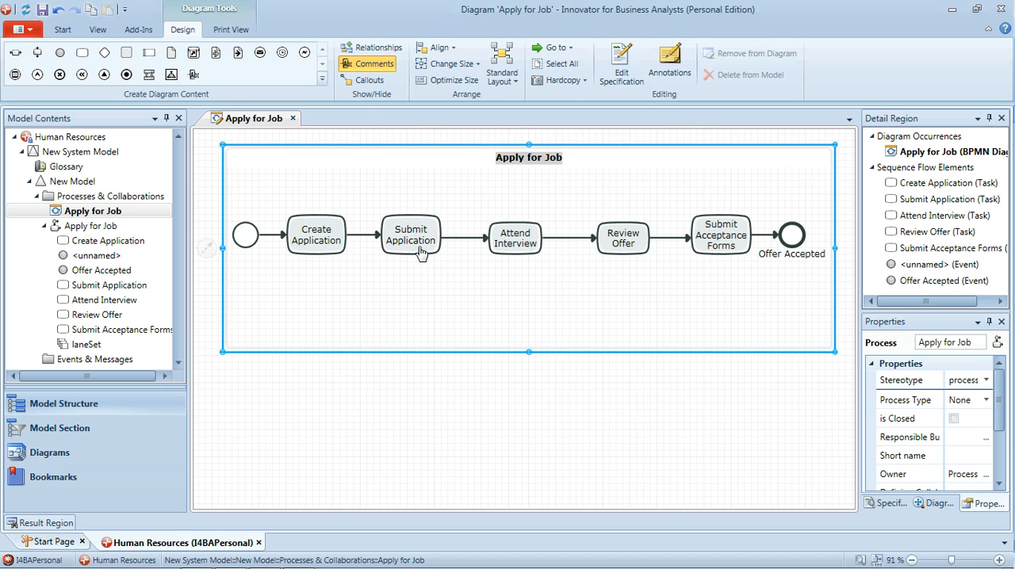
{"action": "mouse_move", "coordinate": [424, 262]}
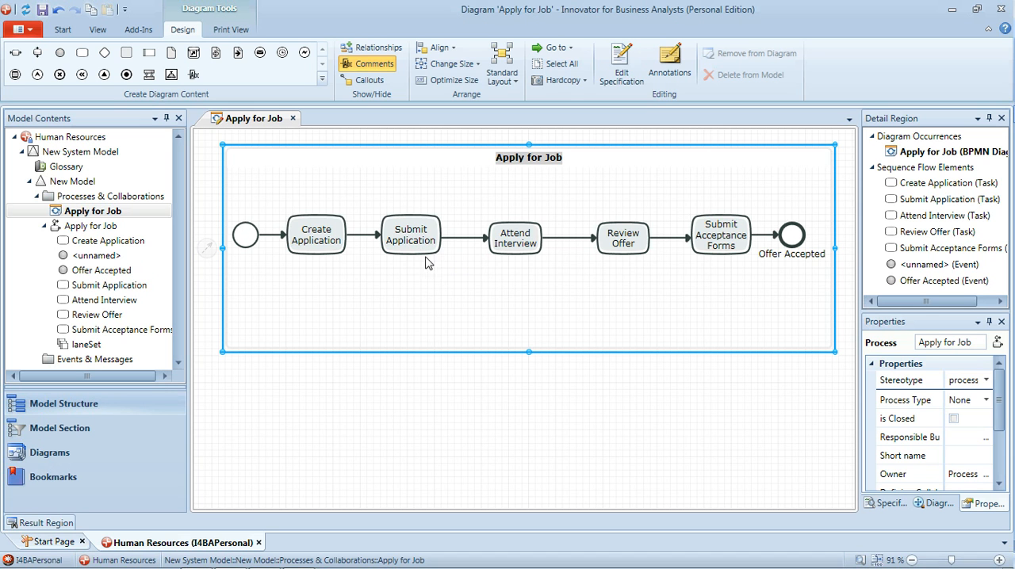
{"action": "mouse_move", "coordinate": [430, 260]}
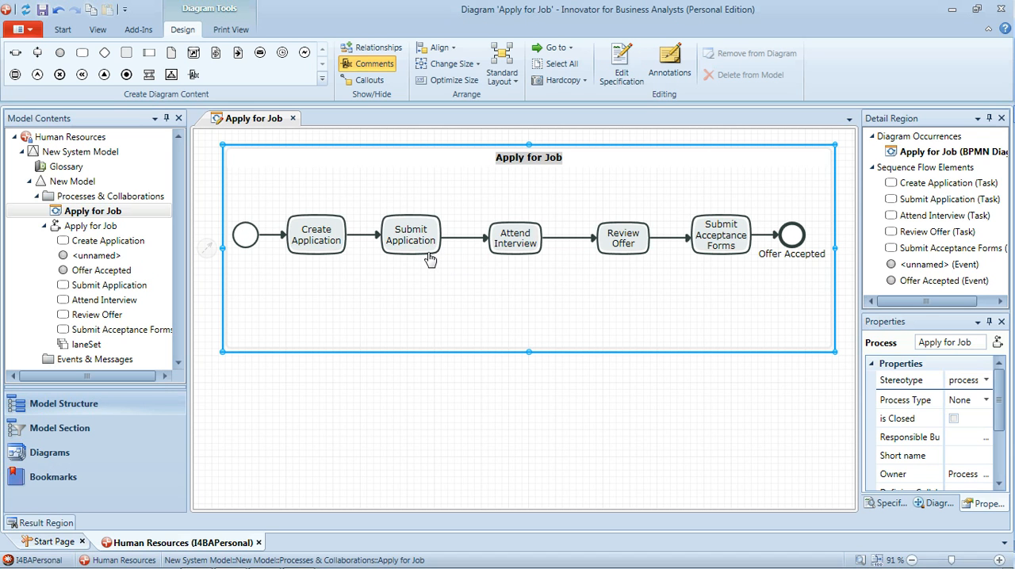
{"action": "mouse_move", "coordinate": [456, 259]}
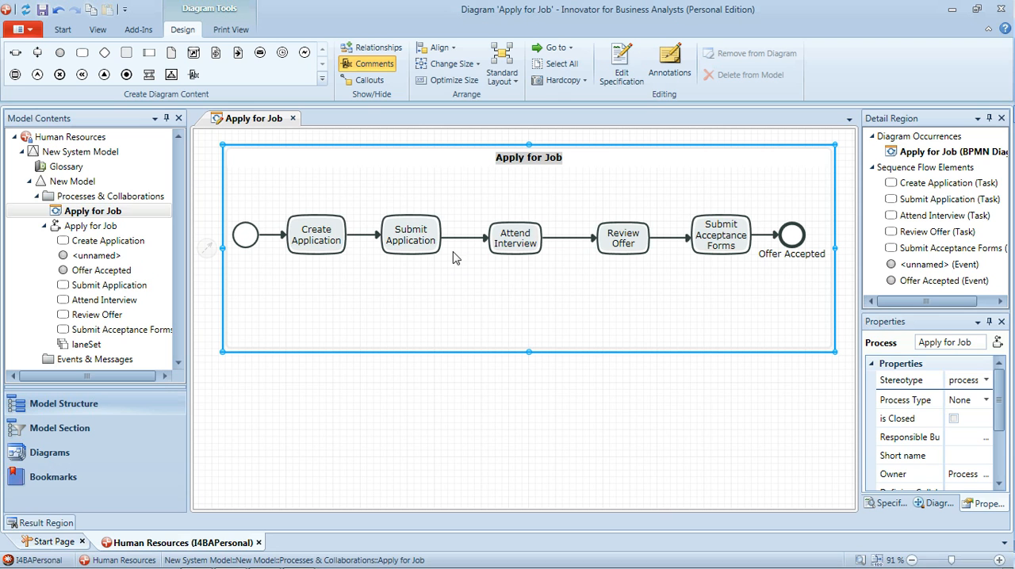
{"action": "mouse_move", "coordinate": [474, 288]}
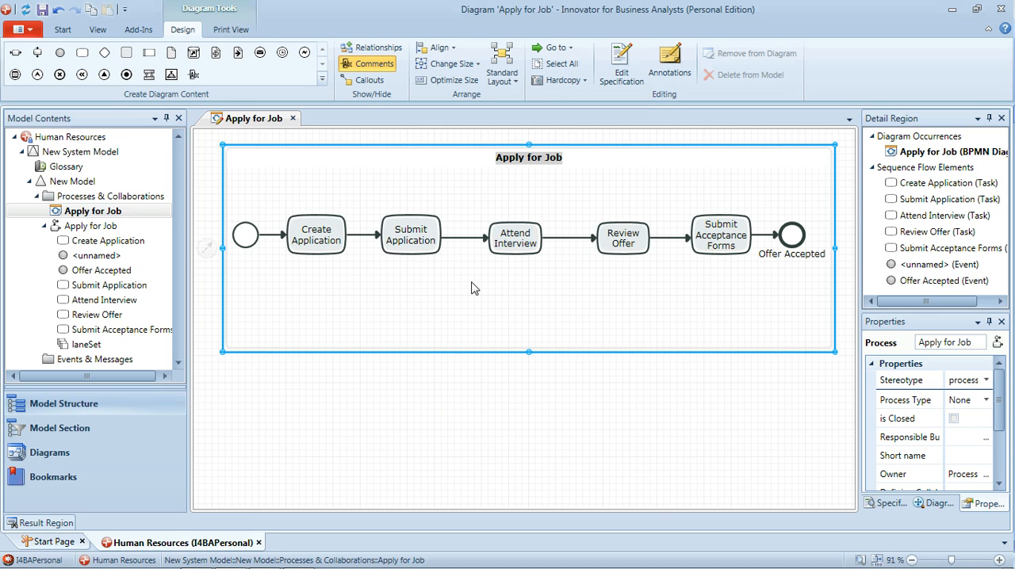
{"action": "mouse_move", "coordinate": [530, 272]}
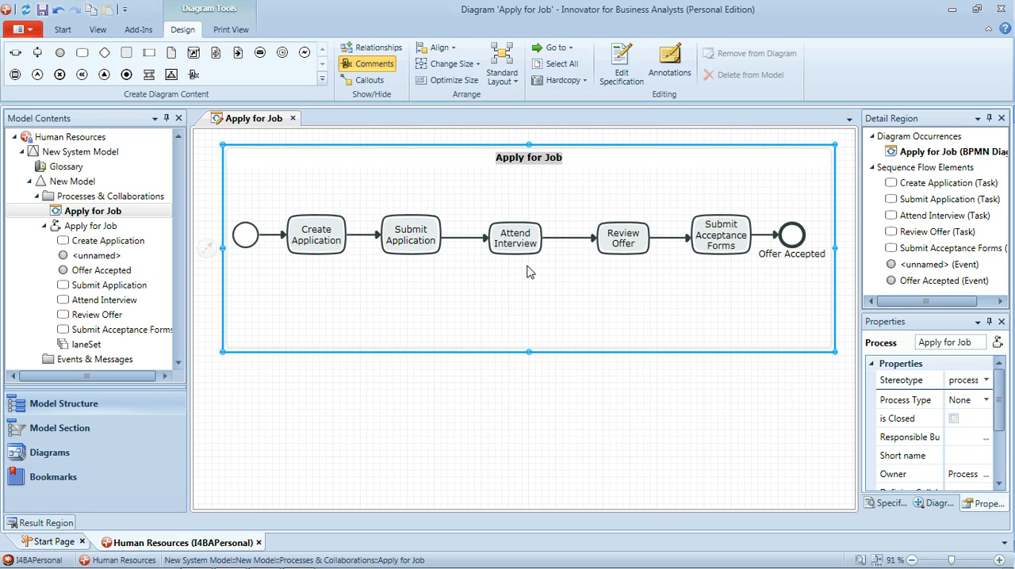
{"action": "left_click", "coordinate": [462, 237]}
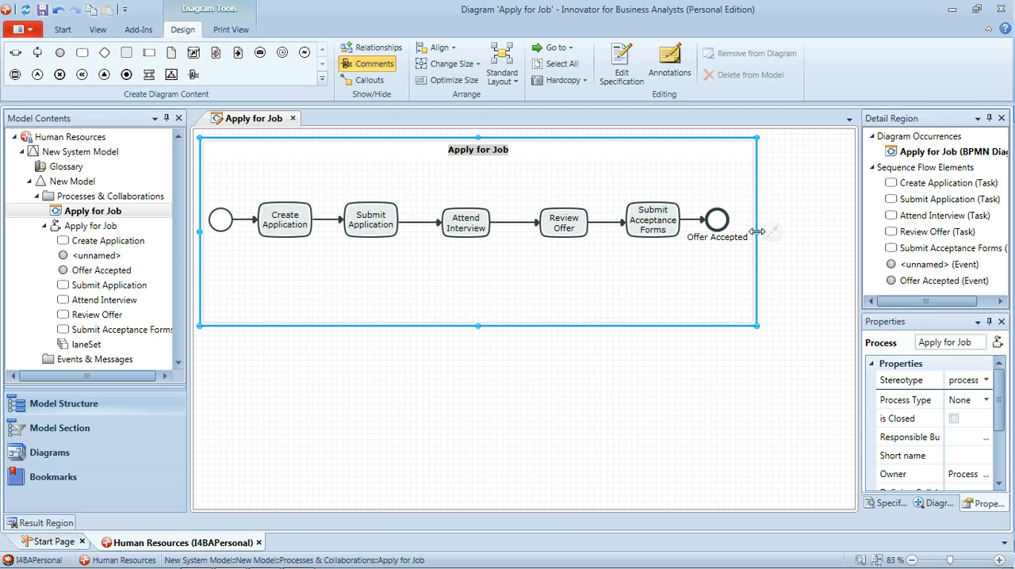
- Drag the Apply for Job pool's right edge further right
{"action": "left_click_drag", "start_coordinate": [756, 231], "coordinate": [848, 231]}
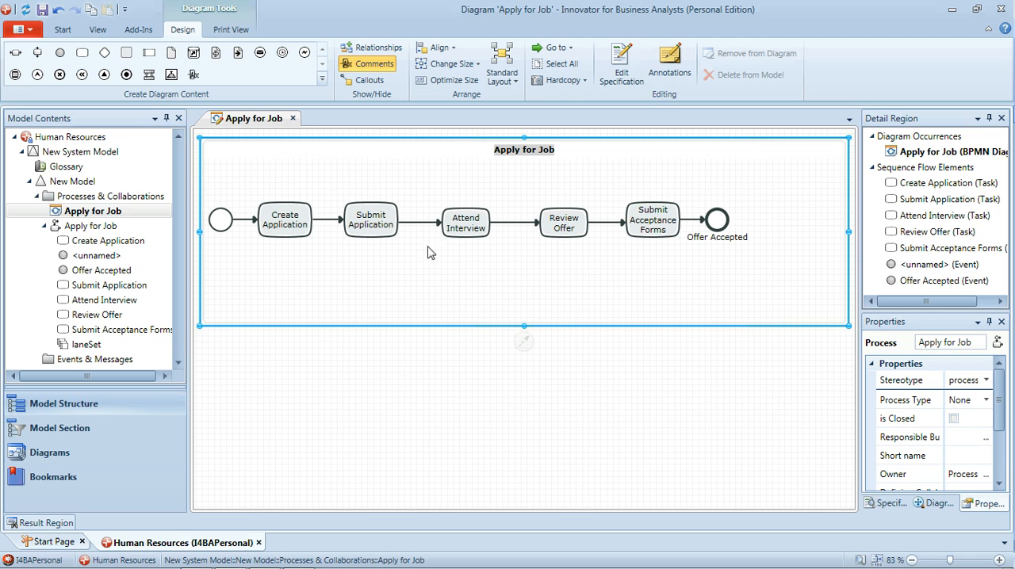
{"action": "mouse_move", "coordinate": [421, 261]}
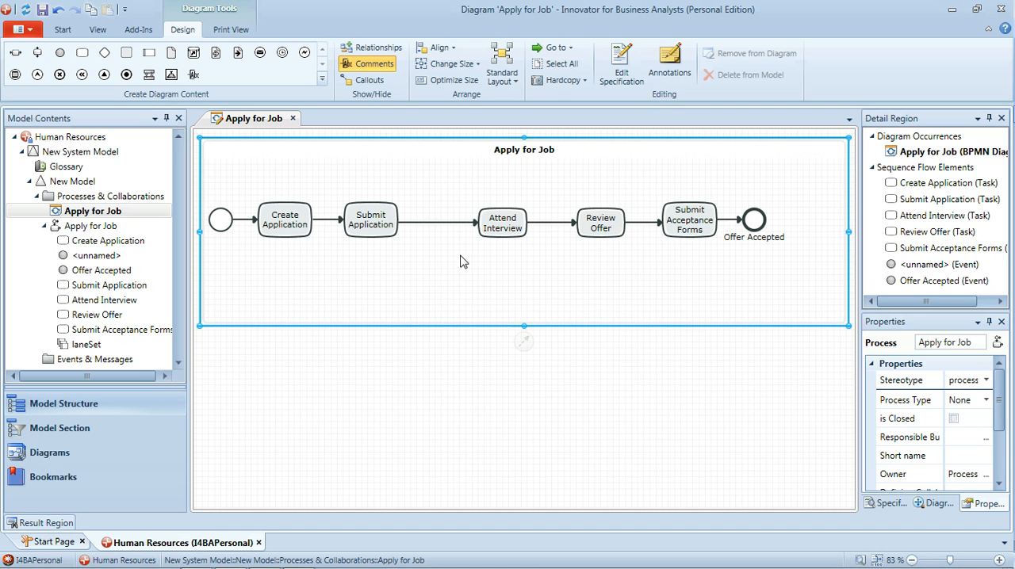
{"action": "mouse_move", "coordinate": [104, 51]}
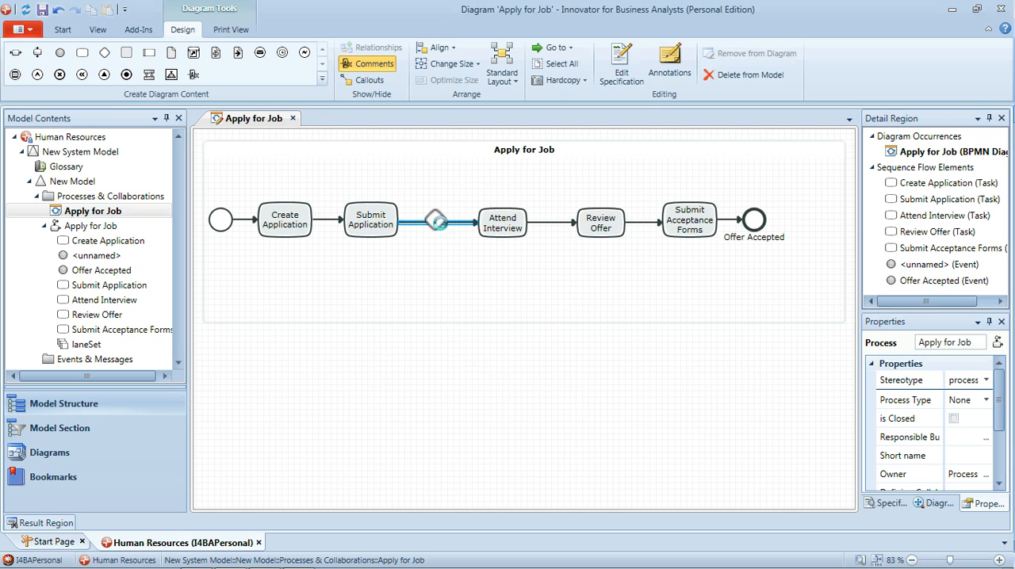
- Insert a gateway named 'Called for interview?' between Submit Application and Attend Interview
{"action": "left_click", "coordinate": [435, 220]}
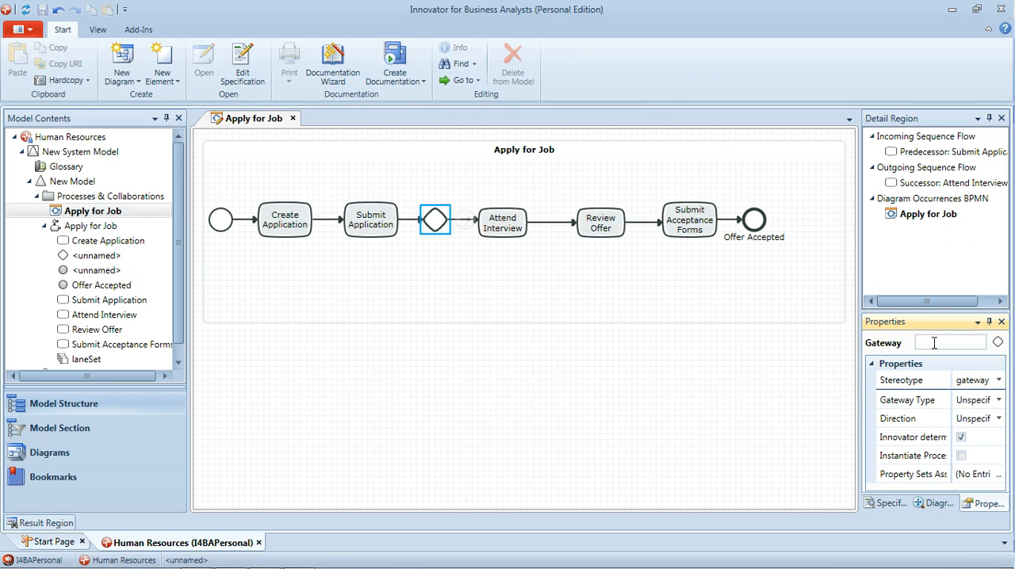
{"action": "type", "text": "Called for interview?"}
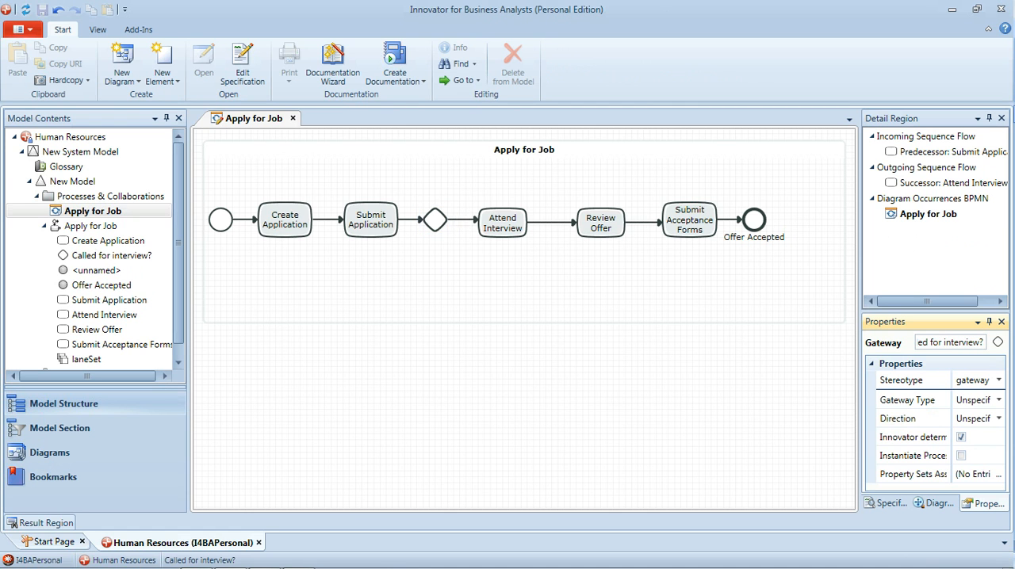
{"action": "left_click", "coordinate": [434, 220]}
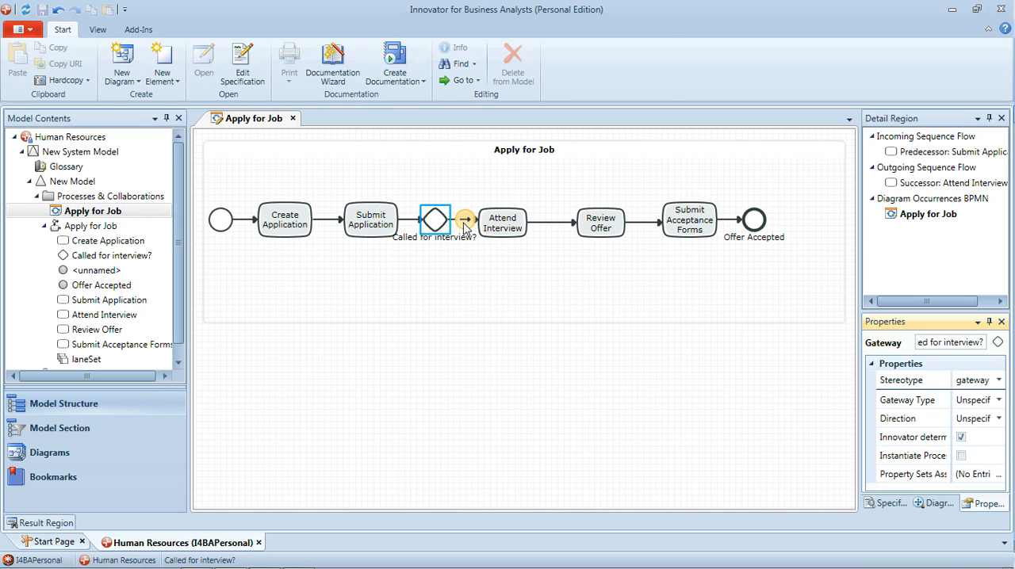
- Branch the gateway to a new end event named 'Application Rejected'
{"action": "left_click", "coordinate": [435, 220]}
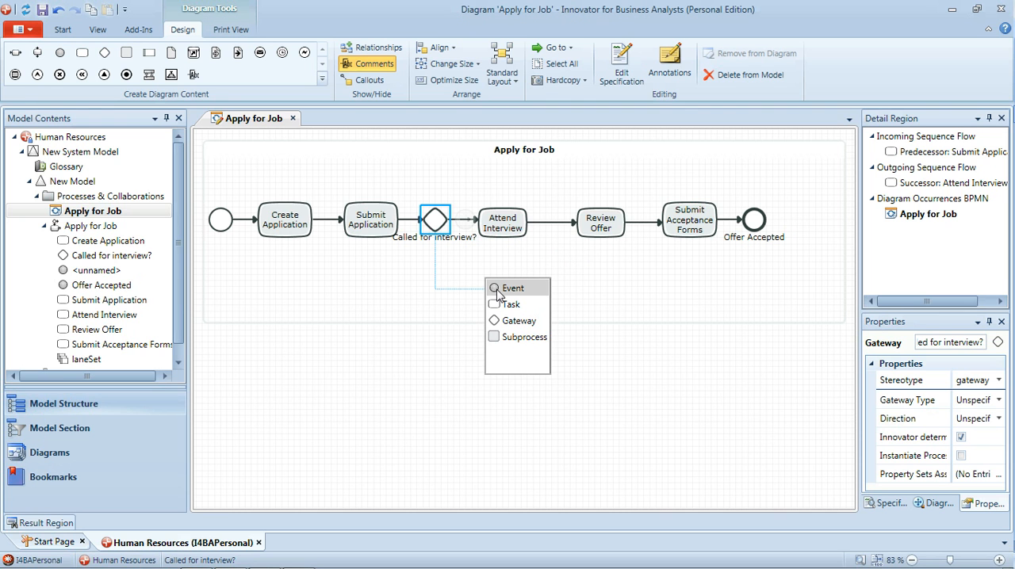
{"action": "left_click", "coordinate": [512, 288]}
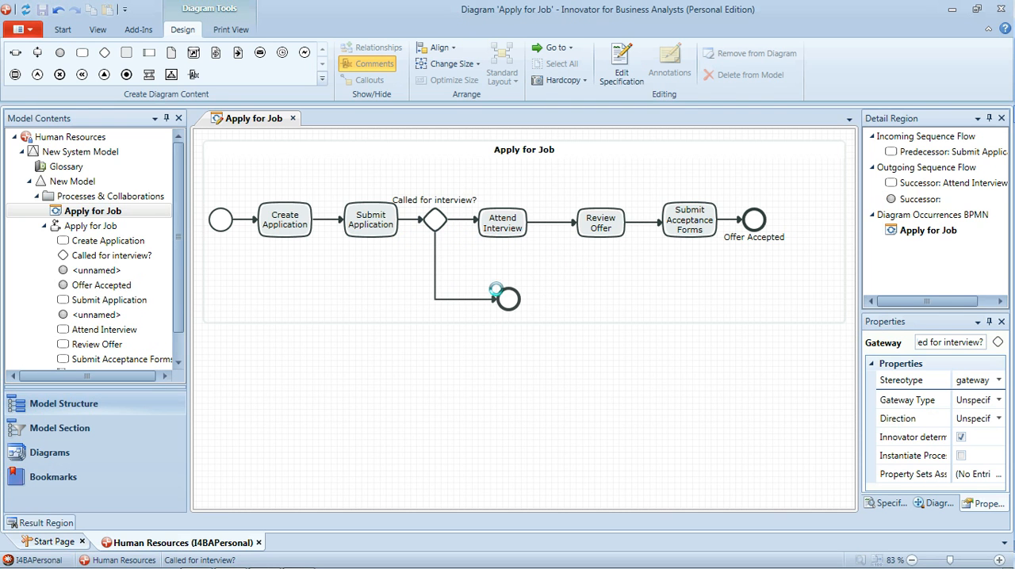
{"action": "left_click", "coordinate": [507, 299]}
{"action": "type", "text": "A"}
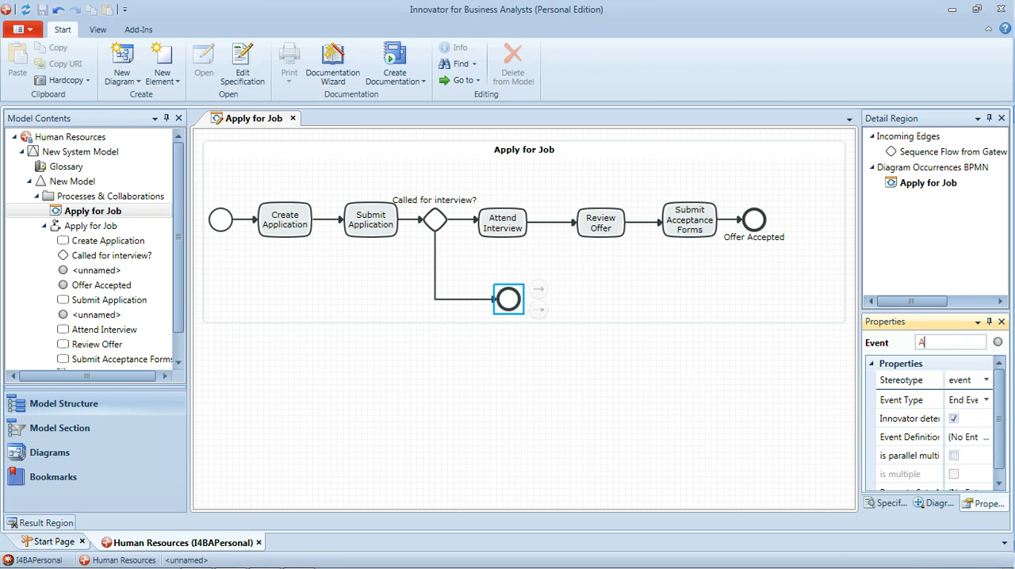
{"action": "type", "text": "pplication Rejected"}
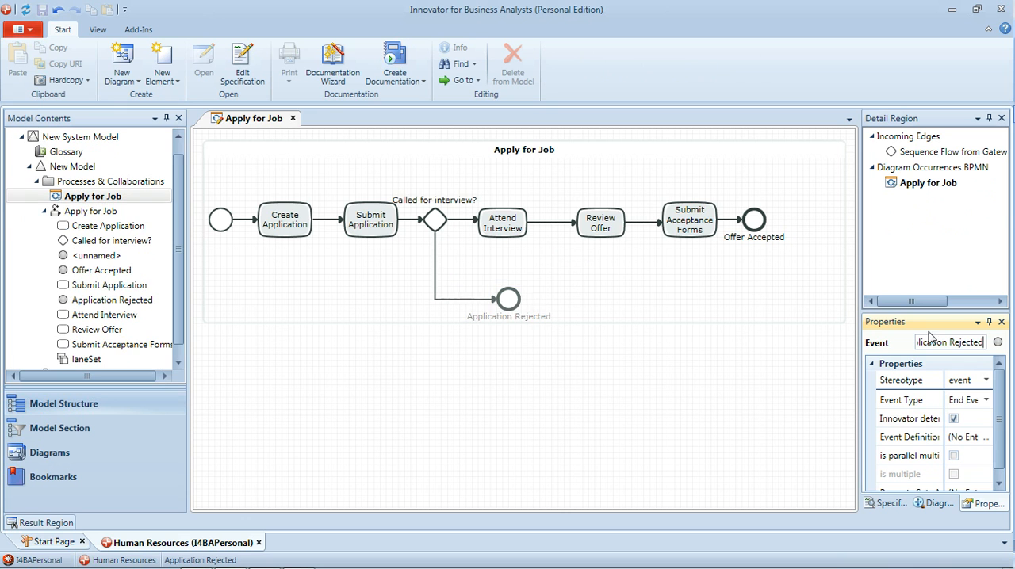
- Set flow conditions 'No' toward Application Rejected and 'Yes' toward Attend Interview
{"action": "left_click", "coordinate": [509, 299]}
{"action": "type", "text": "N"}
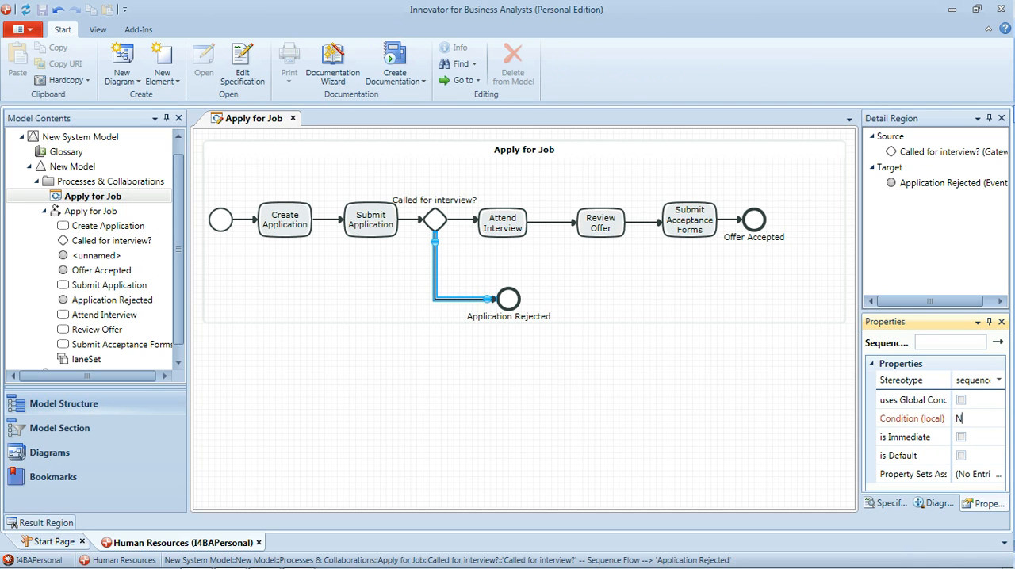
{"action": "type", "text": "o"}
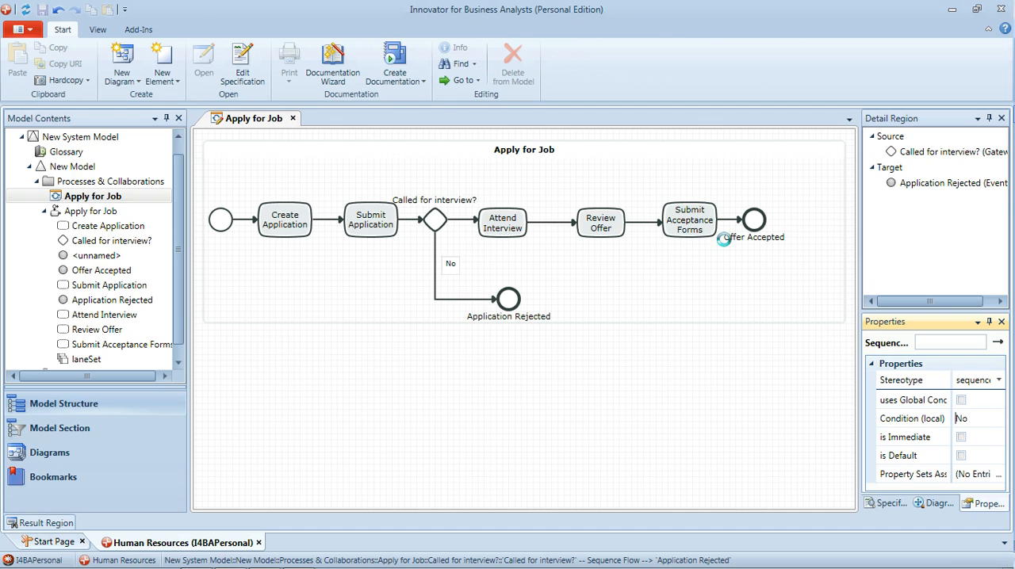
{"action": "left_click", "coordinate": [462, 221]}
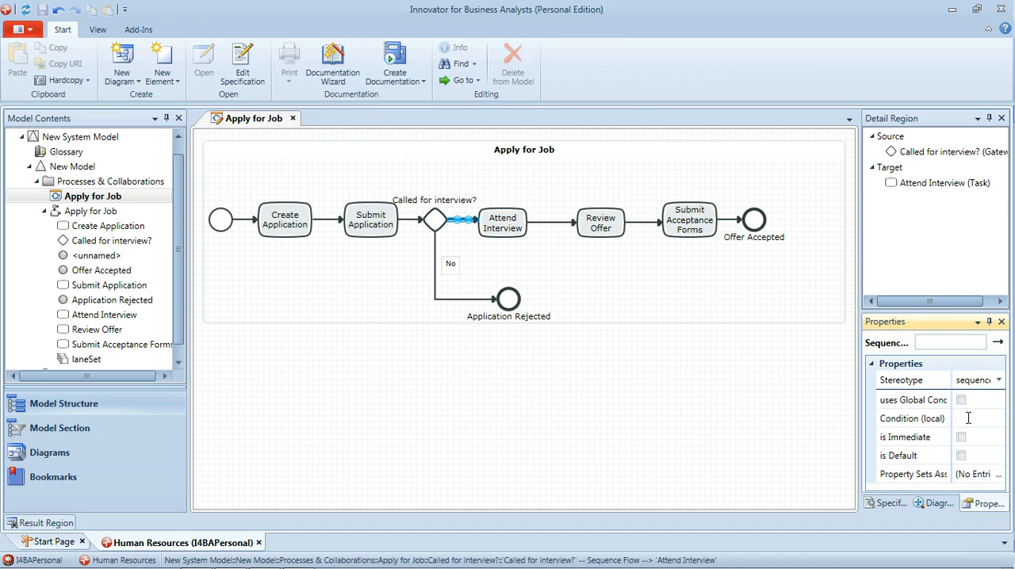
{"action": "type", "text": "Yes"}
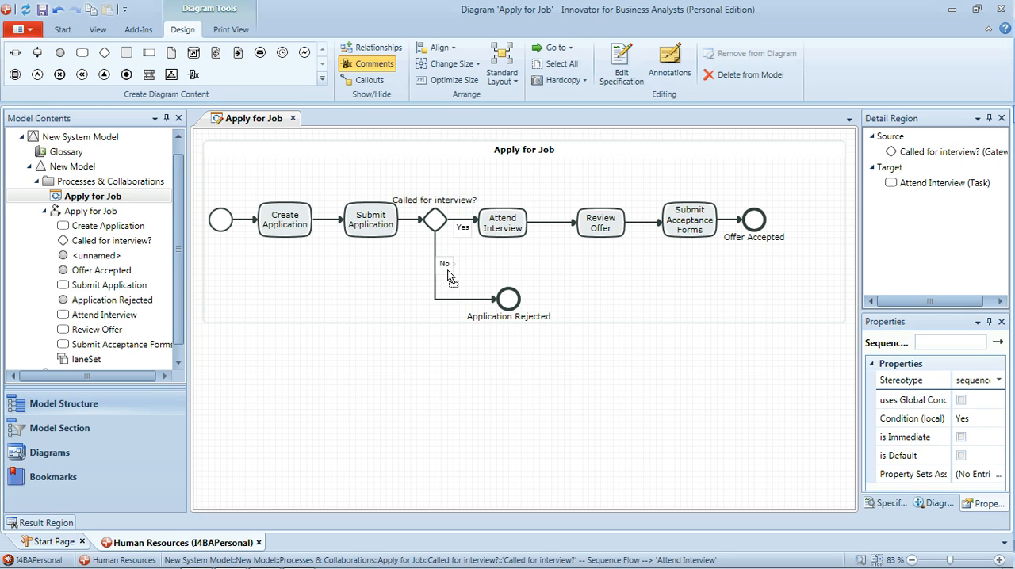
{"action": "left_click", "coordinate": [444, 264]}
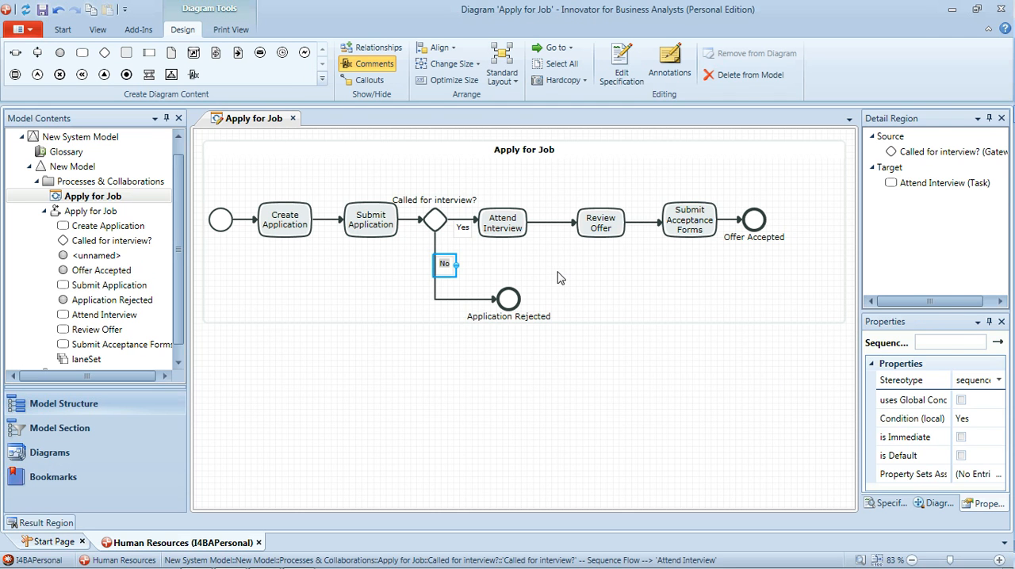
{"action": "left_click", "coordinate": [559, 380]}
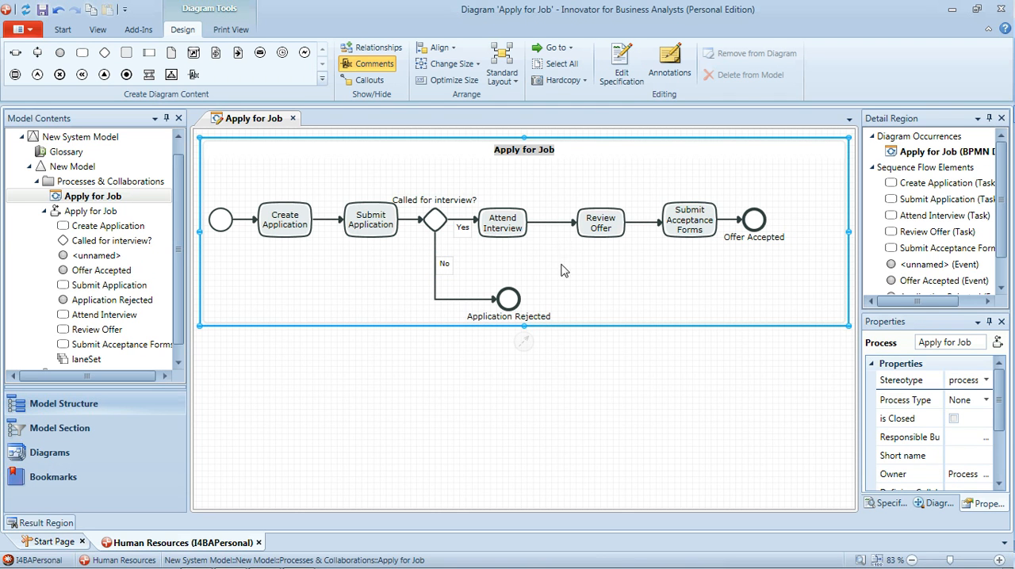
{"action": "mouse_move", "coordinate": [555, 246]}
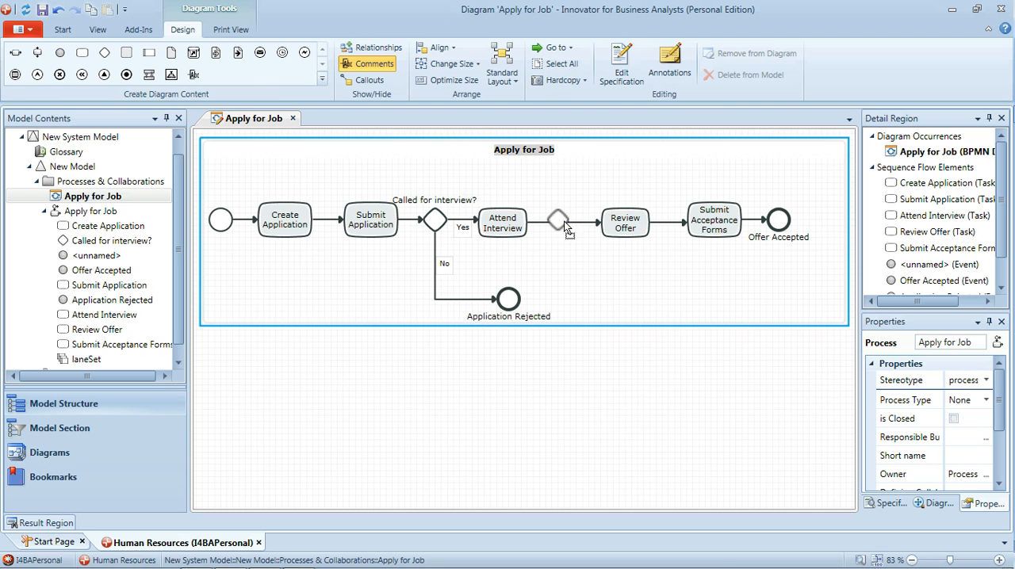
- Insert an 'Interview successful?' gateway after Attend Interview, connecting it to Application Rejected
{"action": "left_click", "coordinate": [559, 221]}
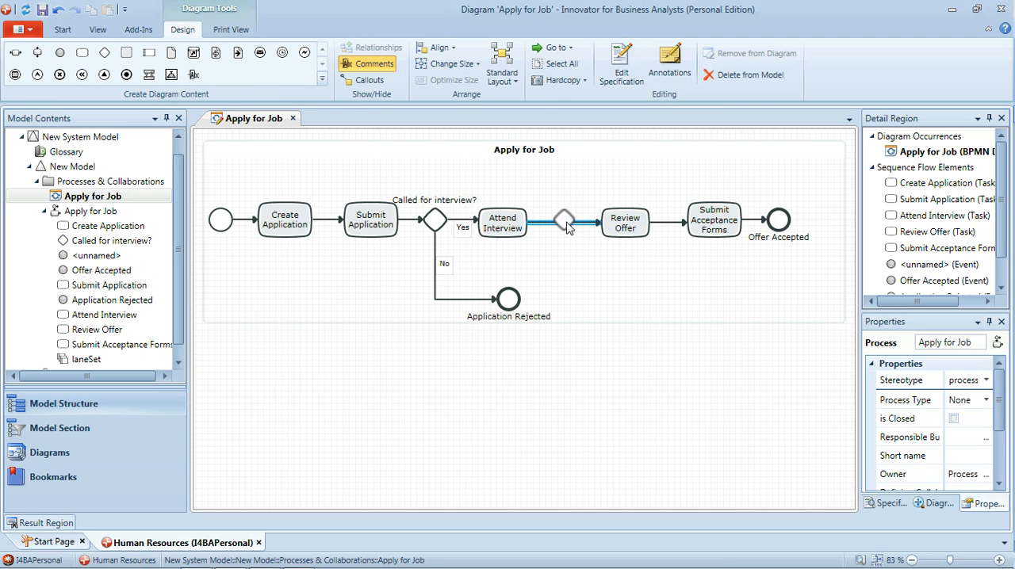
{"action": "left_click", "coordinate": [563, 220]}
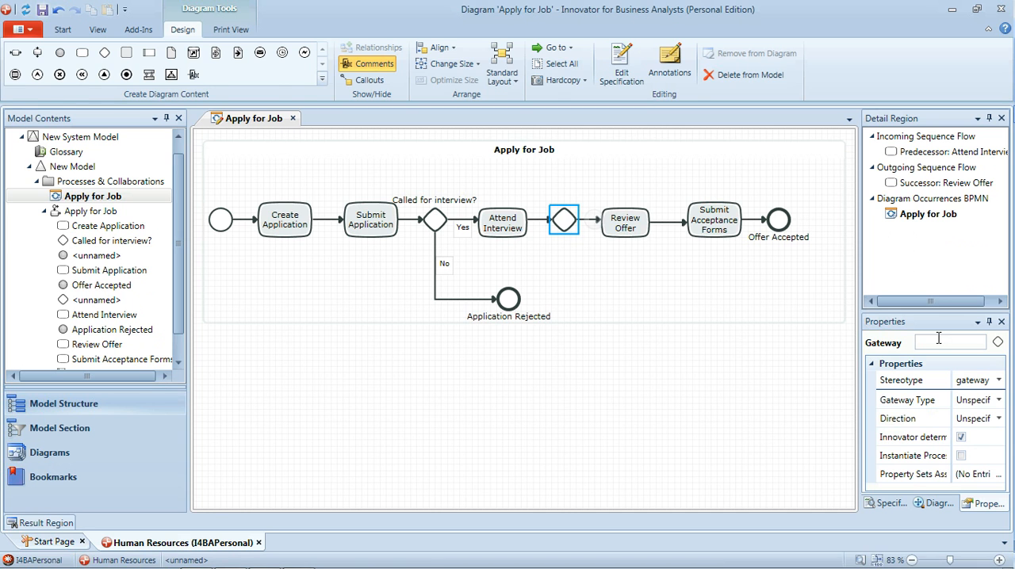
{"action": "type", "text": "Int"}
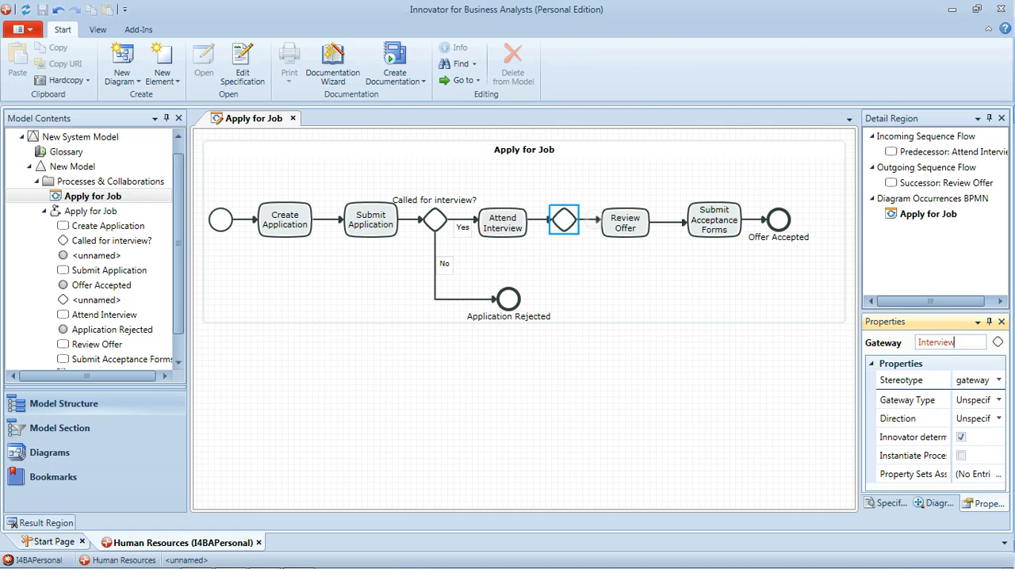
{"action": "type", "text": "erview successful?"}
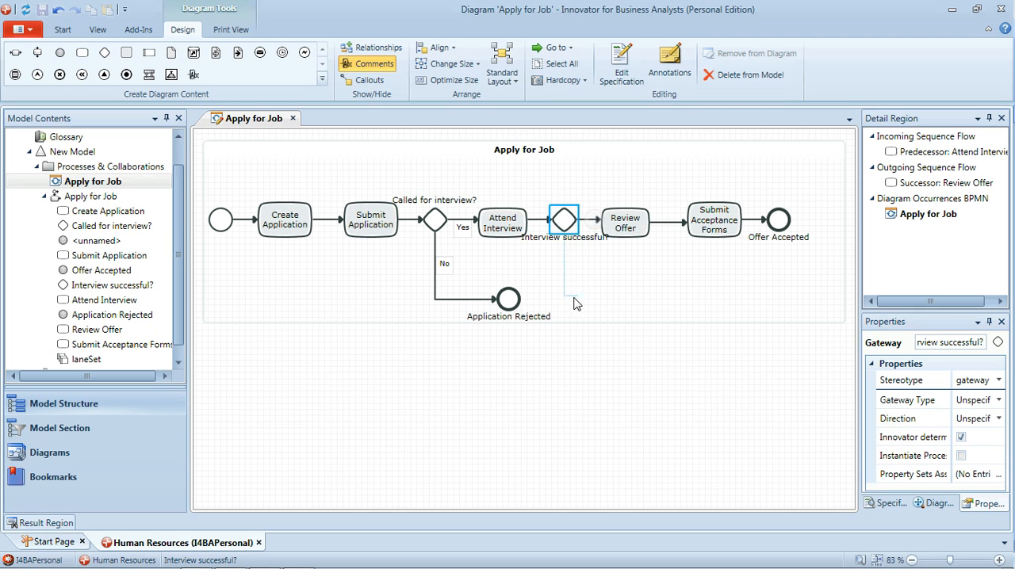
{"action": "left_click", "coordinate": [508, 301]}
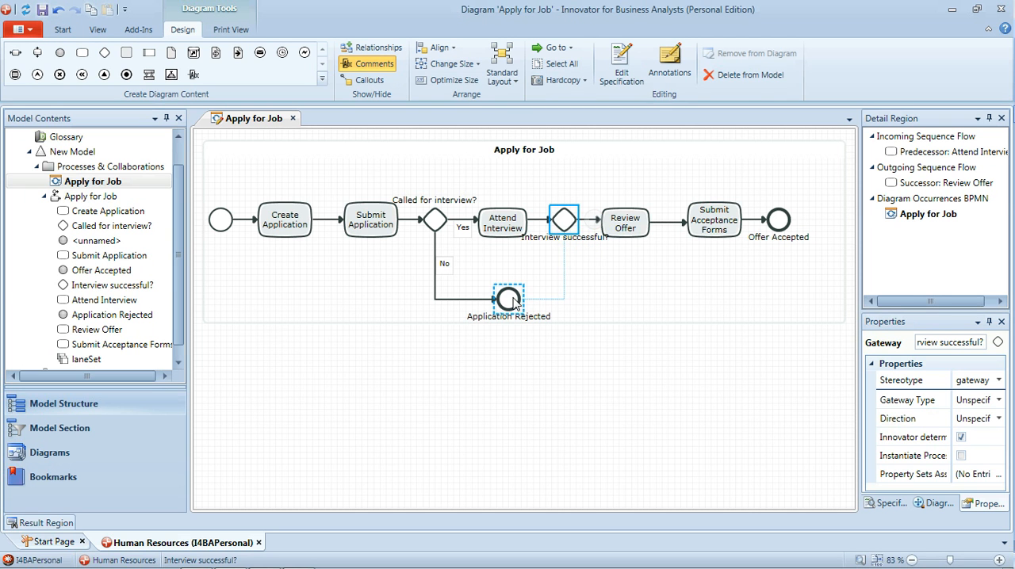
{"action": "left_click", "coordinate": [564, 270]}
{"action": "type", "text": "No"}
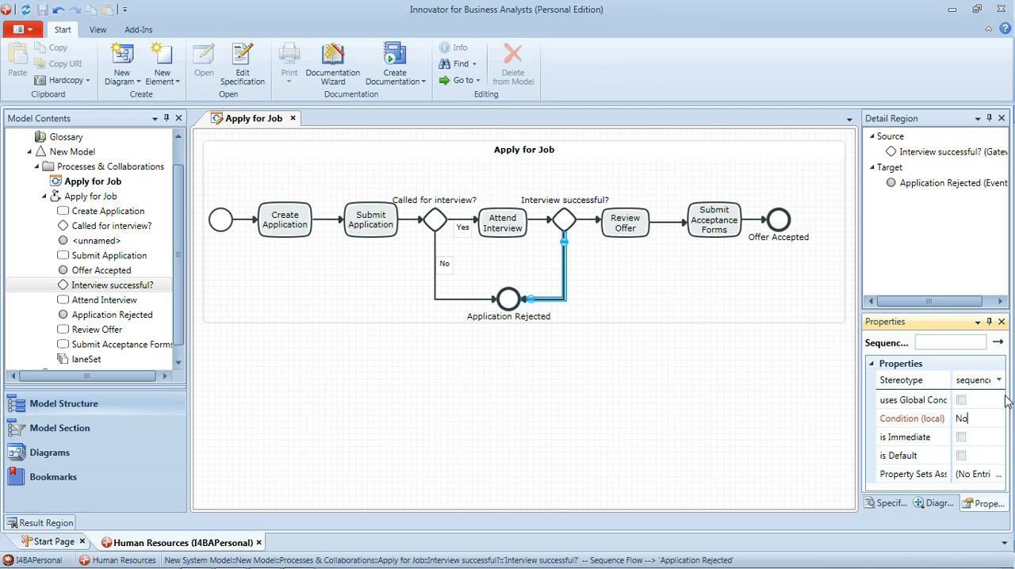
- Set the Yes condition on the Interview successful? flow leading to Review Offer
{"action": "left_click", "coordinate": [591, 221]}
{"action": "type", "text": "Yes"}
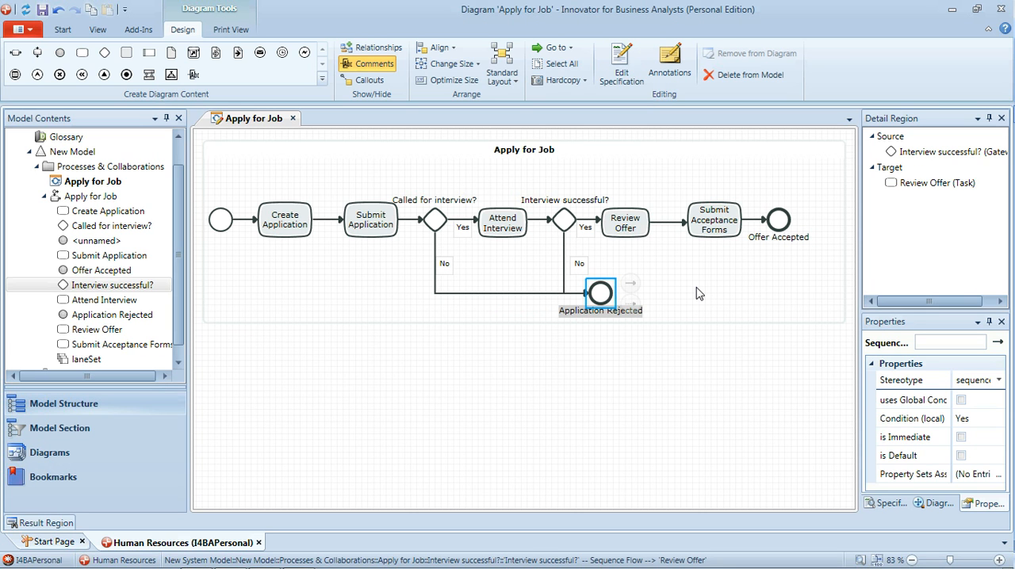
{"action": "mouse_move", "coordinate": [673, 259]}
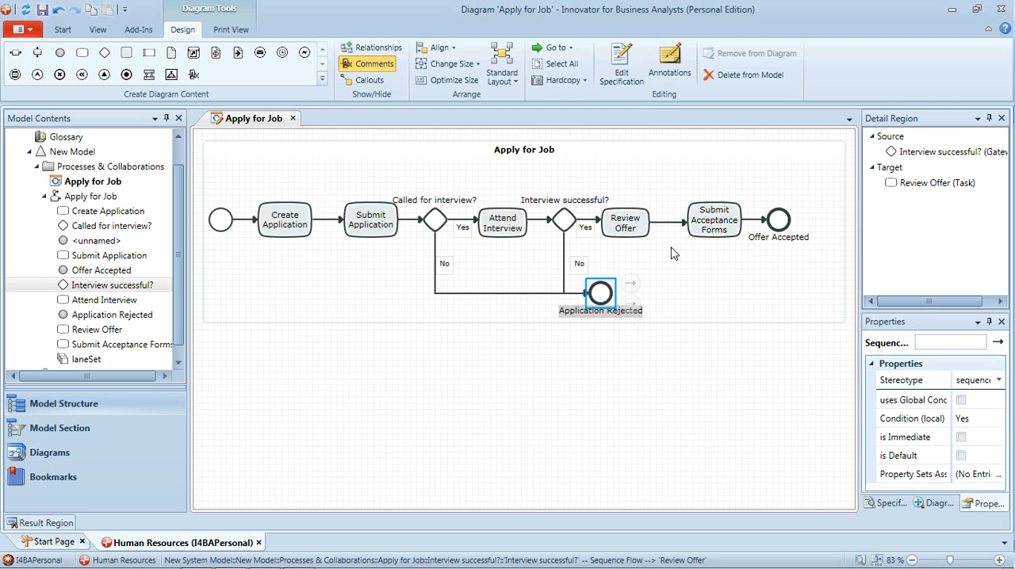
{"action": "mouse_move", "coordinate": [634, 248]}
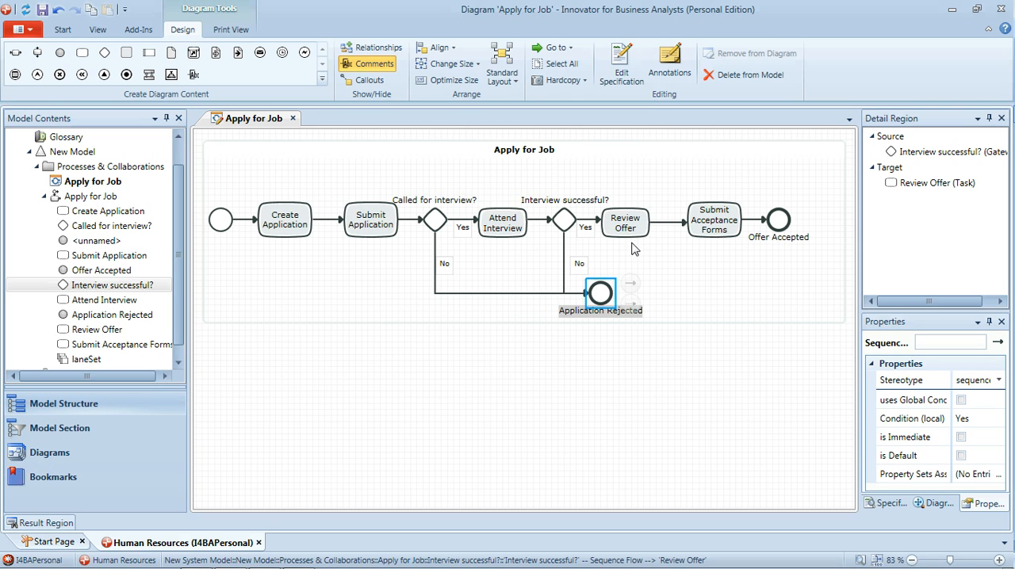
{"action": "mouse_move", "coordinate": [646, 238]}
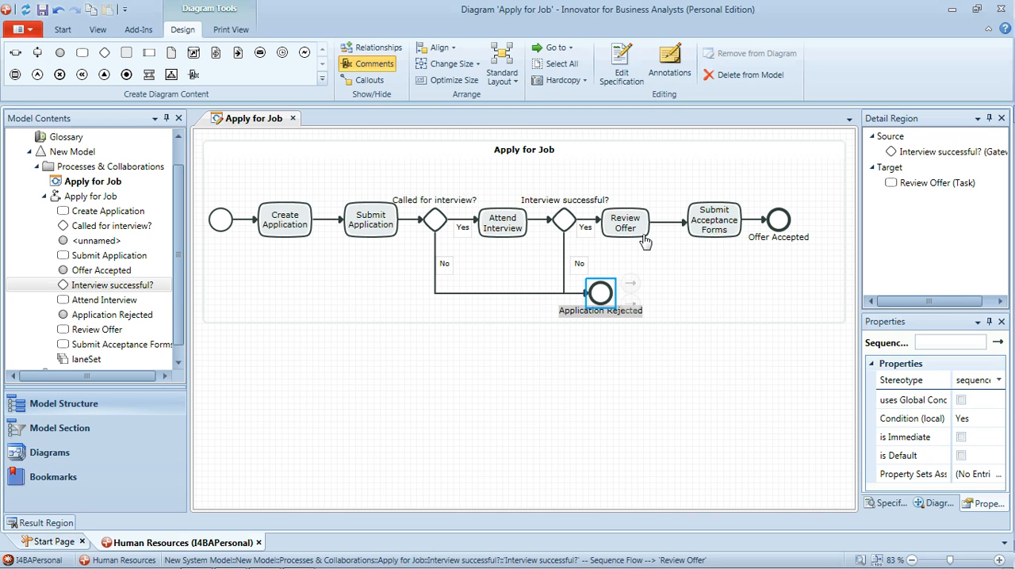
{"action": "mouse_move", "coordinate": [672, 240]}
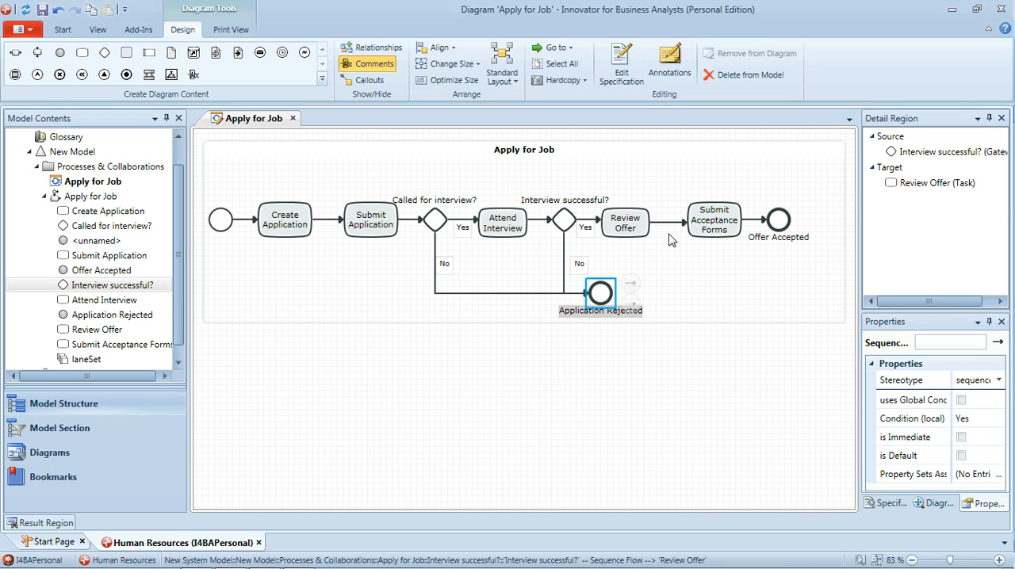
{"action": "left_click", "coordinate": [523, 397]}
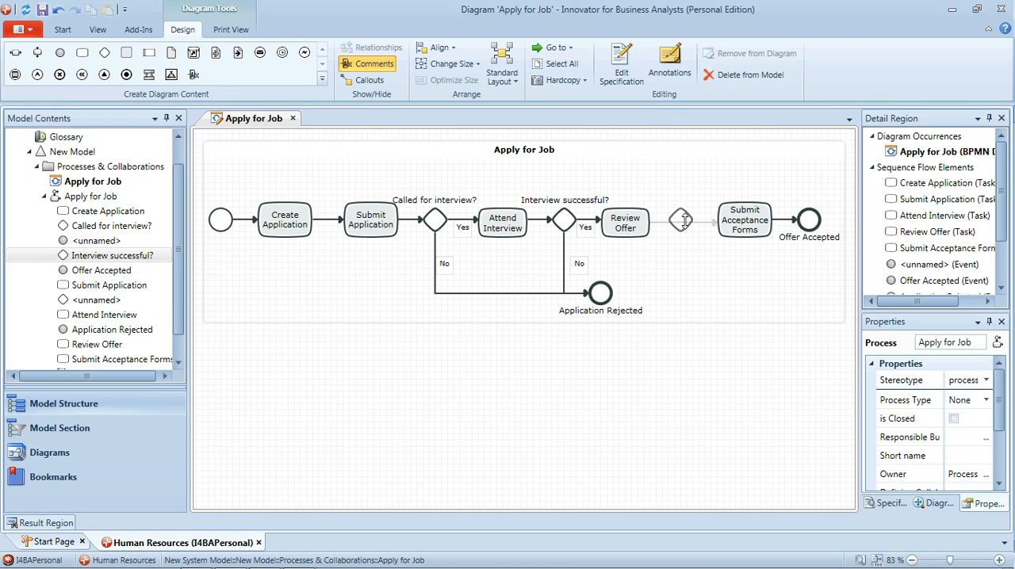
- Insert a gateway named 'Accept Offer?' between Review Offer and Submit Acceptance Forms
{"action": "left_click", "coordinate": [680, 220]}
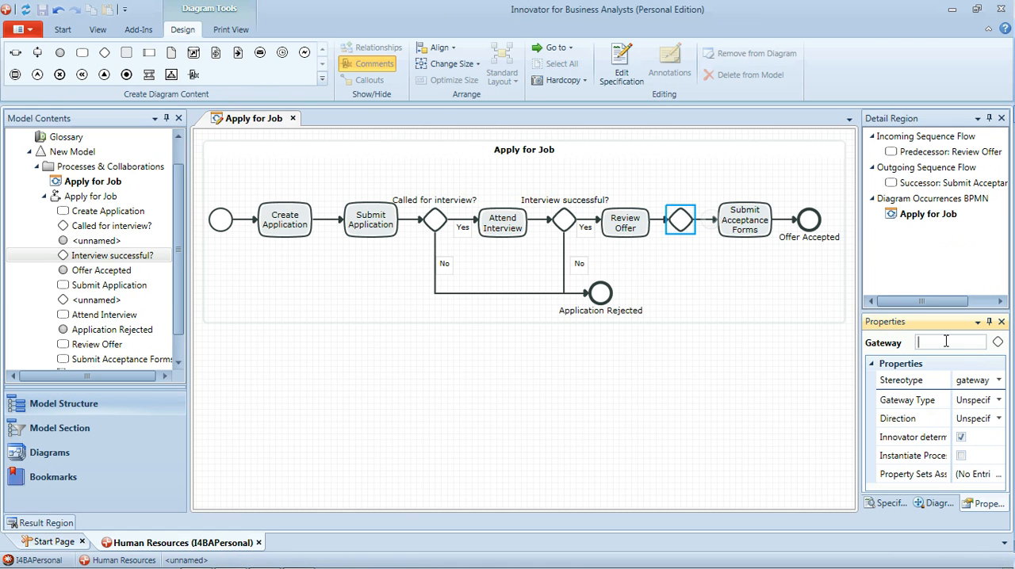
{"action": "type", "text": "Accept Offer?"}
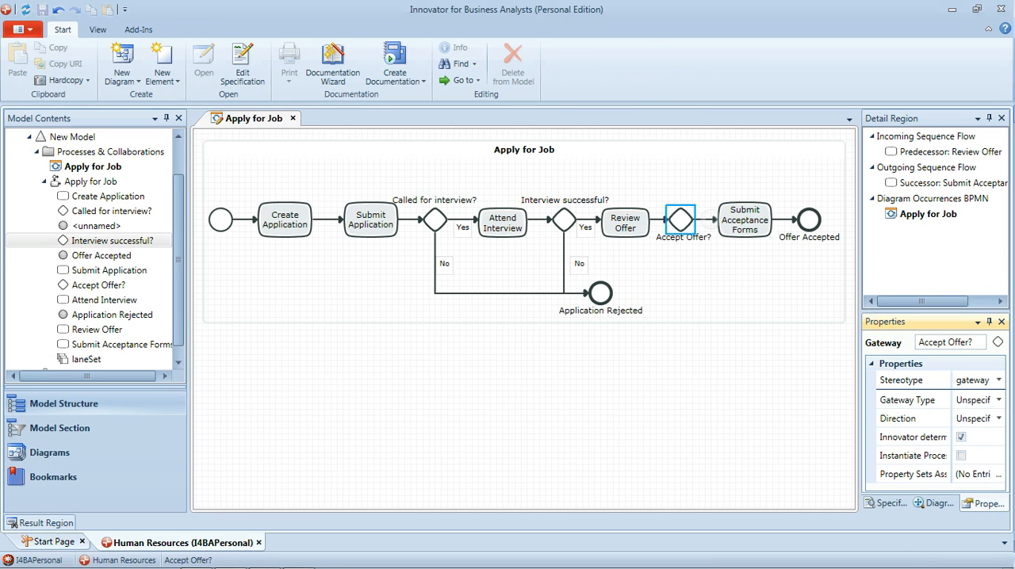
{"action": "mouse_move", "coordinate": [710, 219]}
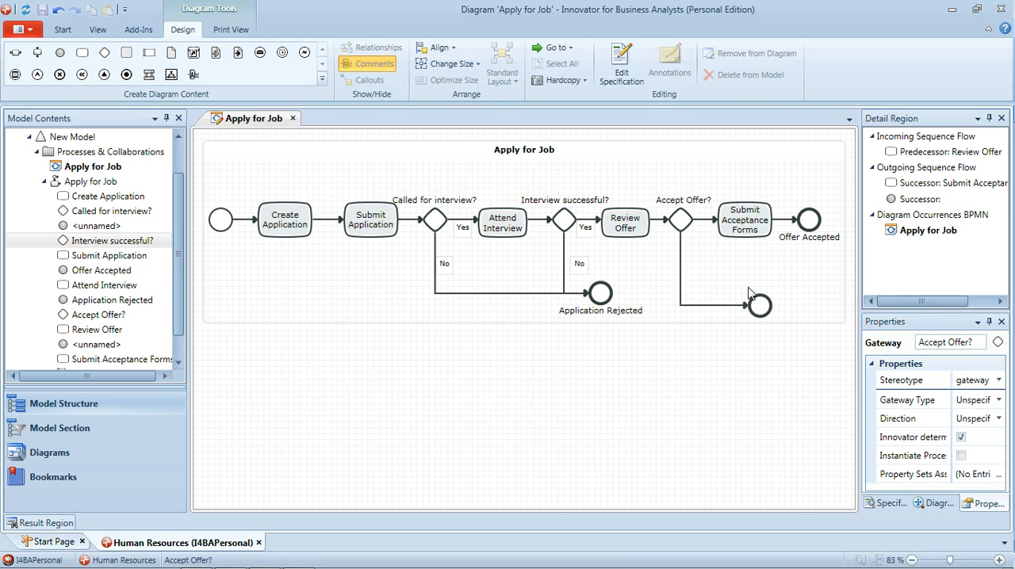
- Name the new end event below Accept Offer? 'Offer Rejected'
{"action": "left_click", "coordinate": [759, 305]}
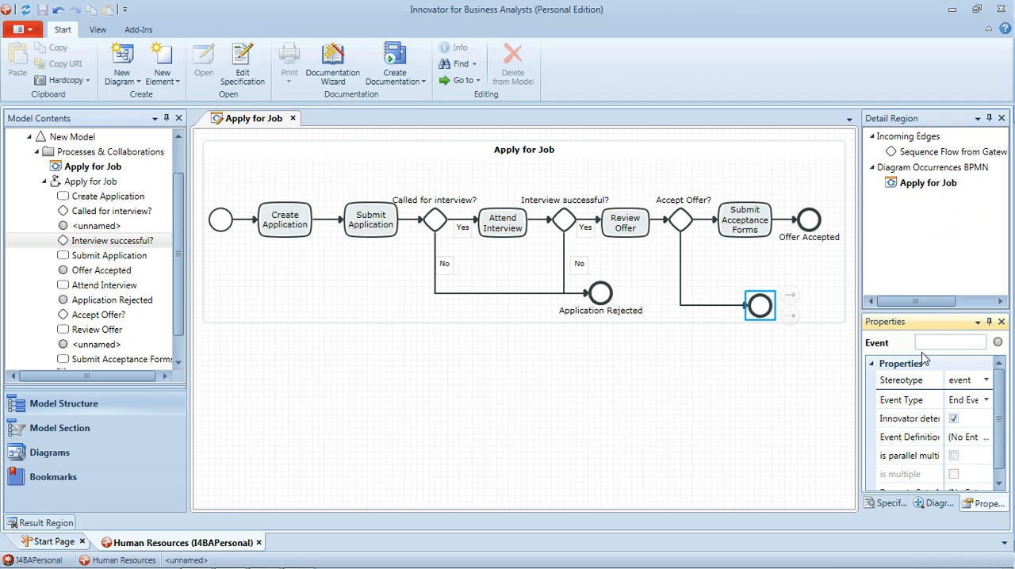
{"action": "type", "text": "Offer Rejected"}
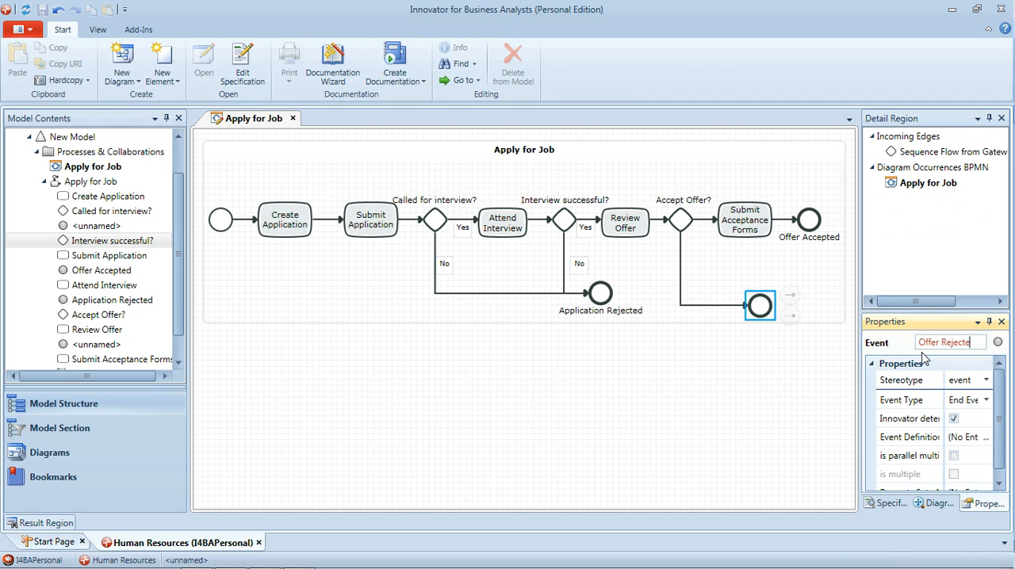
{"action": "key", "text": "Return"}
{"action": "type", "text": "No"}
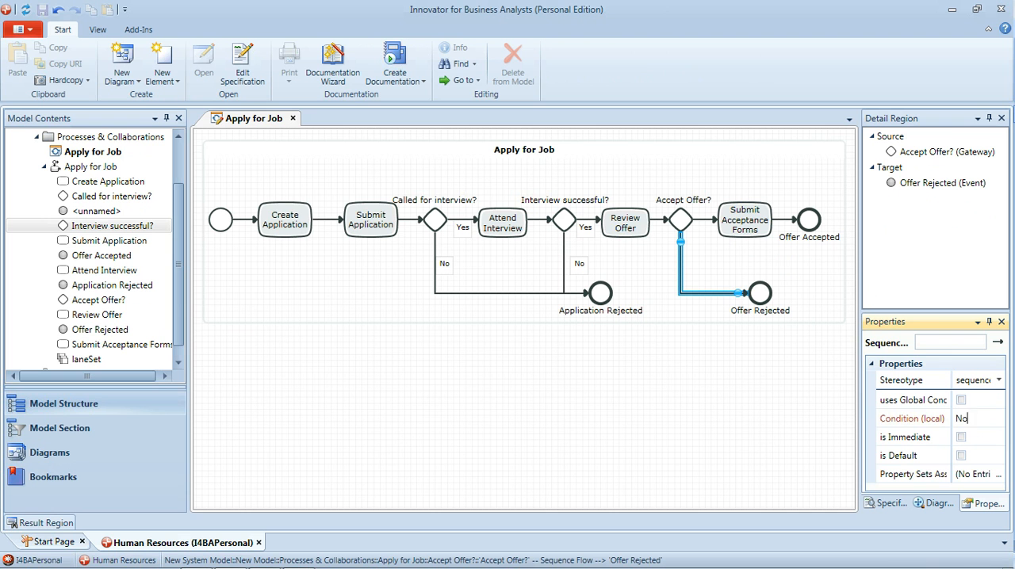
- Set Condition (local) to Yes on the flow from Accept Offer? to Submit Acceptance Forms
{"action": "left_click", "coordinate": [706, 219]}
{"action": "type", "text": "Yes"}
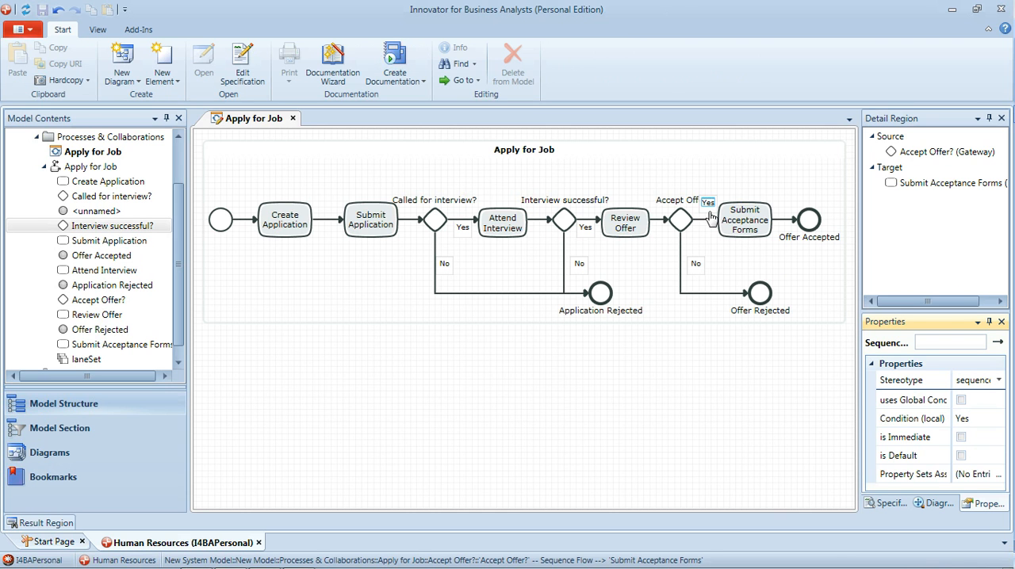
{"action": "left_click", "coordinate": [524, 397]}
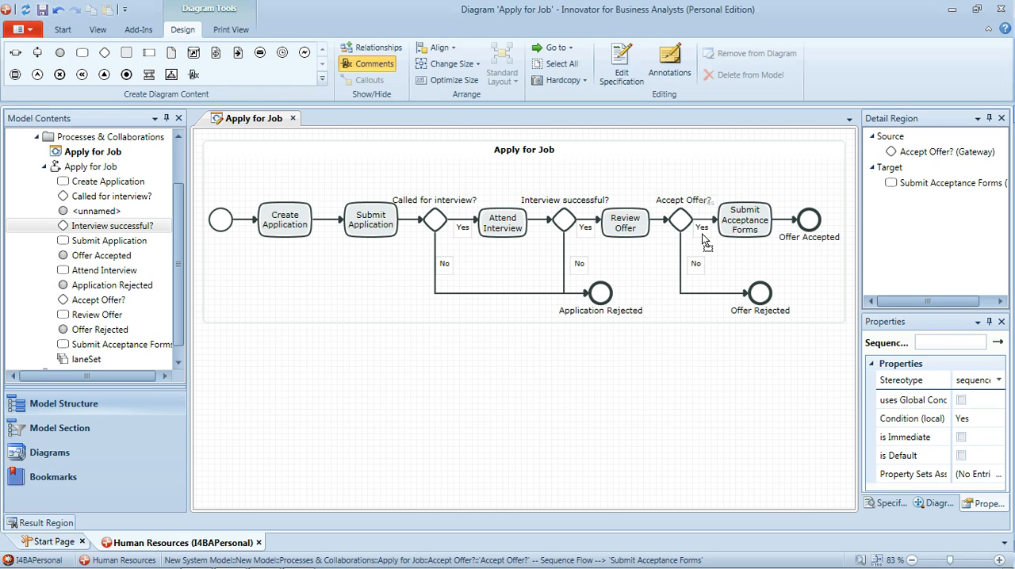
{"action": "left_click", "coordinate": [701, 228]}
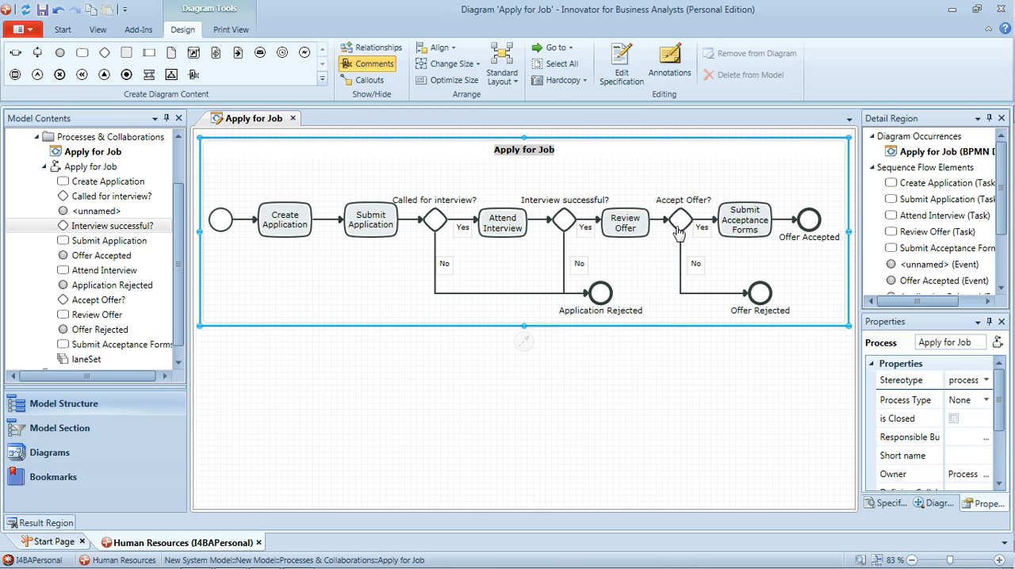
{"action": "mouse_move", "coordinate": [779, 299]}
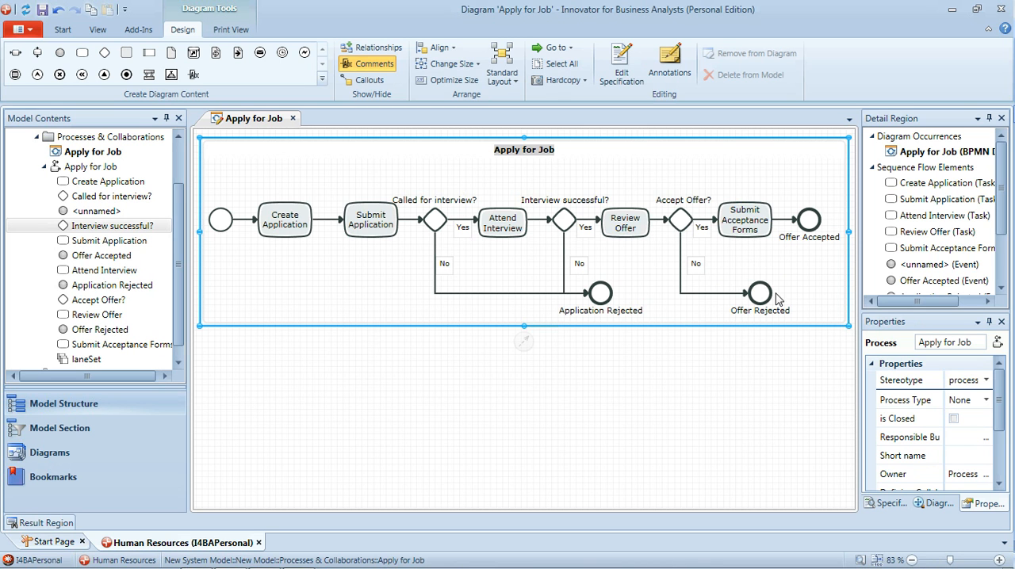
{"action": "mouse_move", "coordinate": [620, 304]}
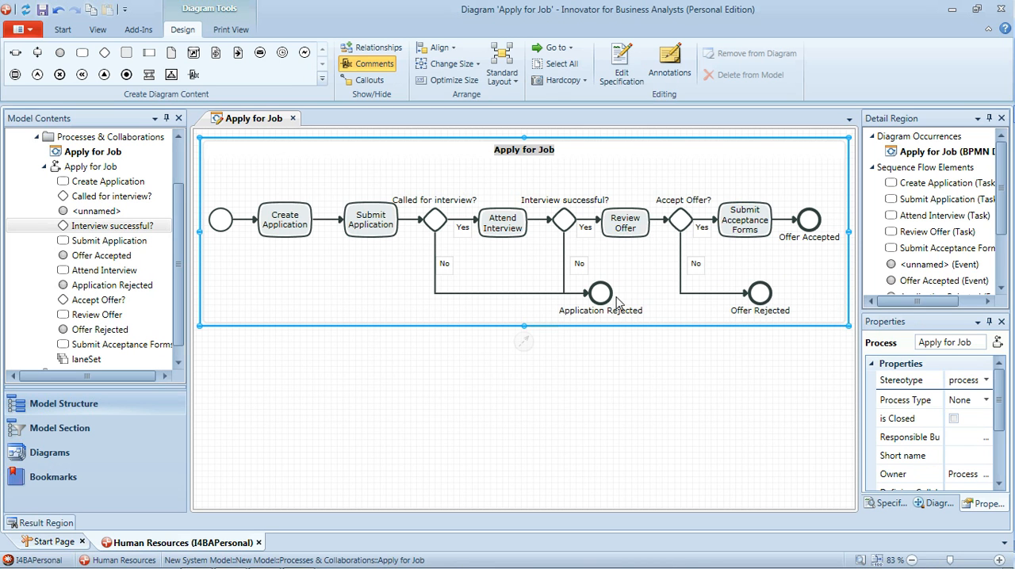
{"action": "mouse_move", "coordinate": [689, 305]}
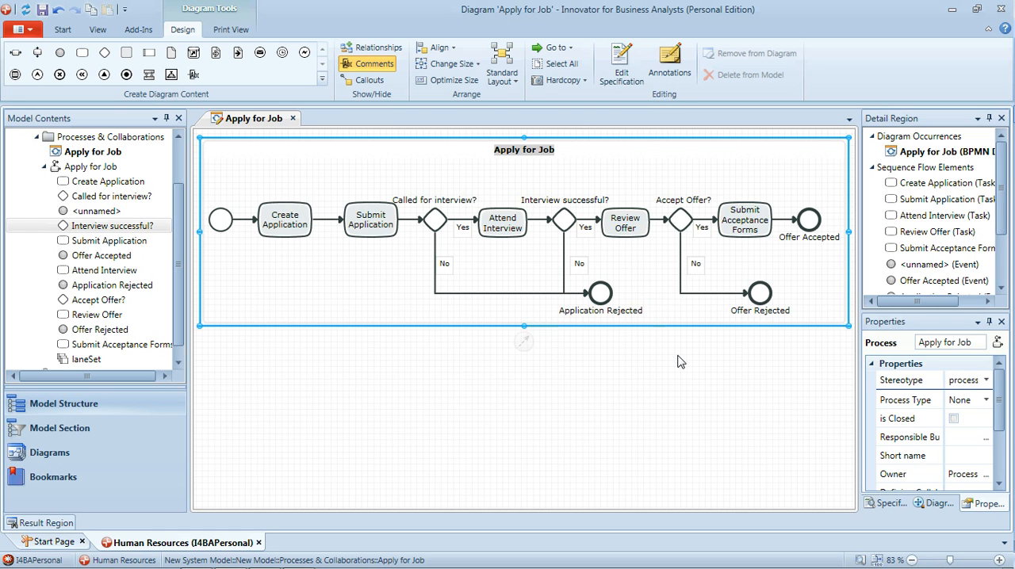
{"action": "mouse_move", "coordinate": [686, 304]}
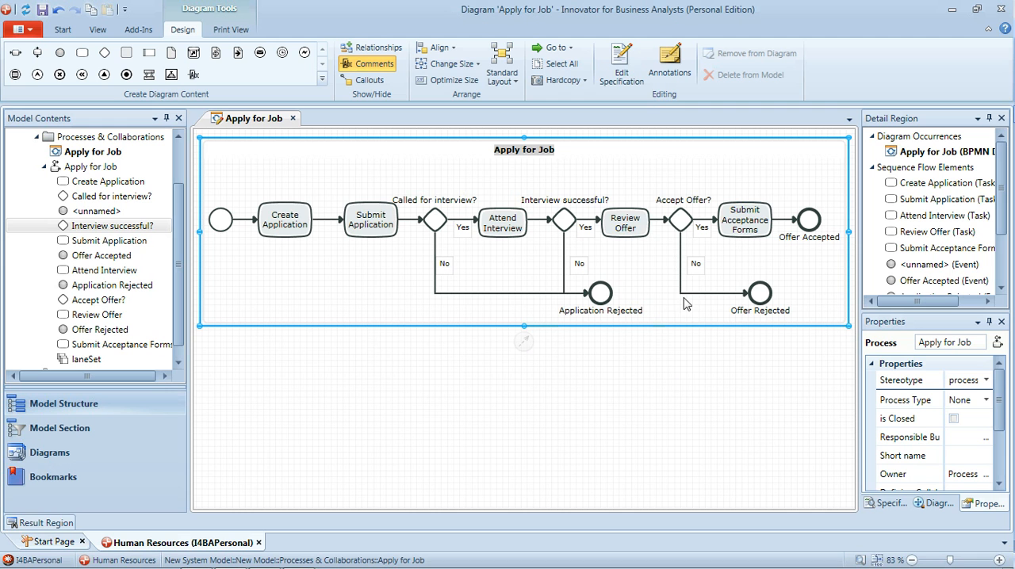
{"action": "mouse_move", "coordinate": [696, 277]}
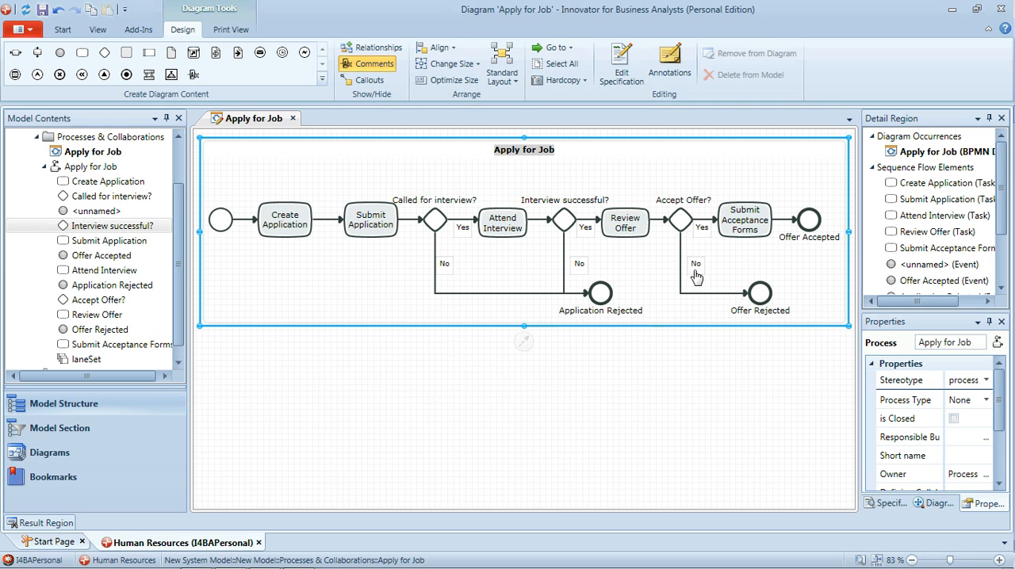
{"action": "mouse_move", "coordinate": [305, 120]}
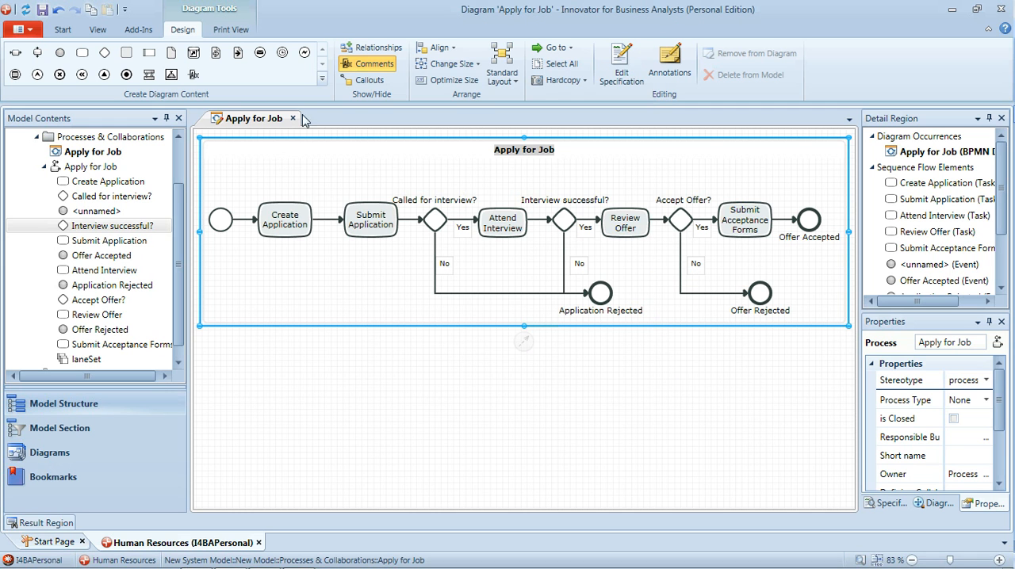
{"action": "mouse_move", "coordinate": [82, 53]}
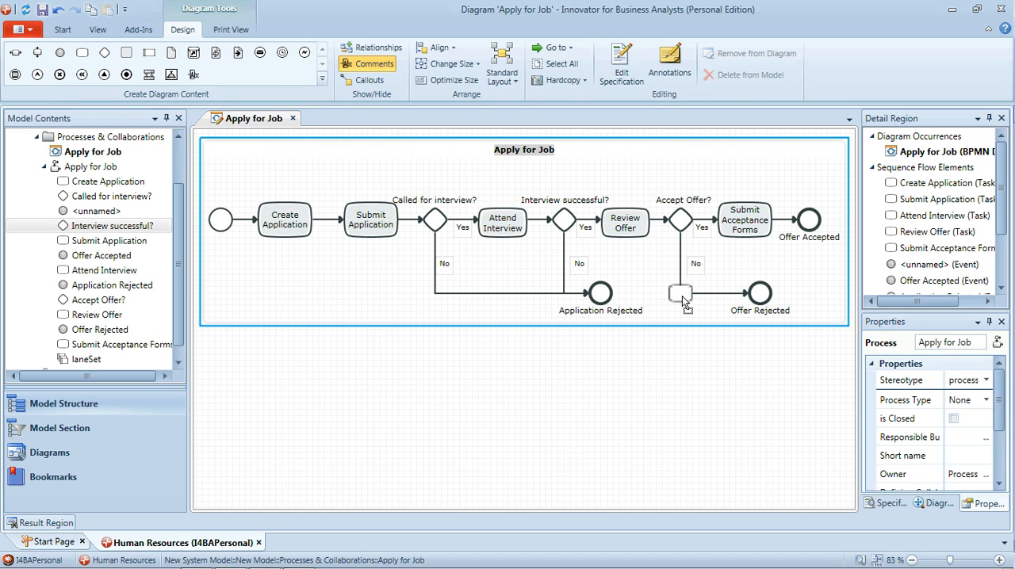
- Insert a Reject Offer task below Accept Offer? on the No branch and realign both end events
{"action": "left_click", "coordinate": [681, 294]}
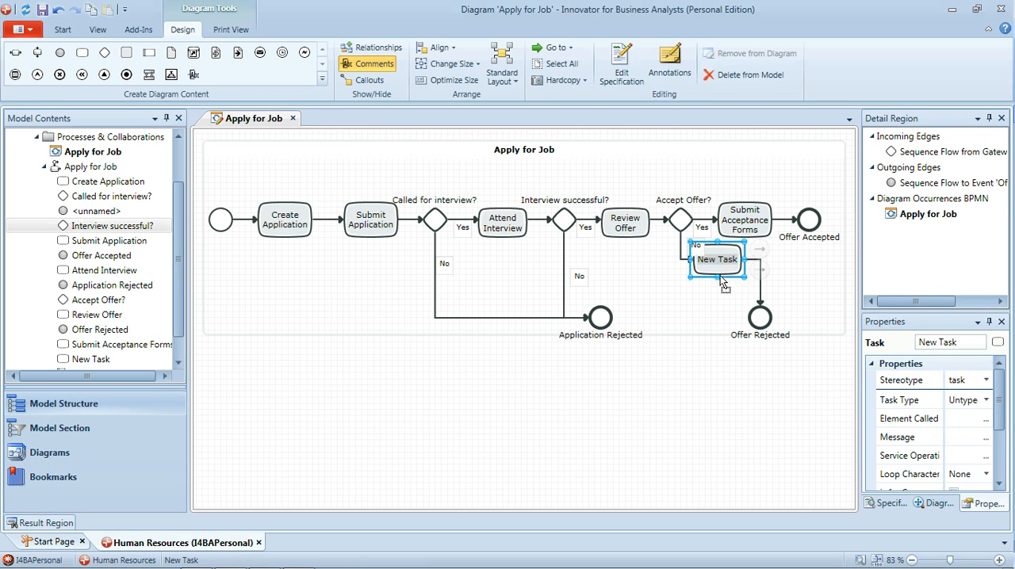
{"action": "left_click_drag", "start_coordinate": [716, 259], "coordinate": [685, 302]}
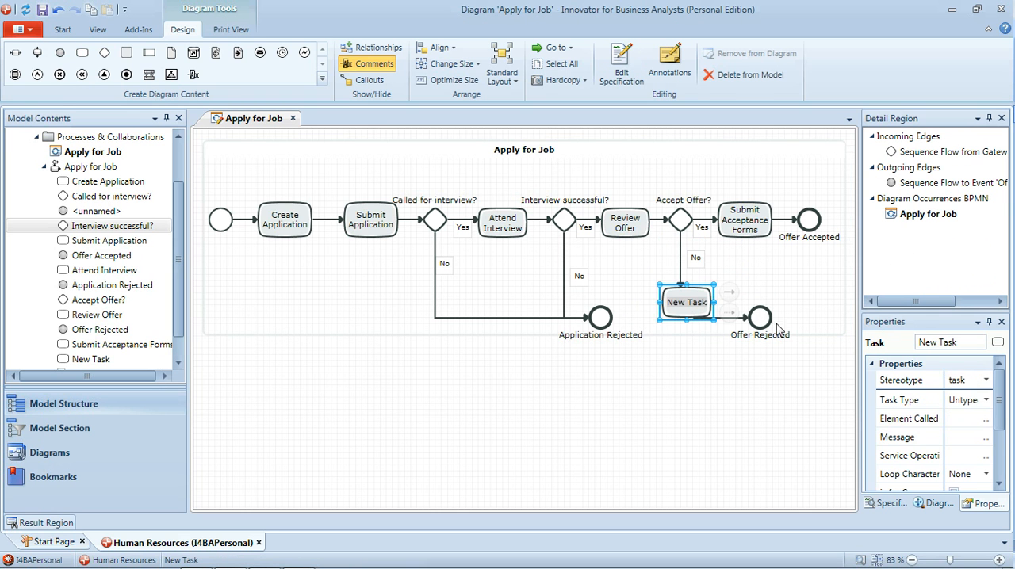
{"action": "left_click", "coordinate": [760, 302]}
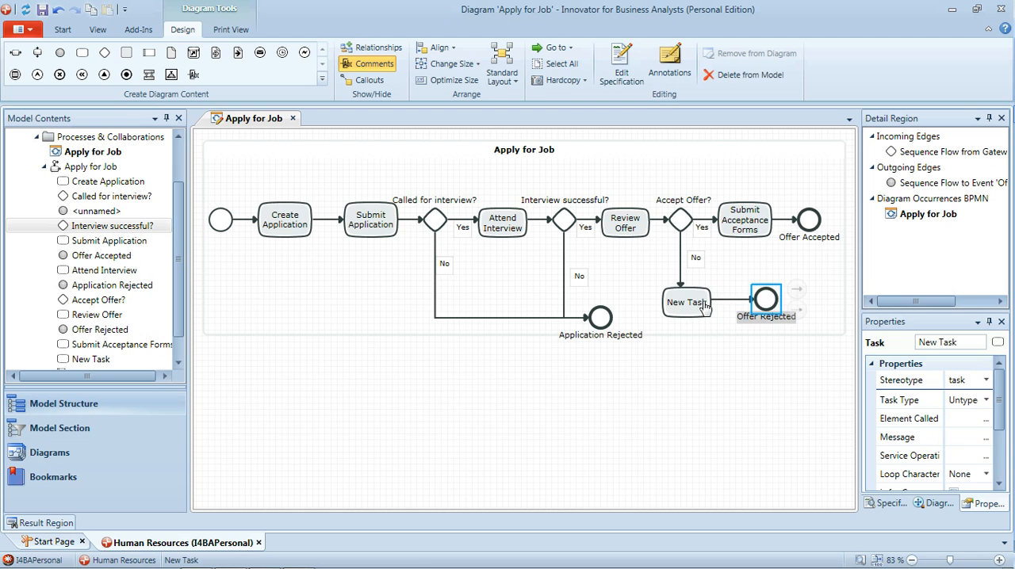
{"action": "left_click", "coordinate": [686, 302]}
{"action": "type", "text": "Reject Offer"}
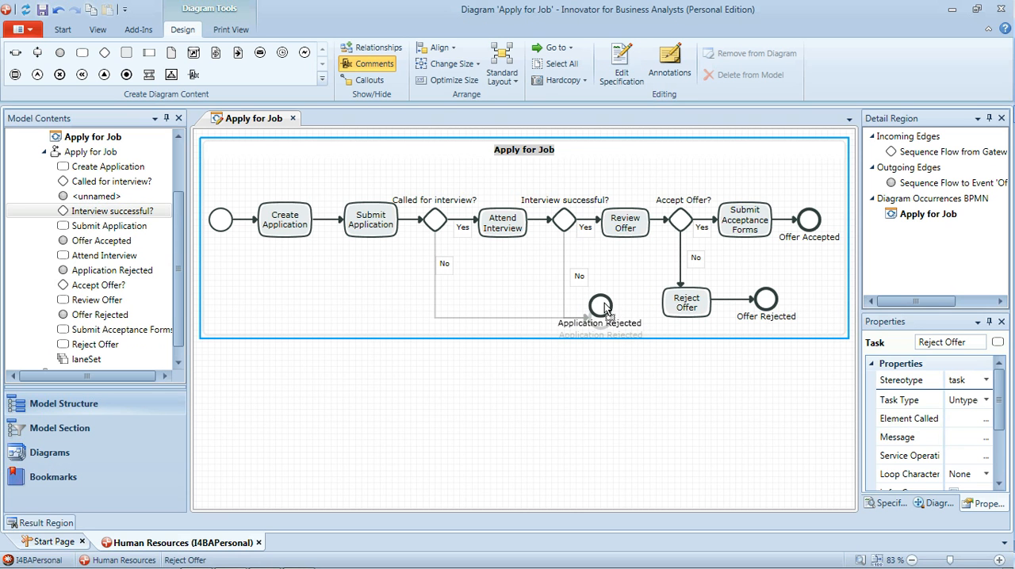
{"action": "left_click", "coordinate": [601, 302]}
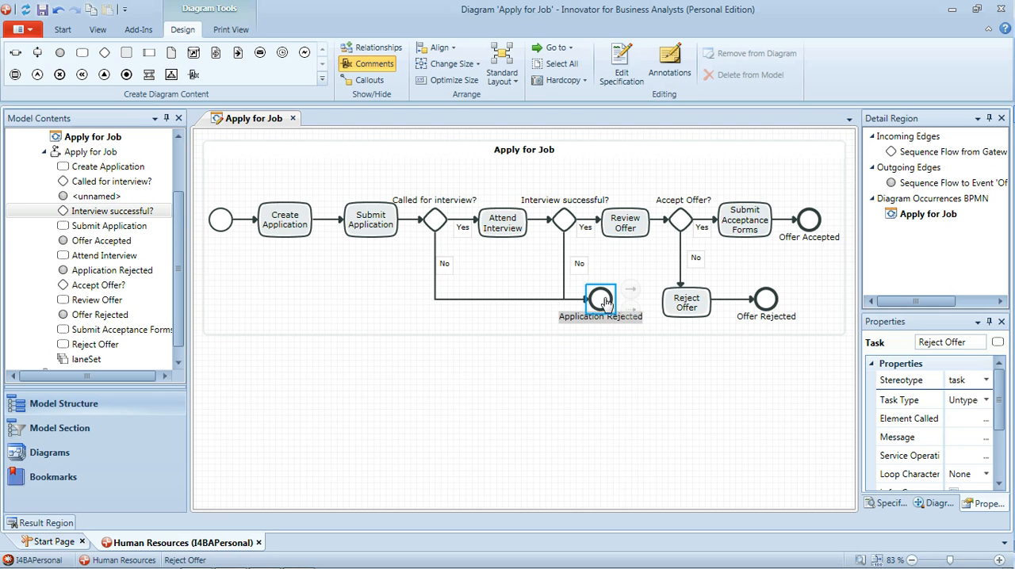
{"action": "left_click", "coordinate": [643, 266]}
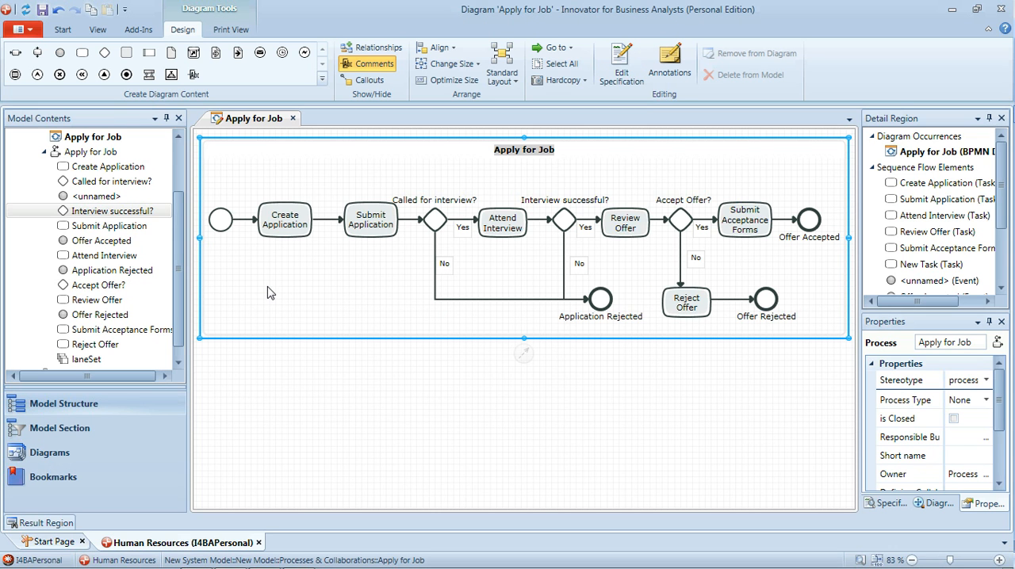
{"action": "mouse_move", "coordinate": [260, 287]}
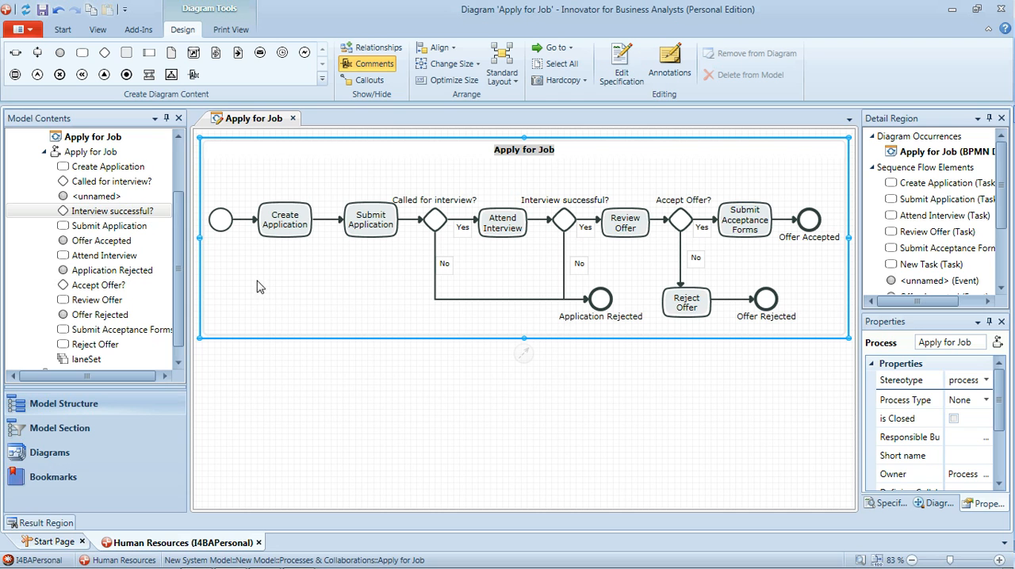
{"action": "mouse_move", "coordinate": [238, 239]}
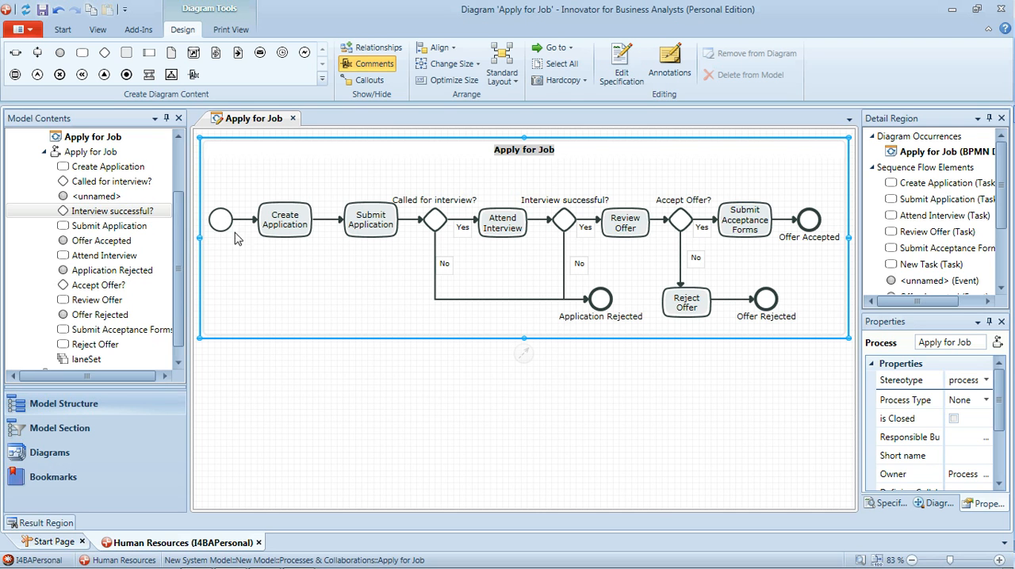
{"action": "mouse_move", "coordinate": [288, 234]}
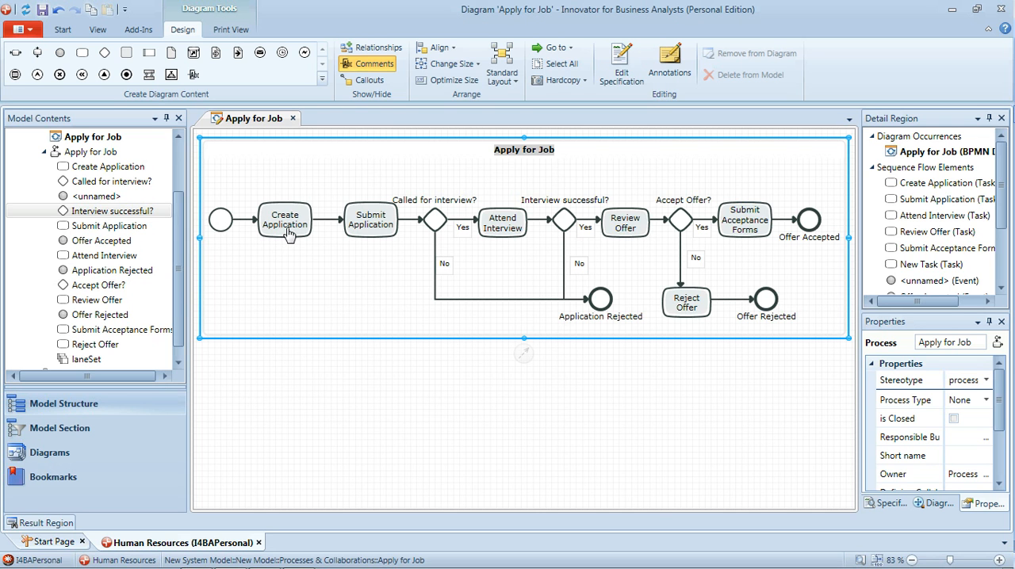
{"action": "mouse_move", "coordinate": [374, 237]}
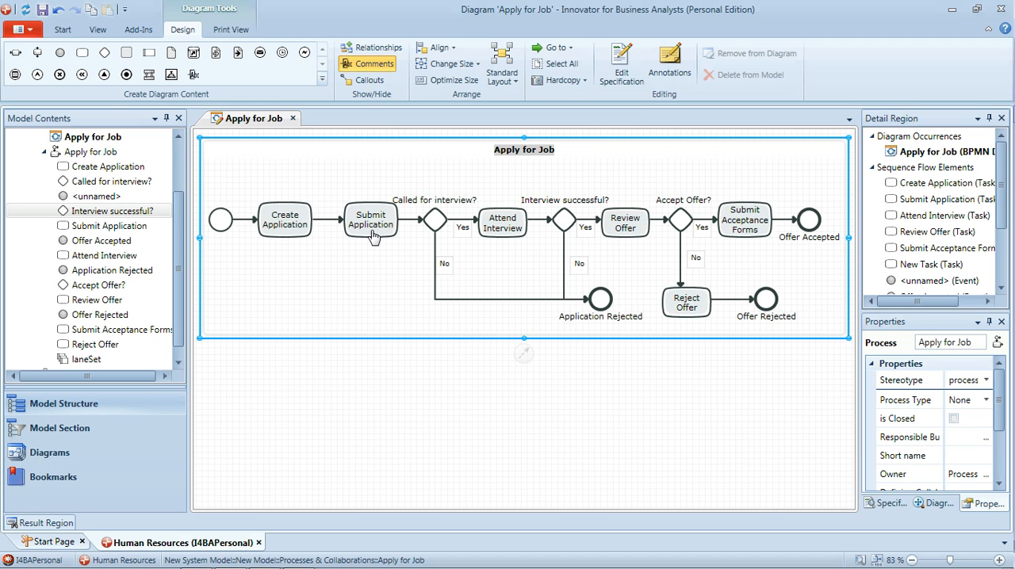
{"action": "mouse_move", "coordinate": [440, 230]}
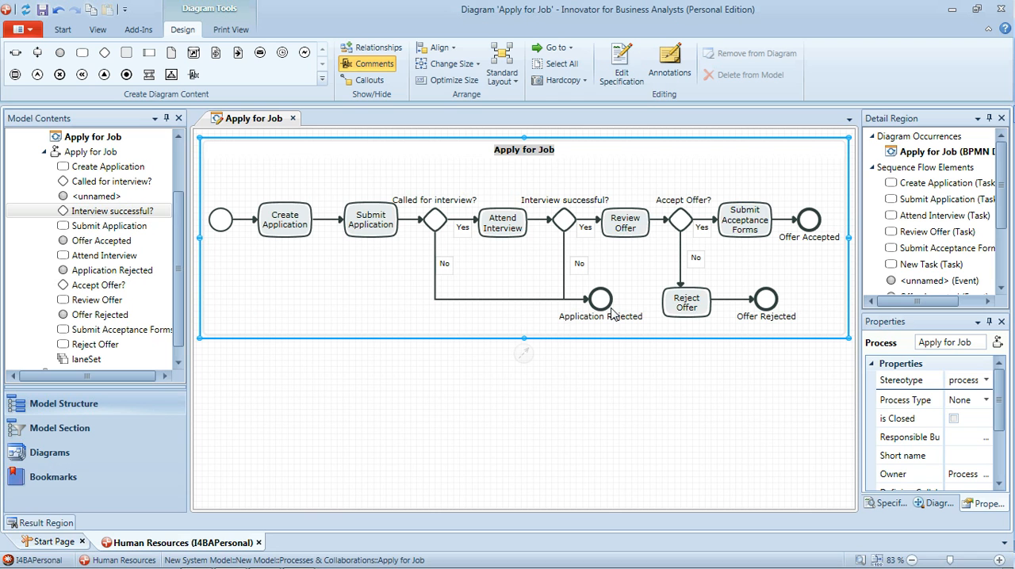
{"action": "mouse_move", "coordinate": [503, 230]}
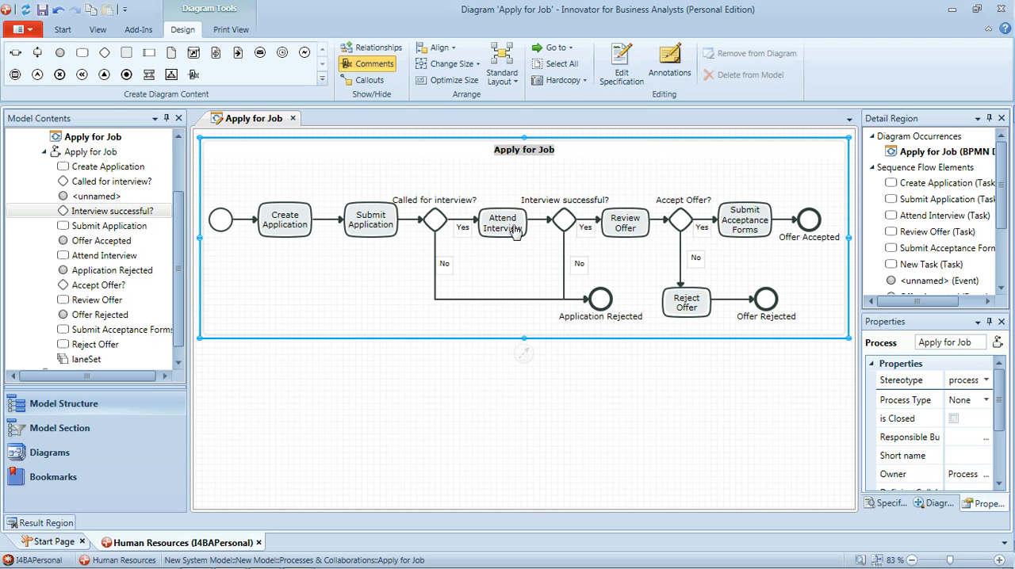
{"action": "mouse_move", "coordinate": [601, 314]}
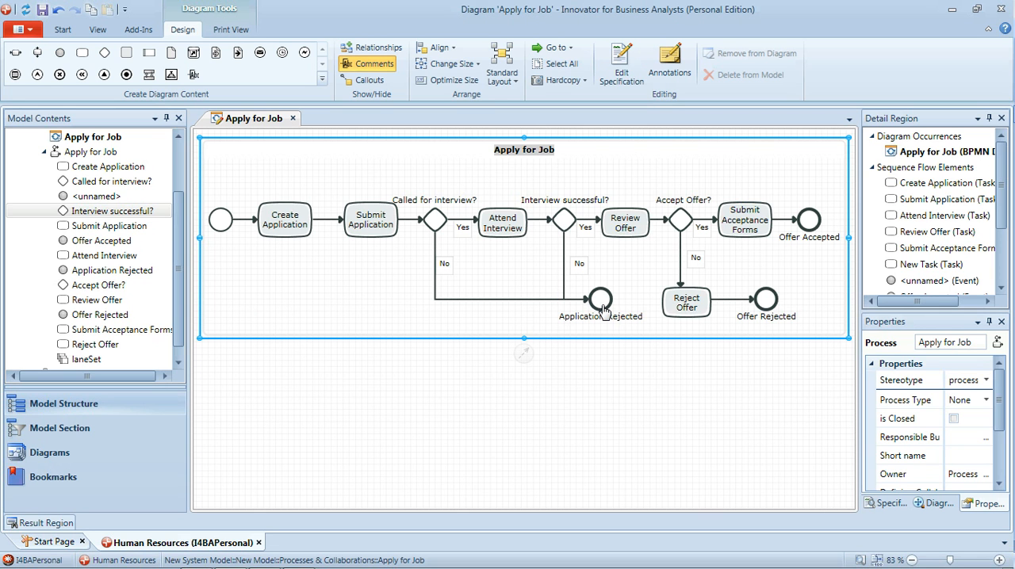
{"action": "mouse_move", "coordinate": [584, 268]}
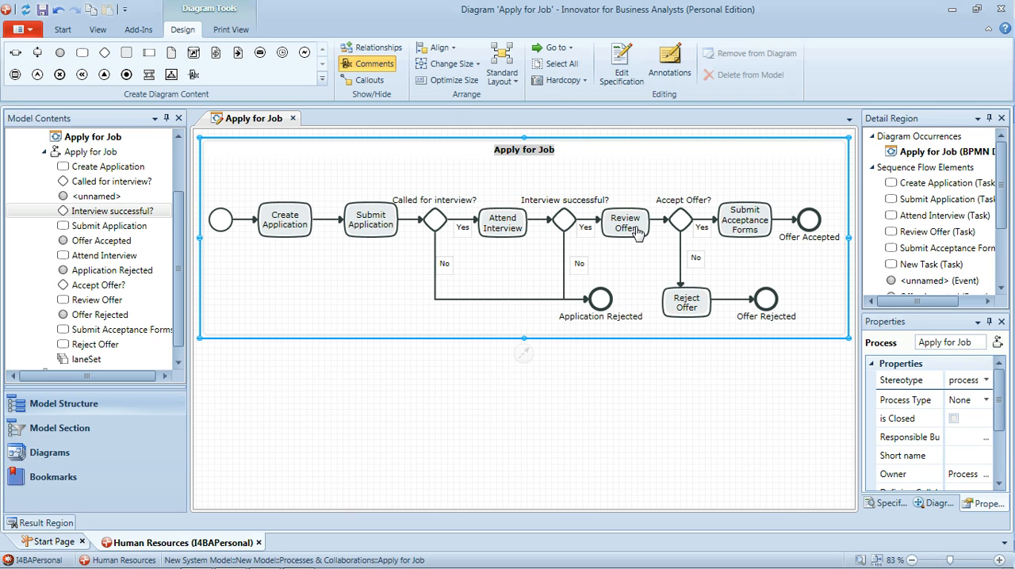
{"action": "mouse_move", "coordinate": [674, 229]}
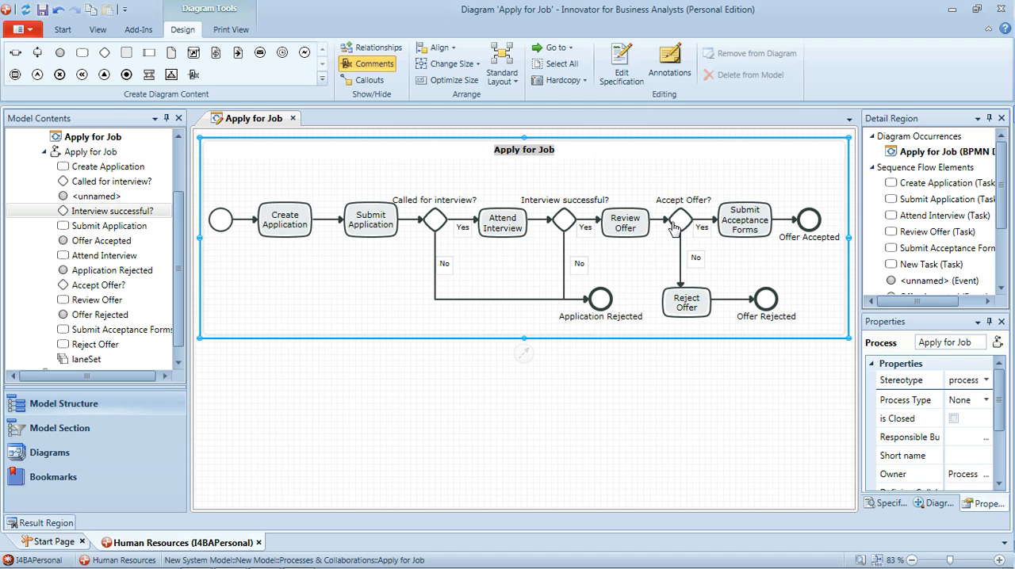
{"action": "mouse_move", "coordinate": [689, 312]}
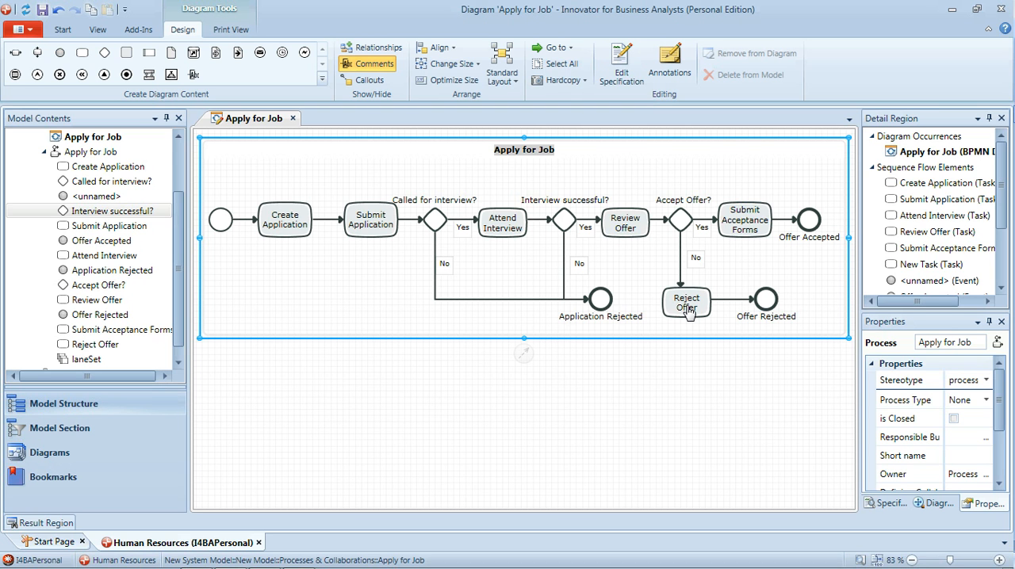
{"action": "mouse_move", "coordinate": [773, 305]}
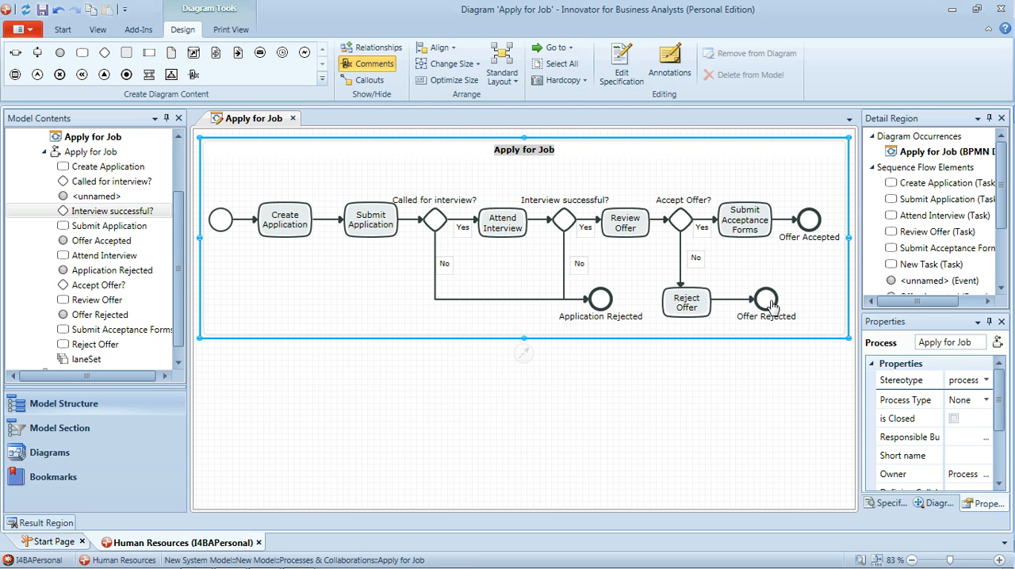
{"action": "mouse_move", "coordinate": [700, 232]}
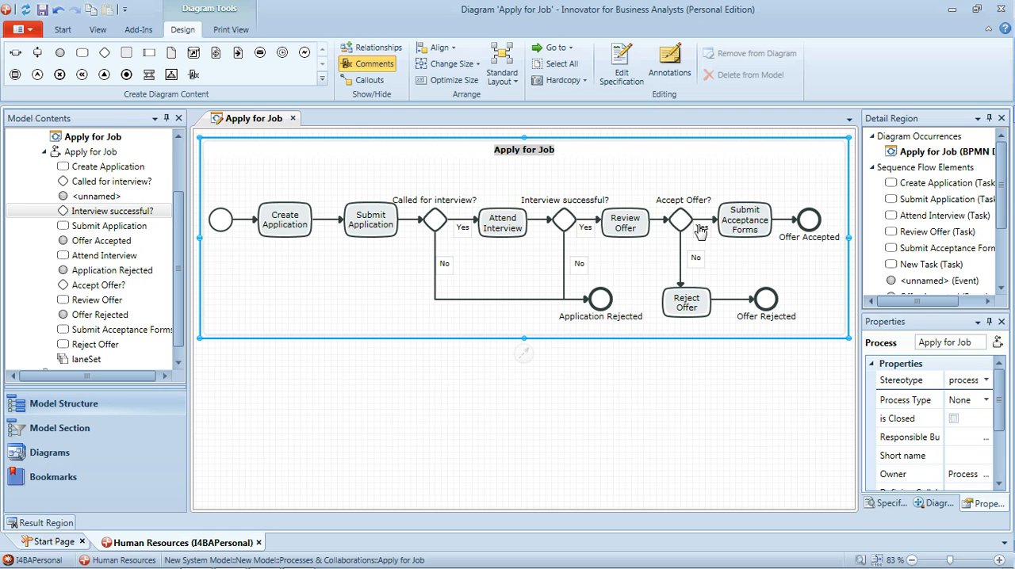
{"action": "mouse_move", "coordinate": [749, 225]}
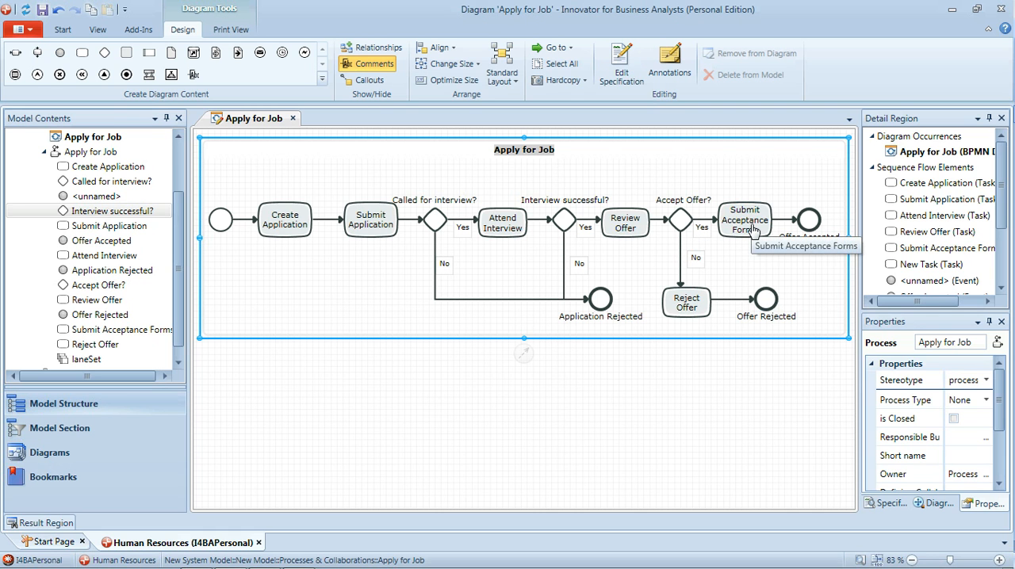
{"action": "mouse_move", "coordinate": [821, 260]}
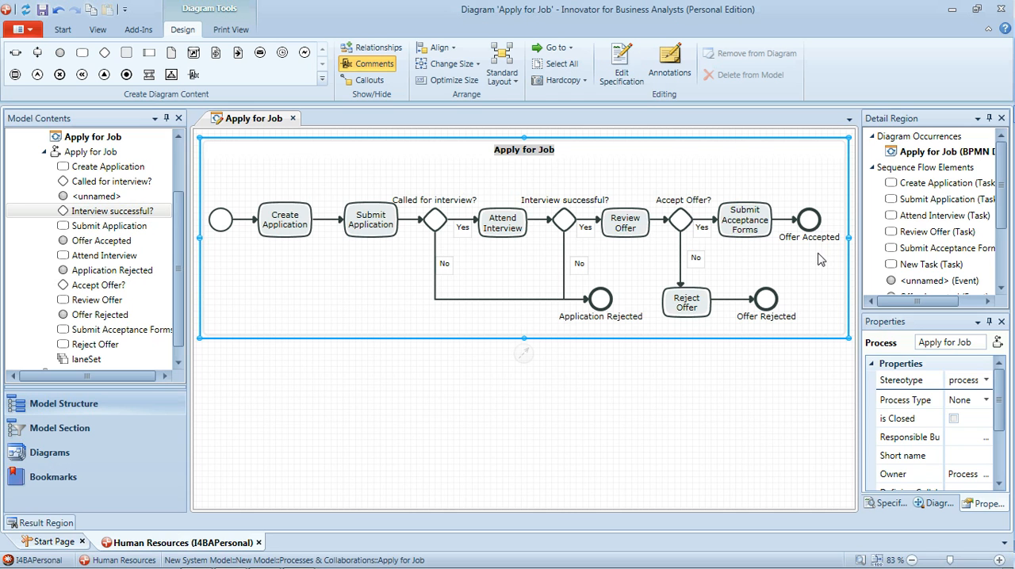